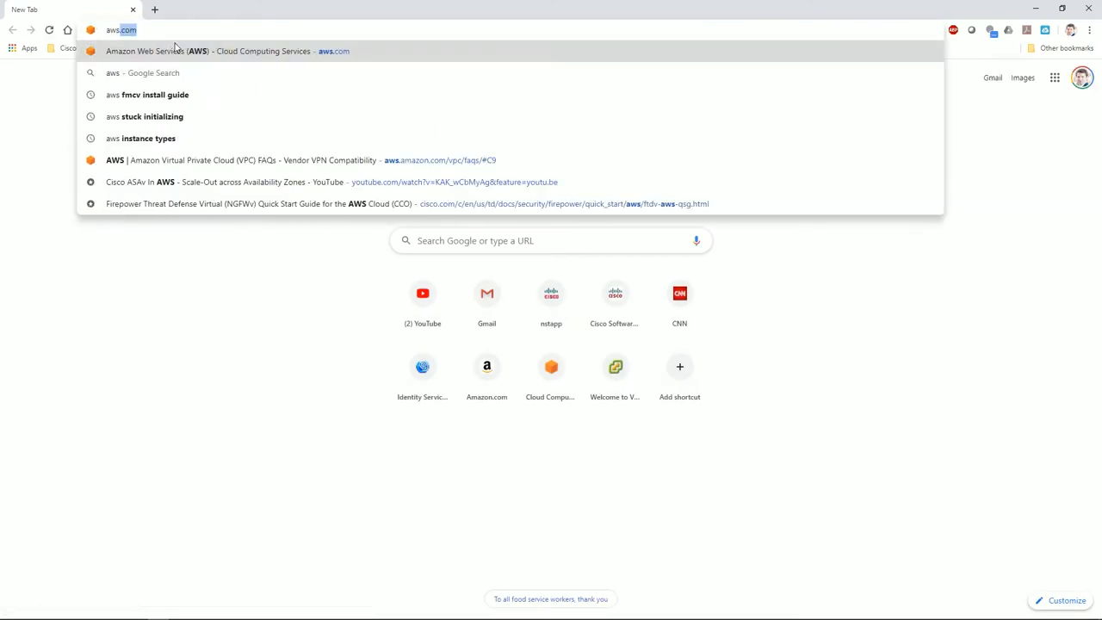
Go to the AWS site and reach the VPC dashboard from Recently visited services
left_click(206, 52)
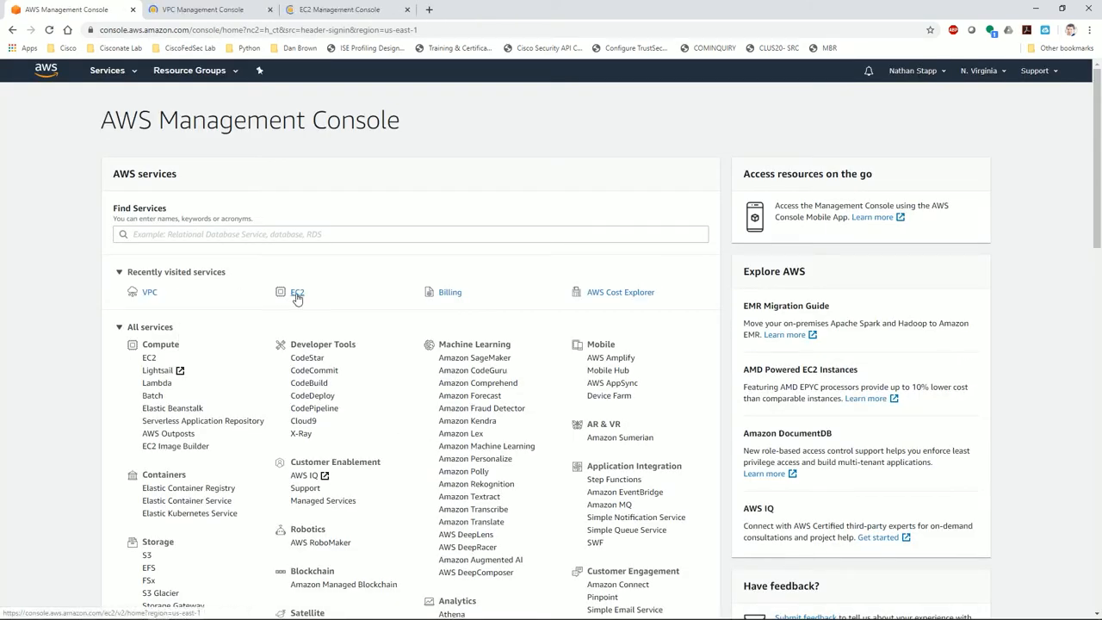
left_click(148, 292)
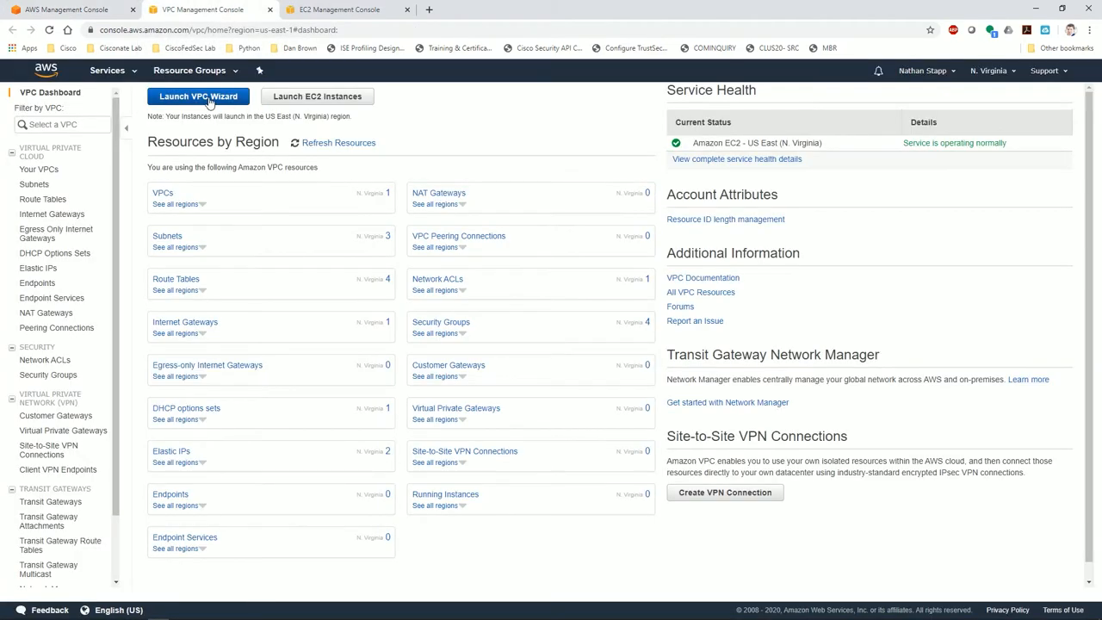
Run the VPC wizard for a single public subnet: CISCONATE-FMCv at 10.1.0.0/16, subnet FMCv-MGMT at 10.1.1.0/24
left_click(198, 96)
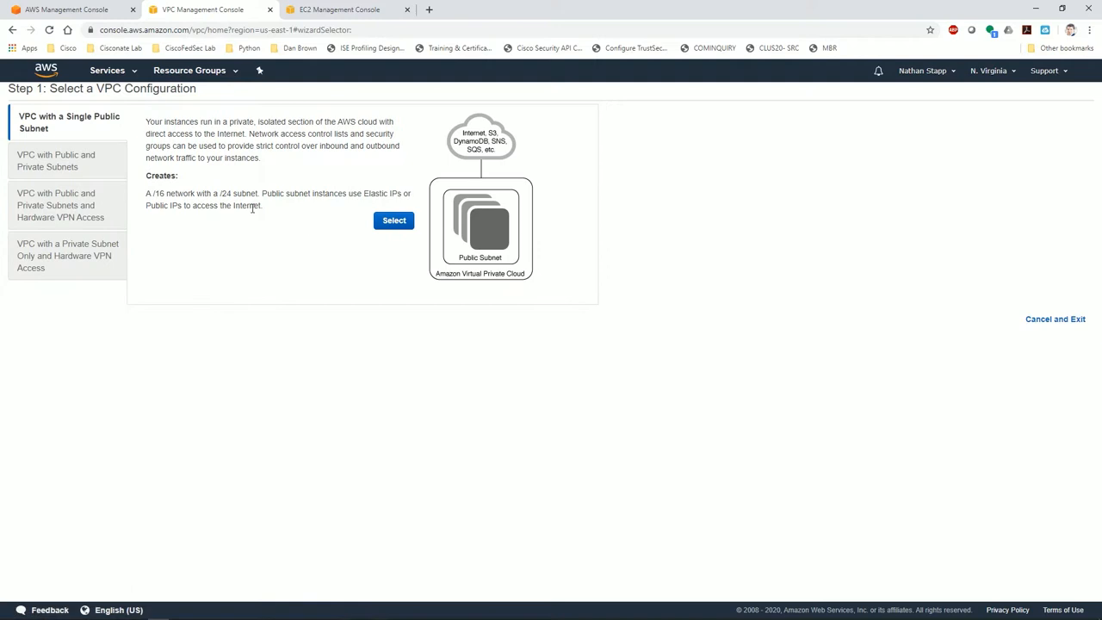
left_click(392, 220)
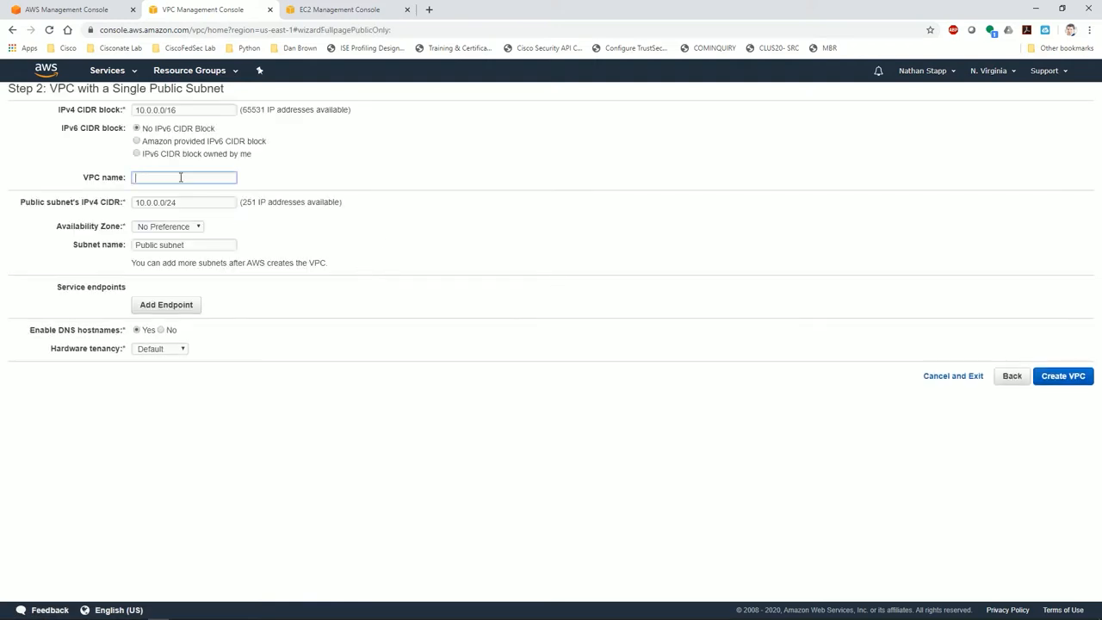
type("CISCONATE-FMCv")
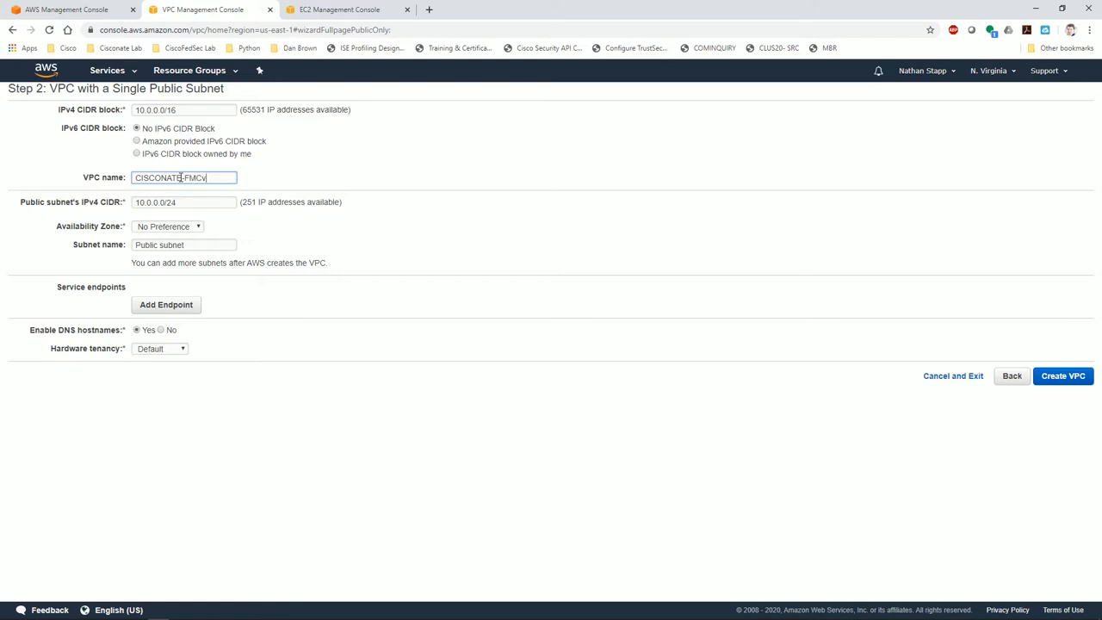
left_click(183, 202)
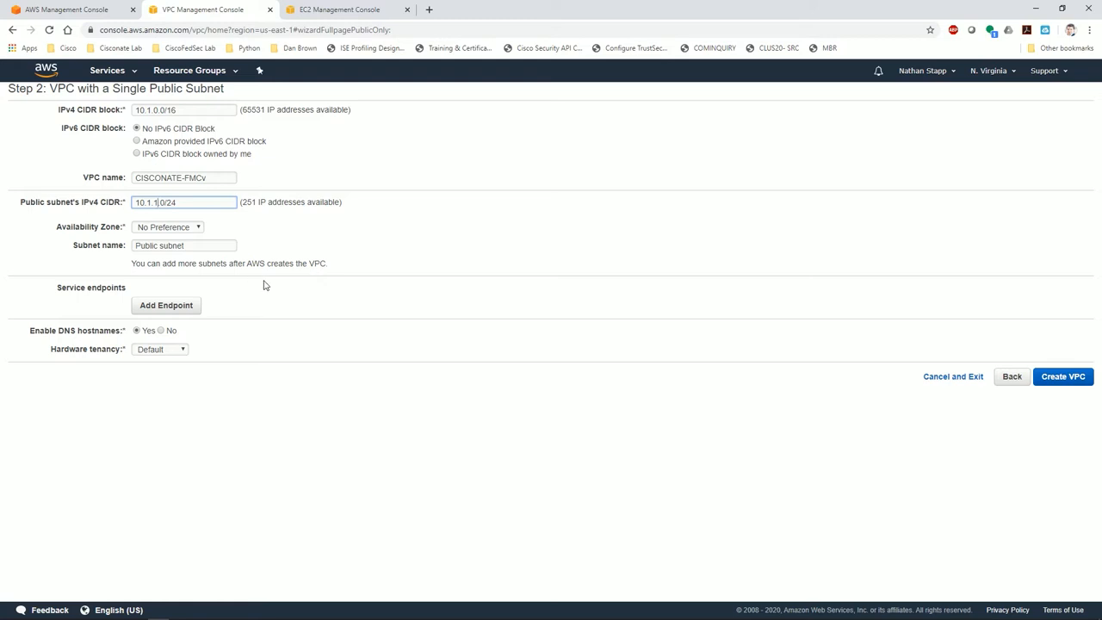
mouse_move(193, 244)
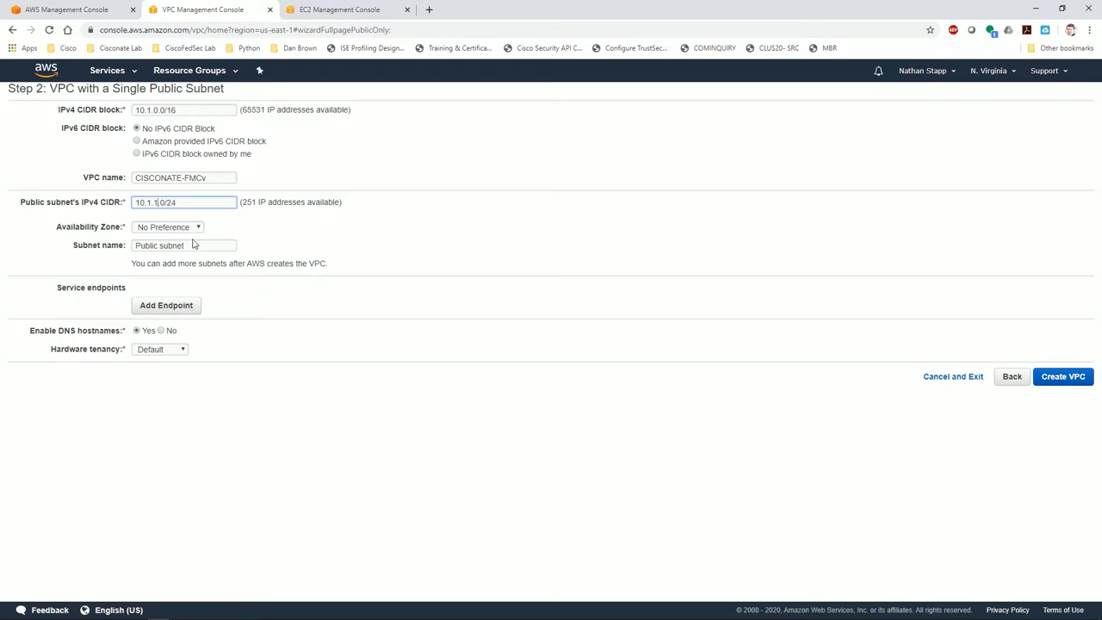
type("FMCv-MGMT")
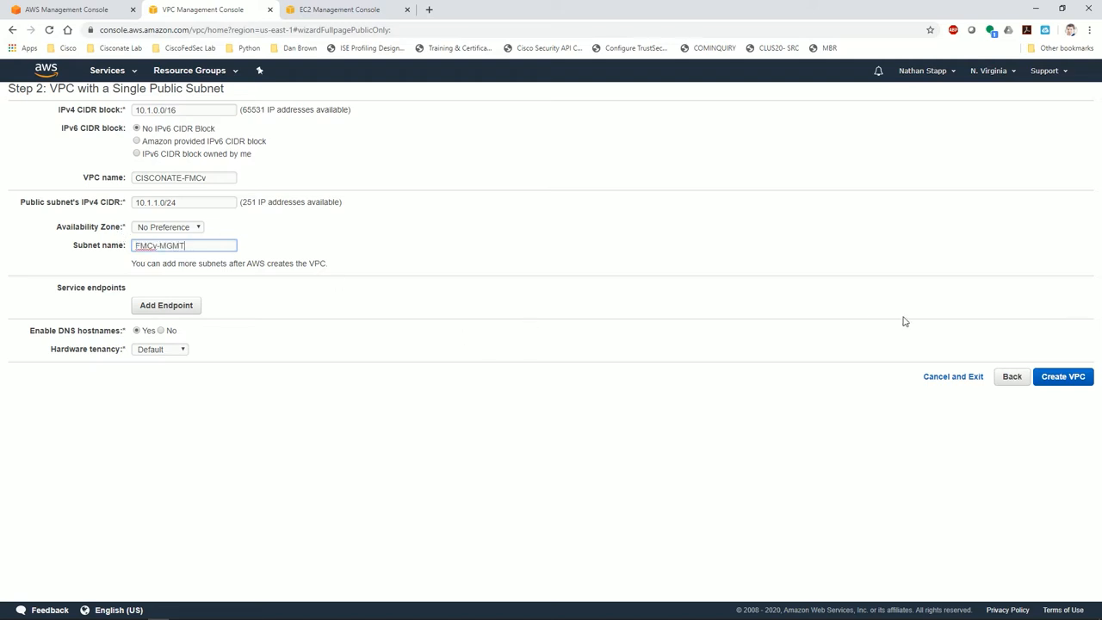
mouse_move(1062, 381)
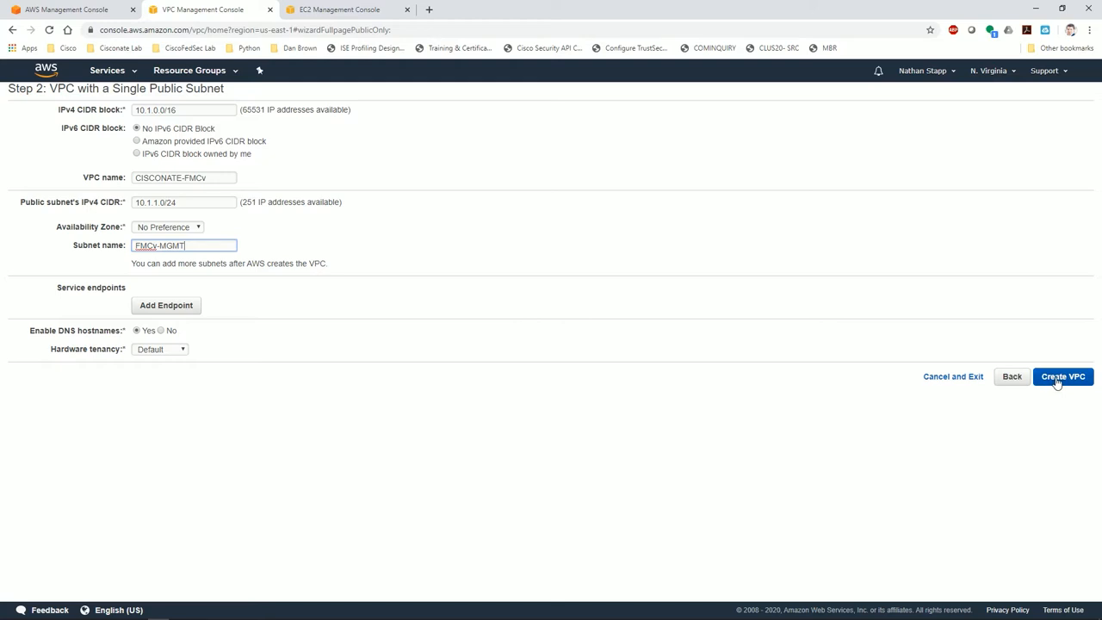
left_click(1063, 375)
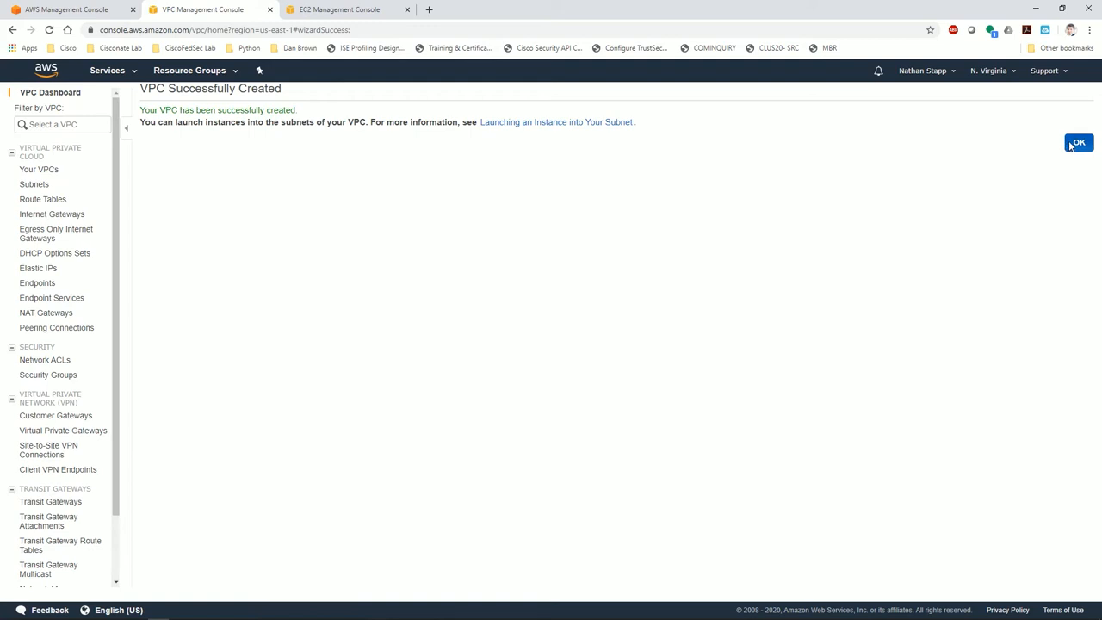
Leave the success page and select the CISCONATE-FMCv row to show its Description
left_click(1081, 141)
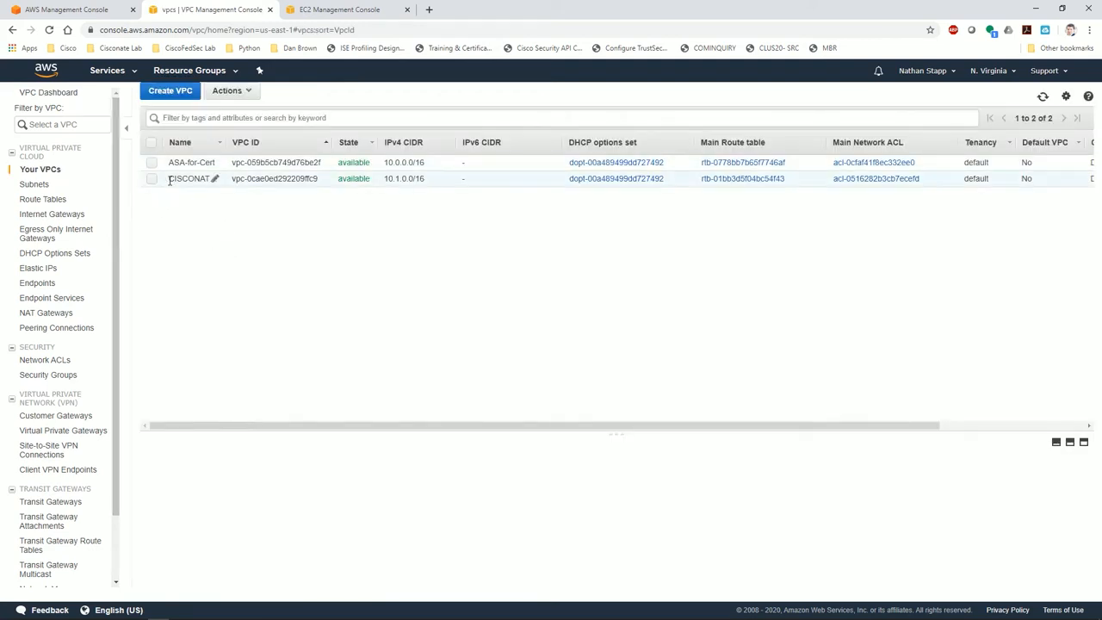
left_click(152, 177)
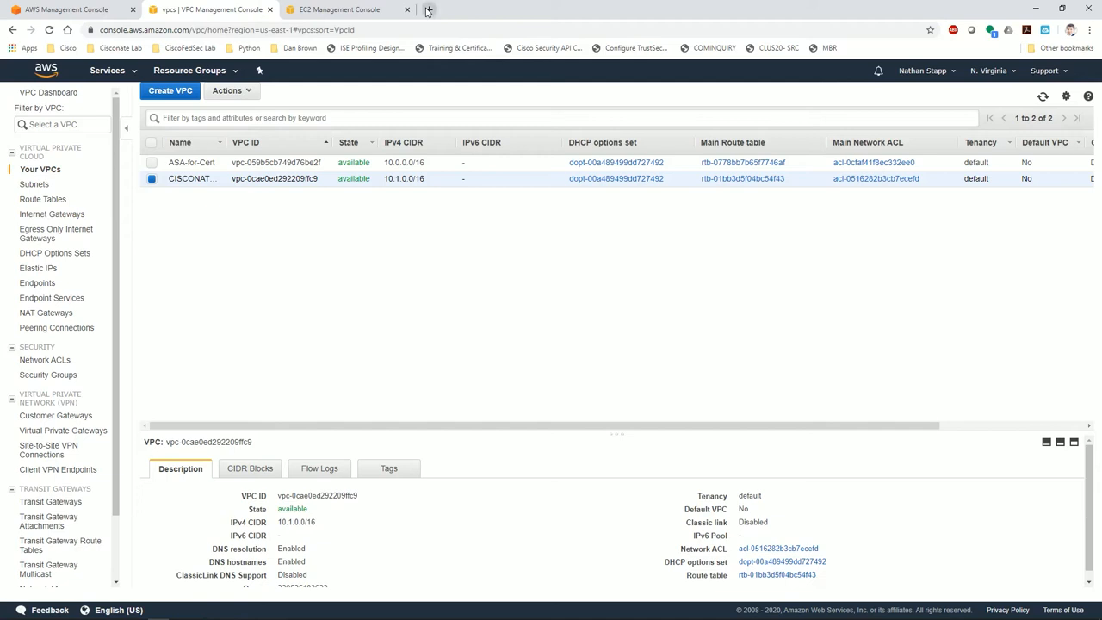
In a new tab search 'FMCv' and reach the Firepower Management Center 6.5 configuration guide
left_click(425, 10)
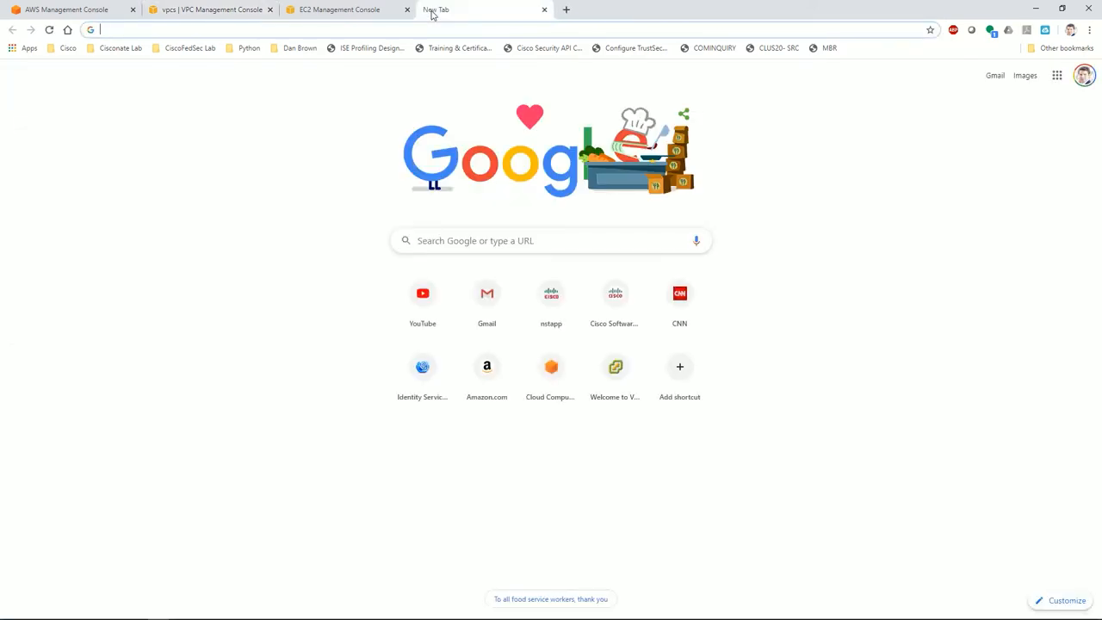
type("FMCv configuration guide")
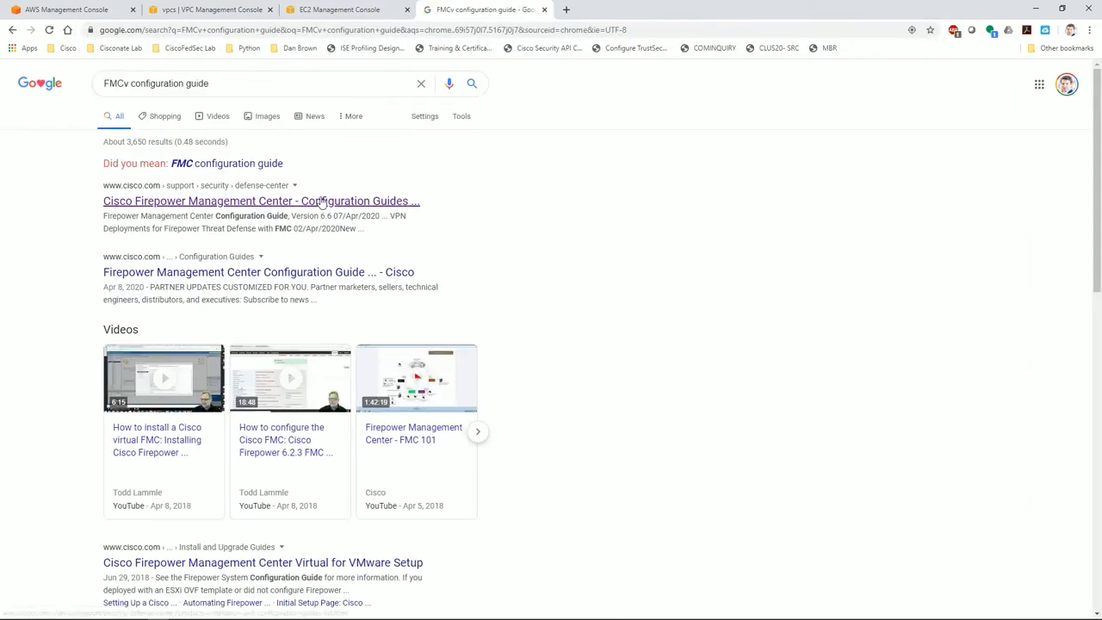
left_click(262, 200)
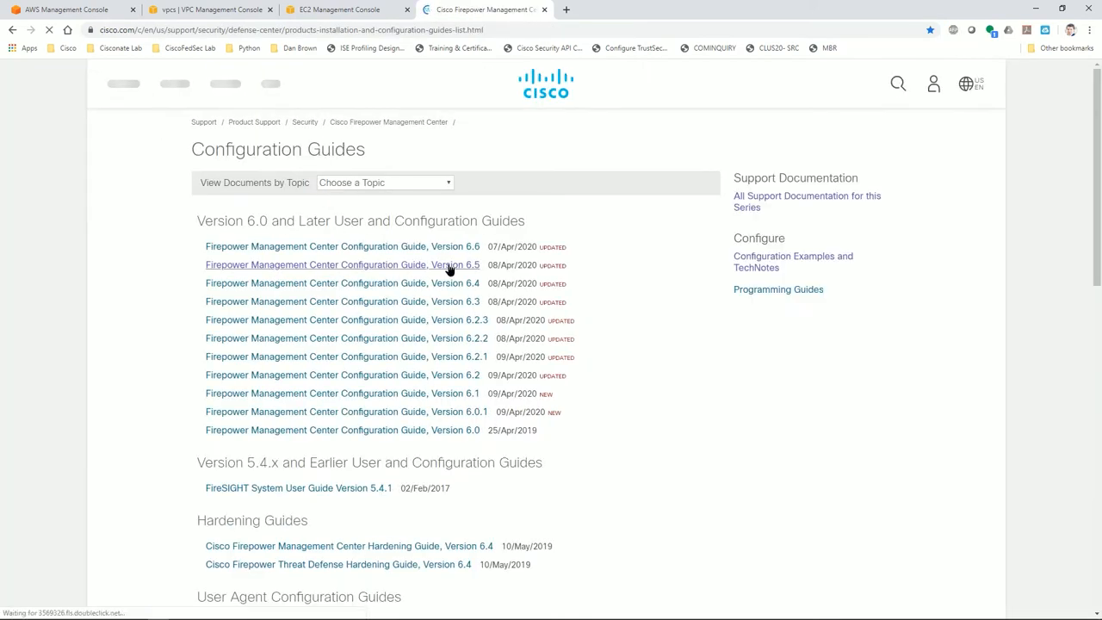
left_click(338, 266)
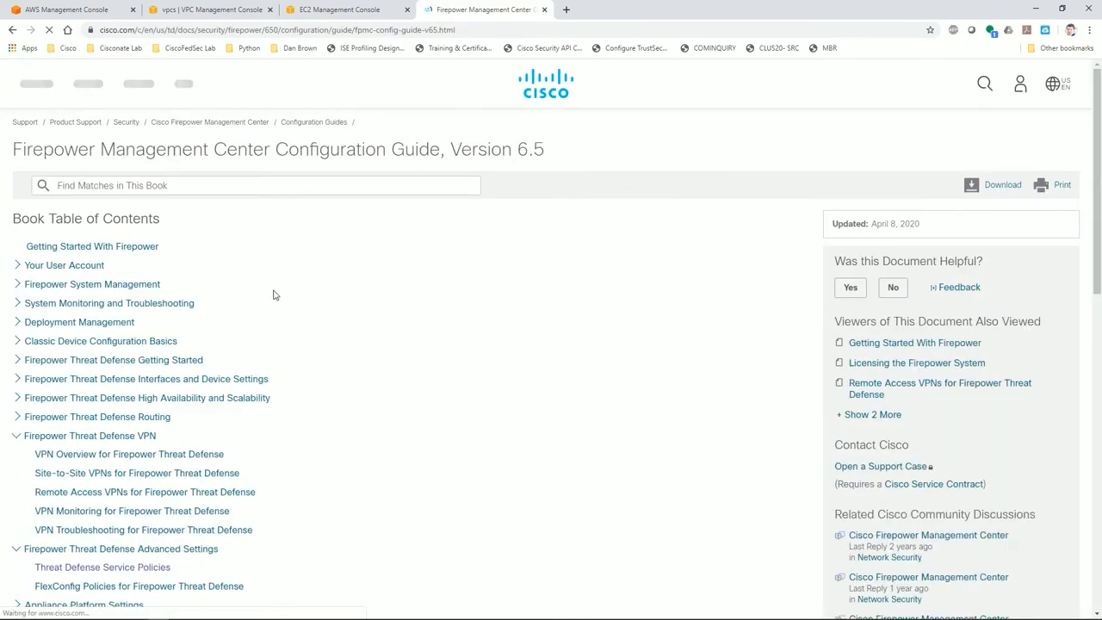
Go to the Internet Access and Communication Ports chapter and select the ports table
scroll("down", 3)
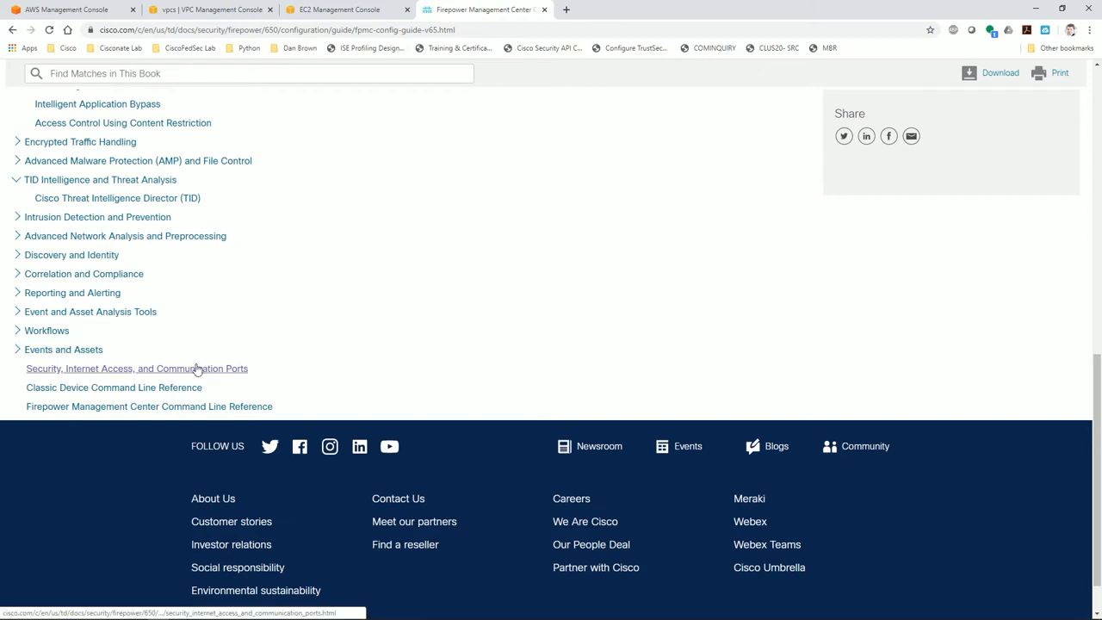
left_click(136, 369)
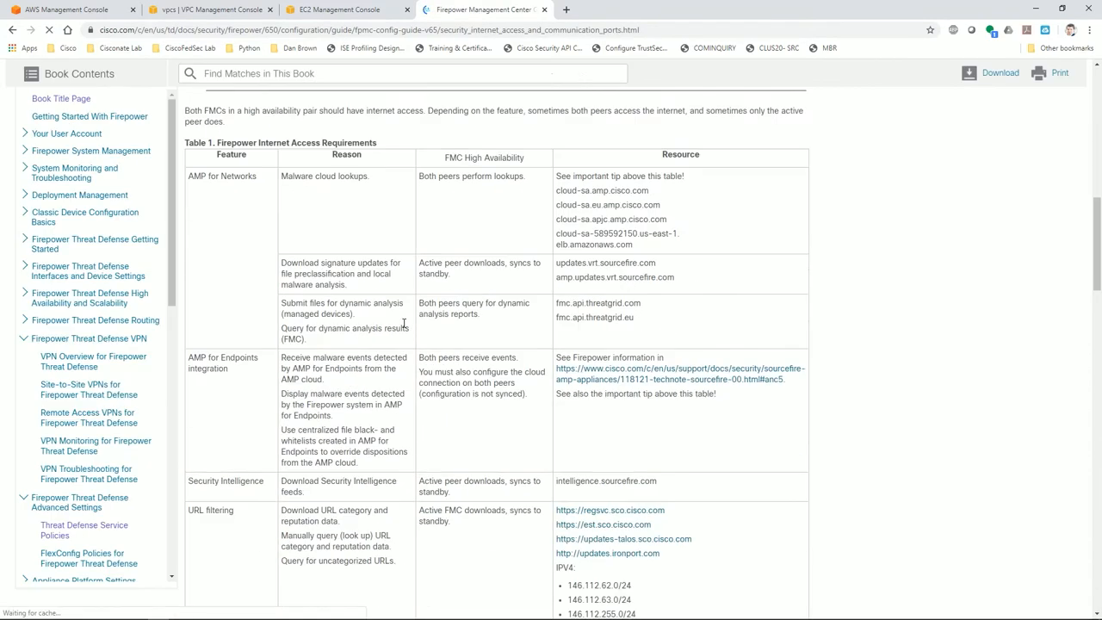
scroll("down", 3)
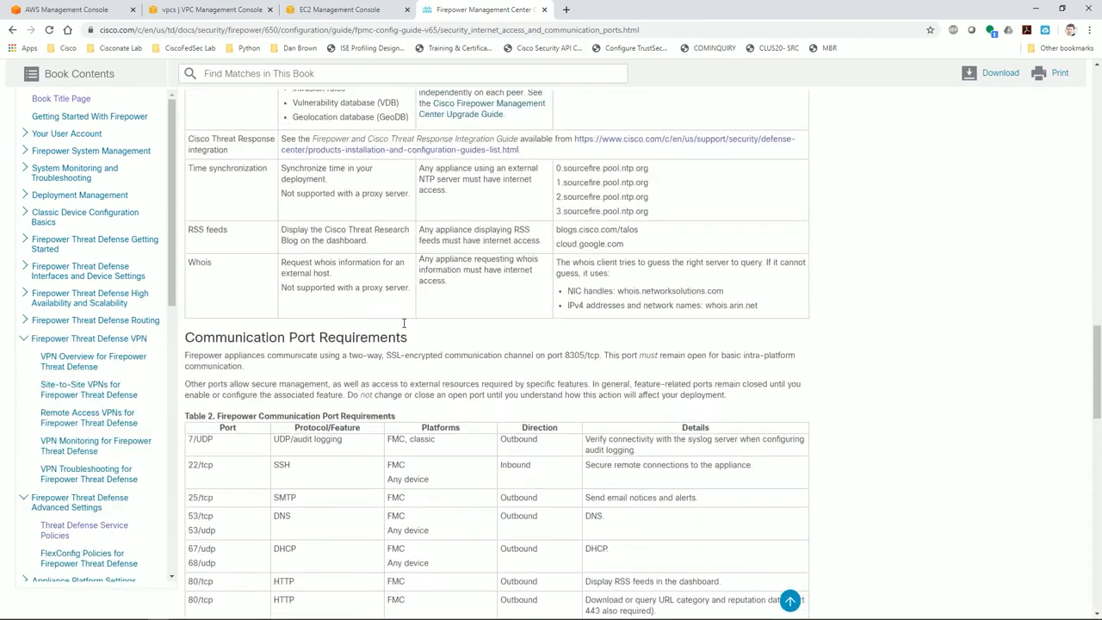
scroll("down", 3)
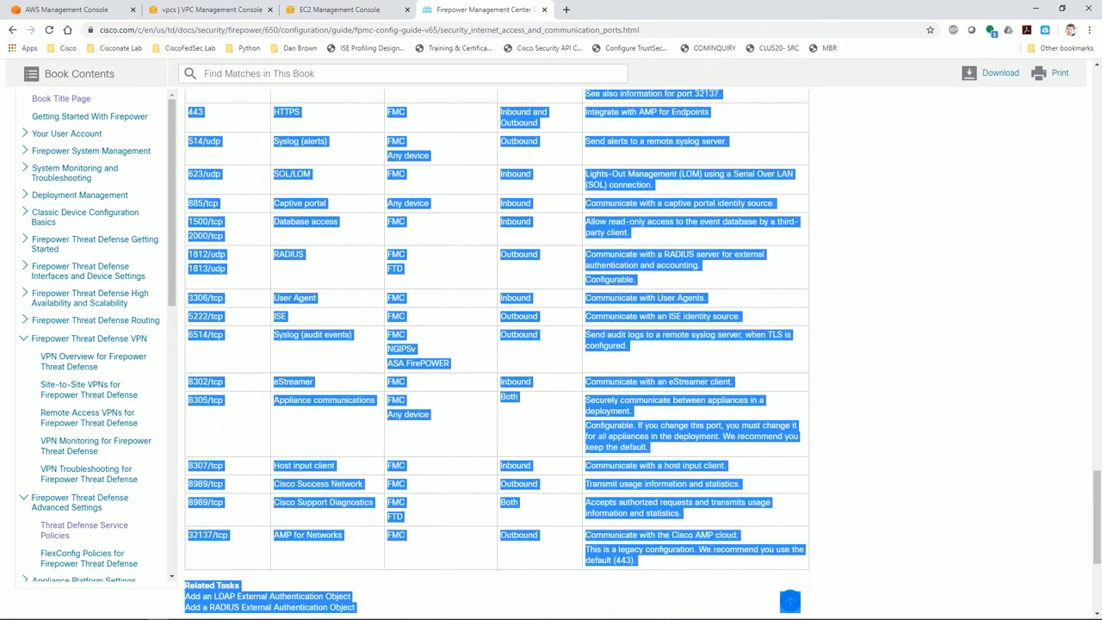
scroll("down", 3)
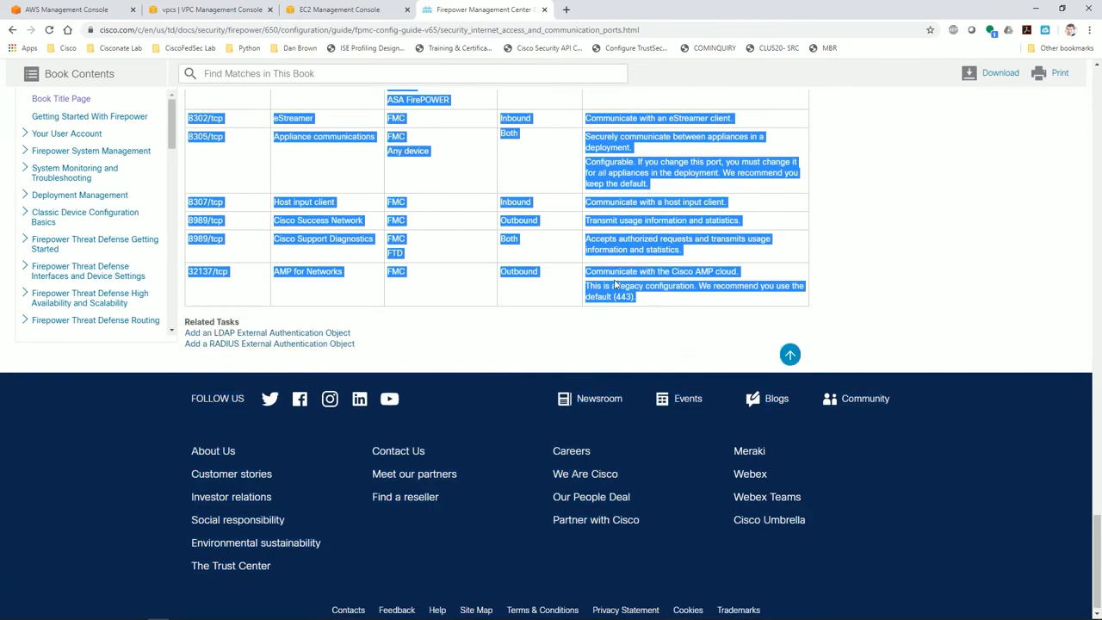
left_click(10, 613)
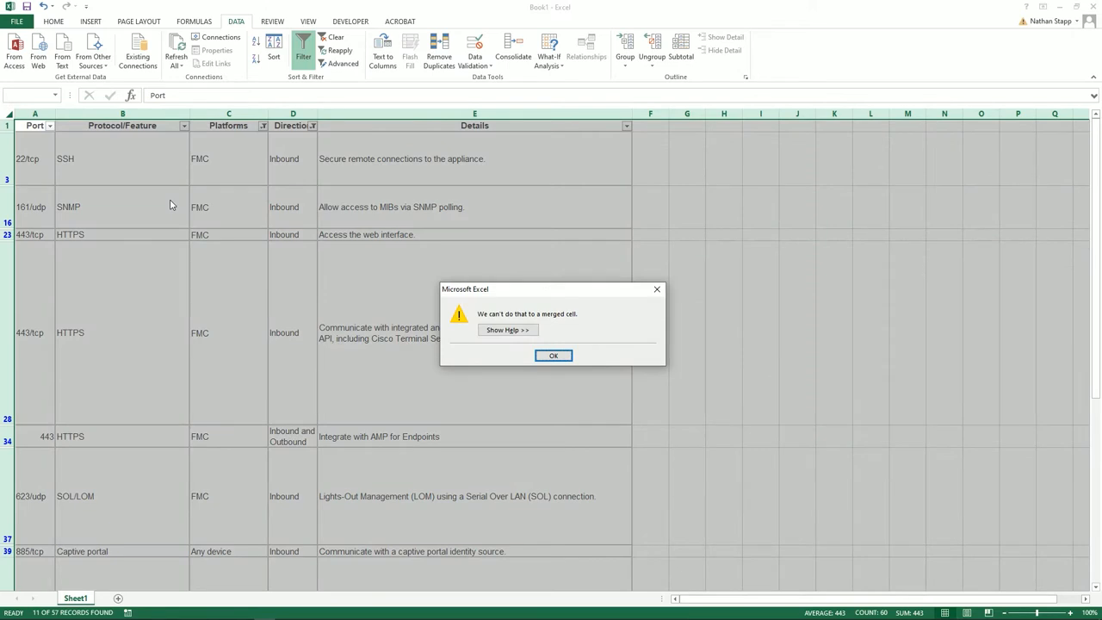
Paste the table into a new workbook, widen Details, narrow Platforms, and turn on header filters
left_click(554, 355)
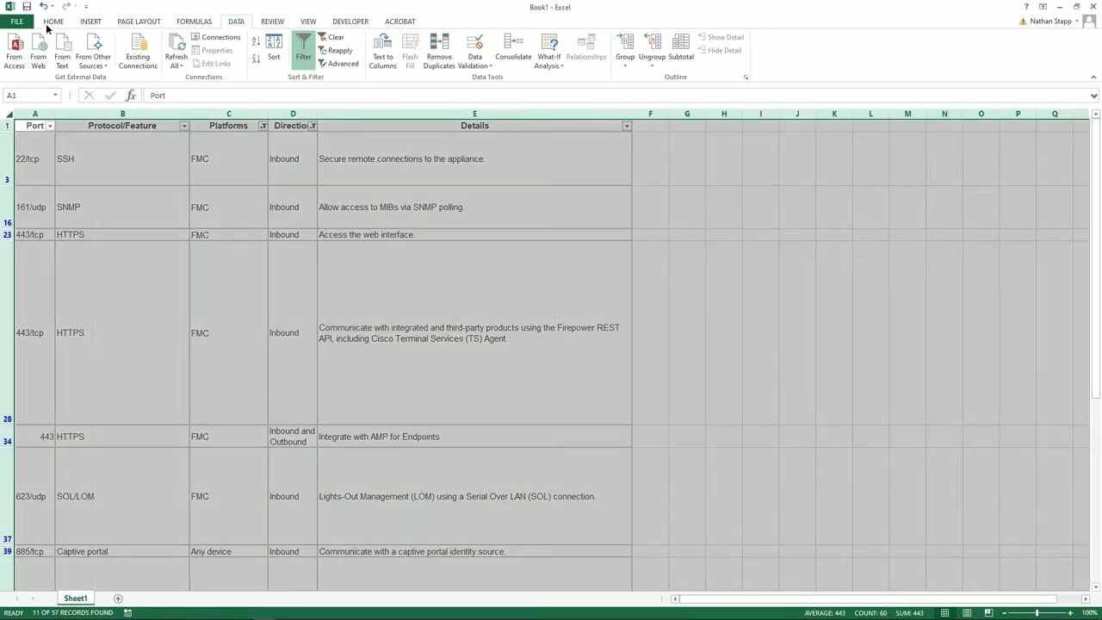
left_click(16, 19)
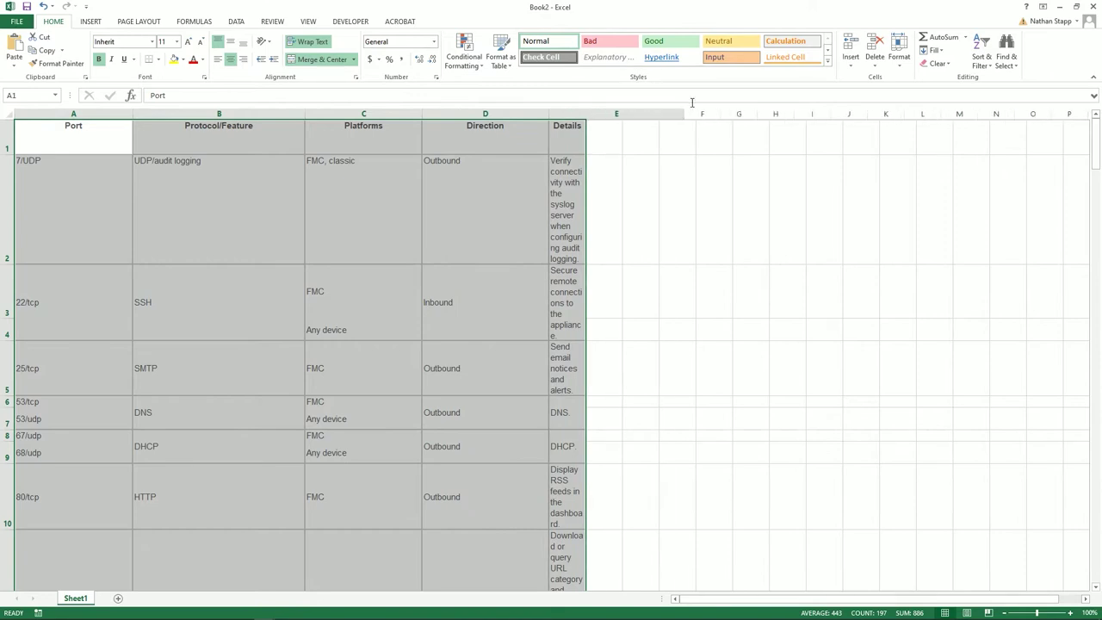
left_click_drag(589, 114, 772, 114)
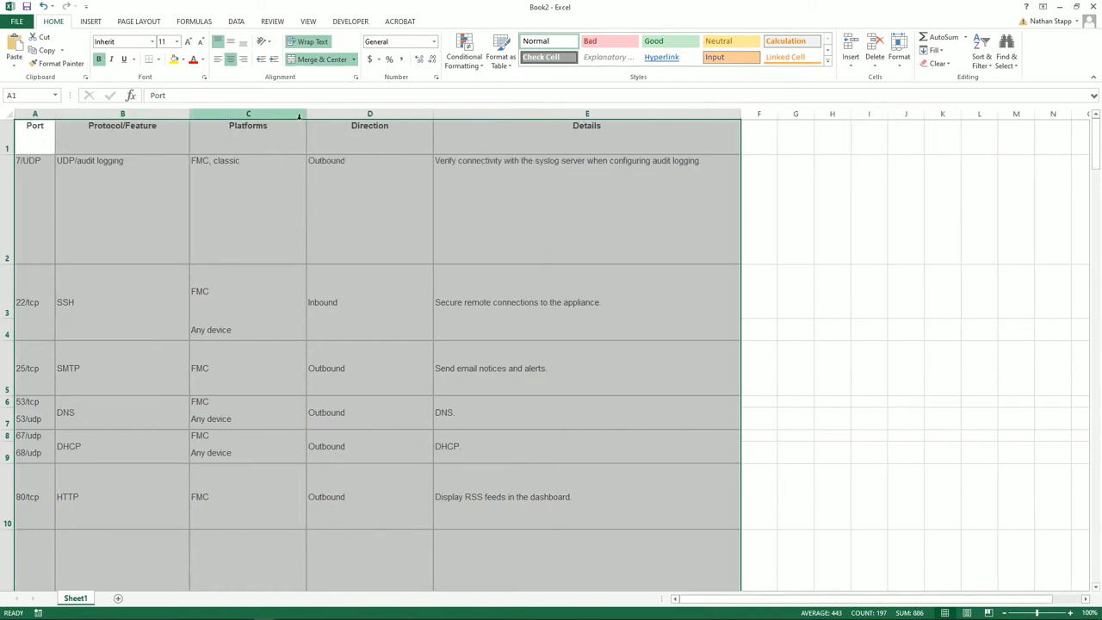
left_click_drag(303, 113, 387, 113)
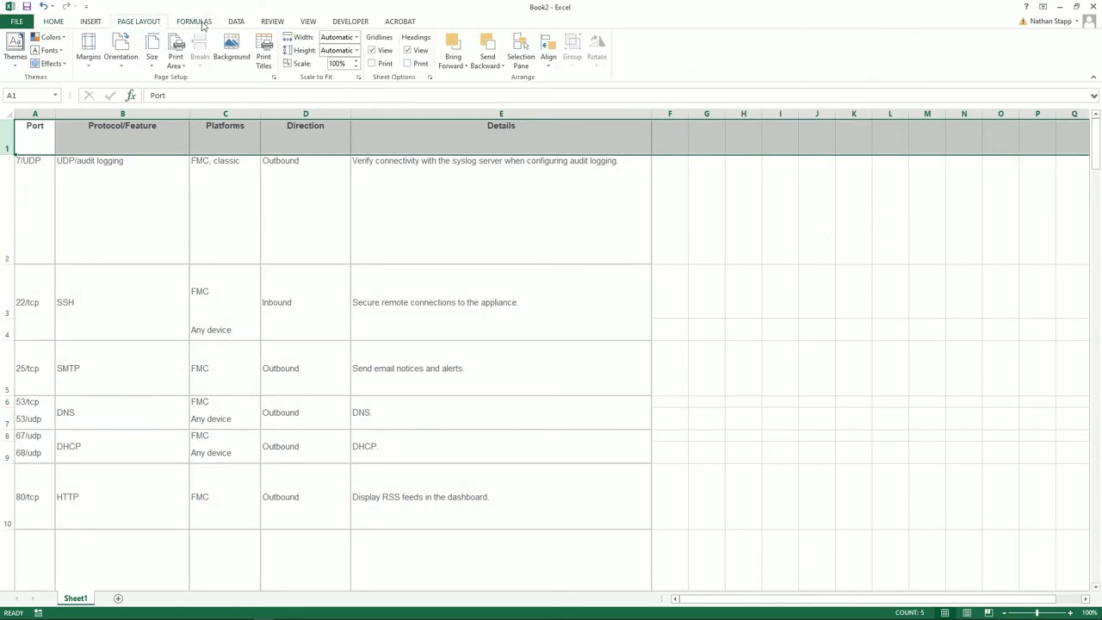
left_click(236, 21)
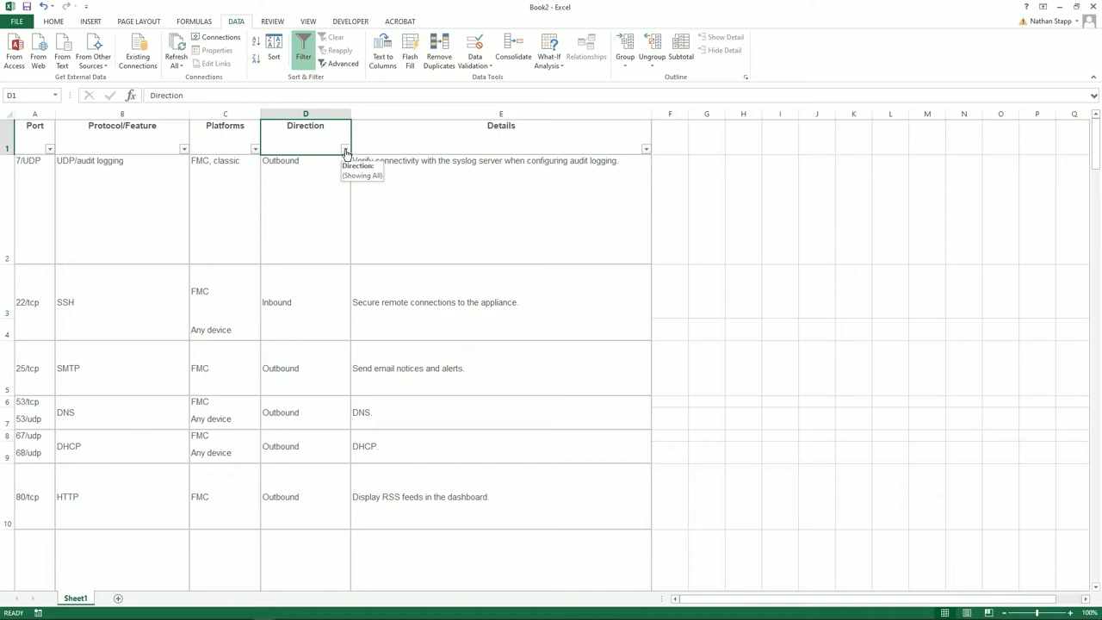
Filter Platforms to FMC and any-device rows and review them, noting the 443/tcp web interface row
left_click(344, 148)
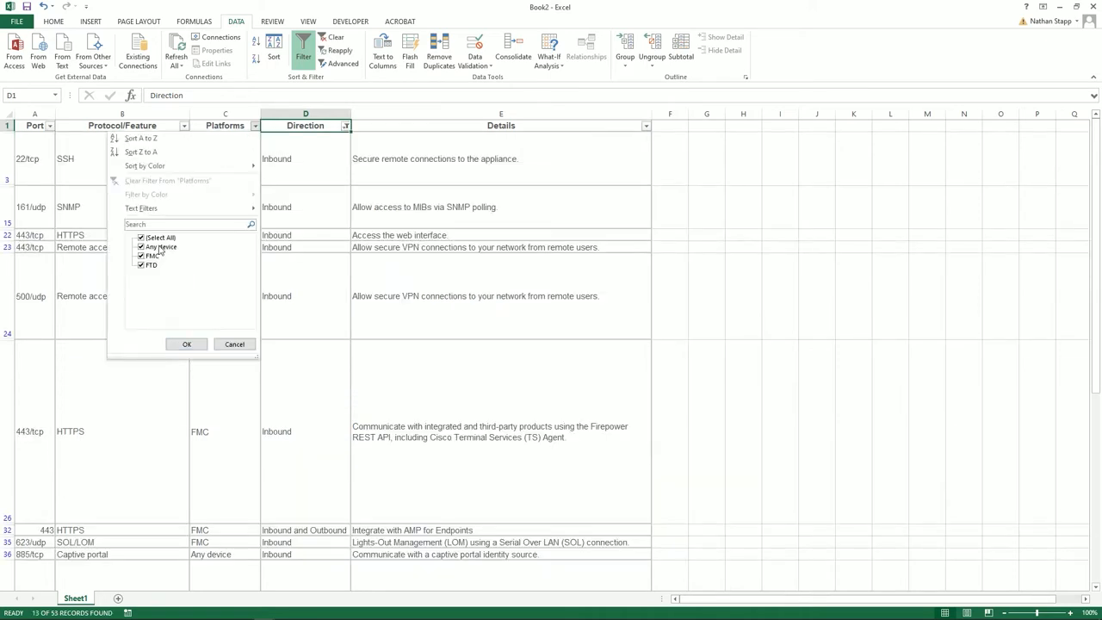
left_click(141, 237)
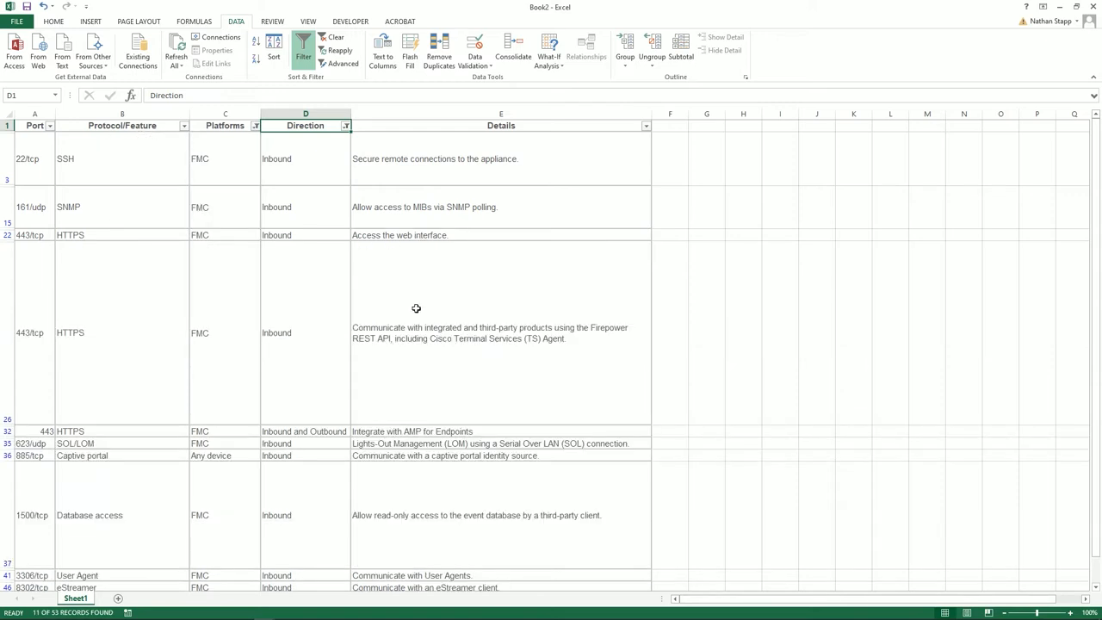
scroll("down", 3)
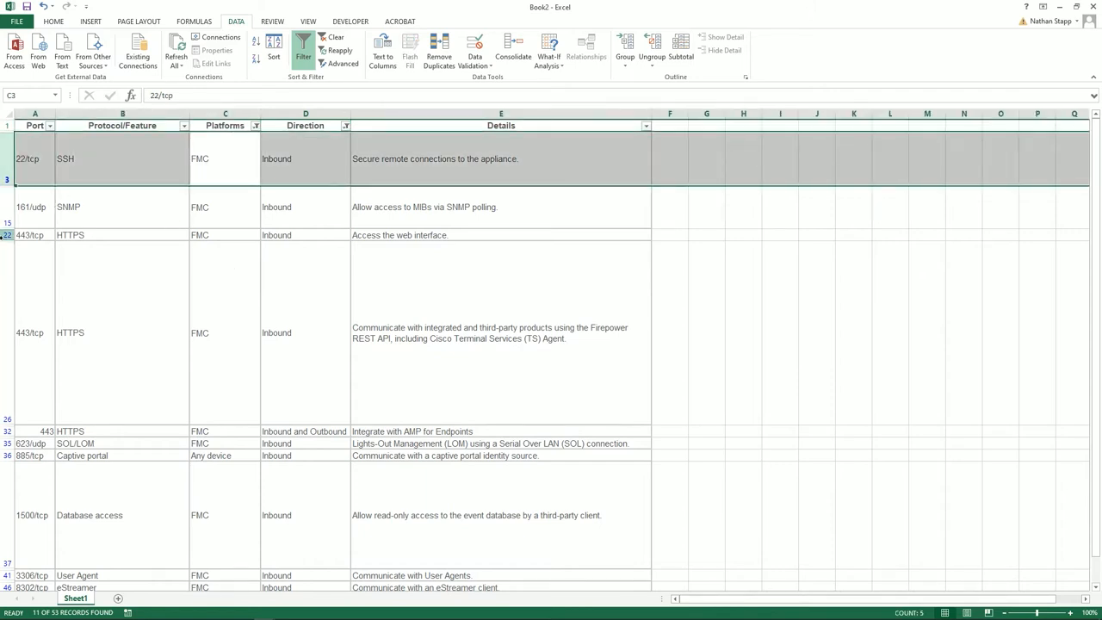
left_click(32, 235)
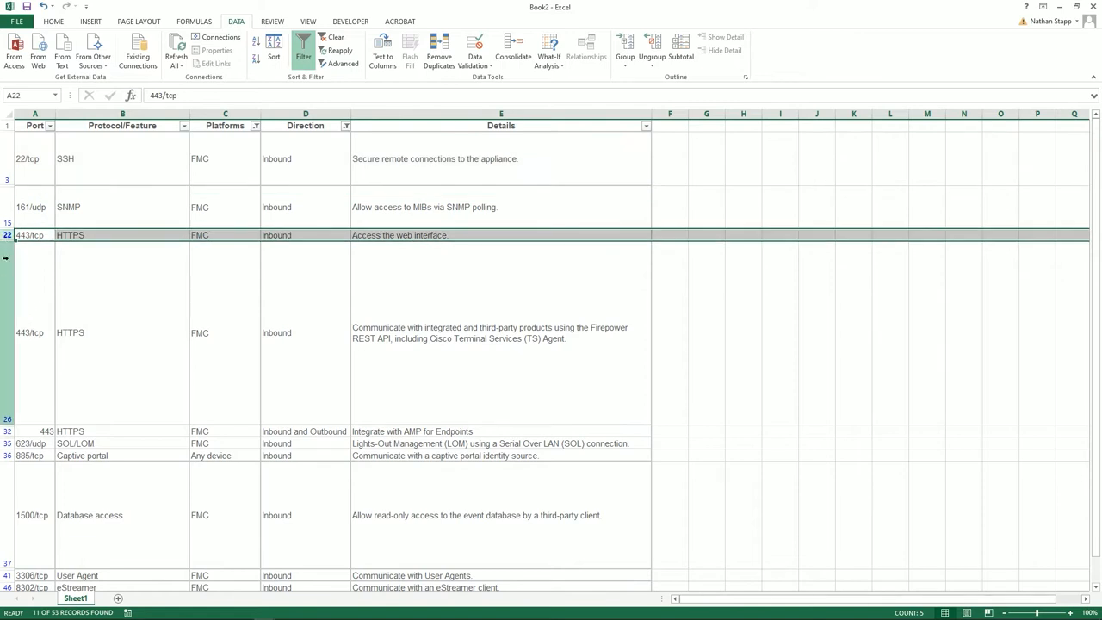
mouse_move(31, 389)
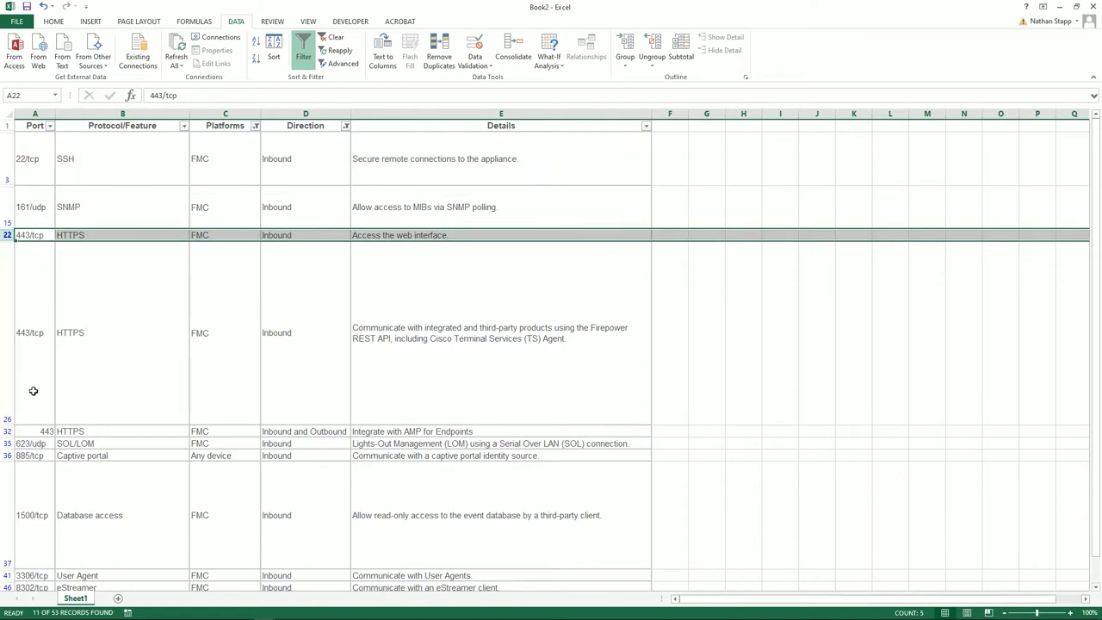
mouse_move(32, 206)
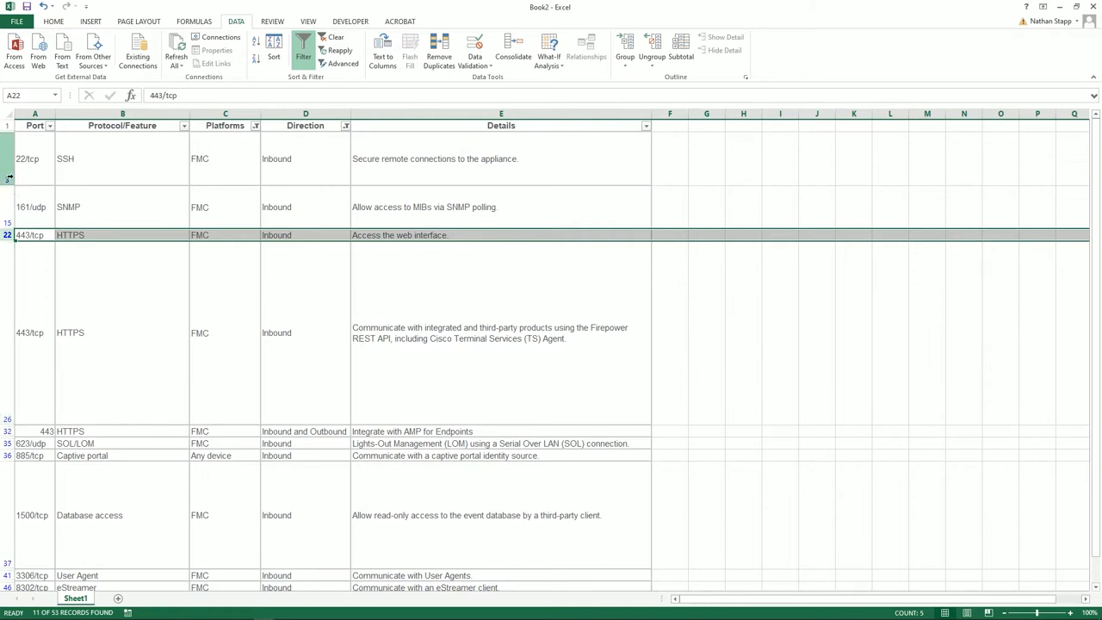
scroll("down", 3)
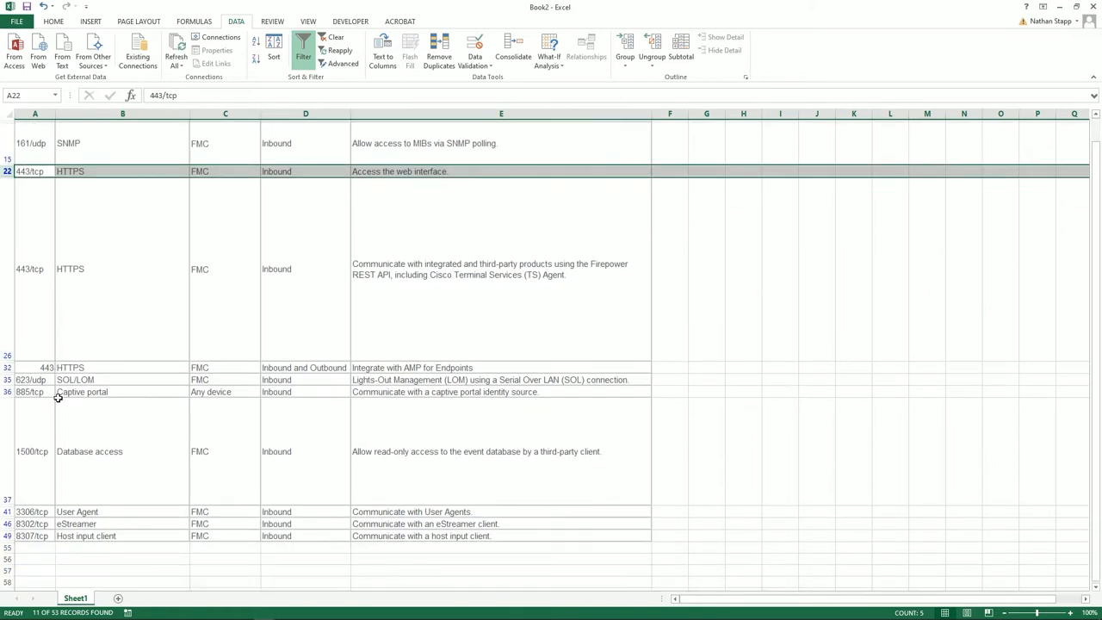
scroll("down", 3)
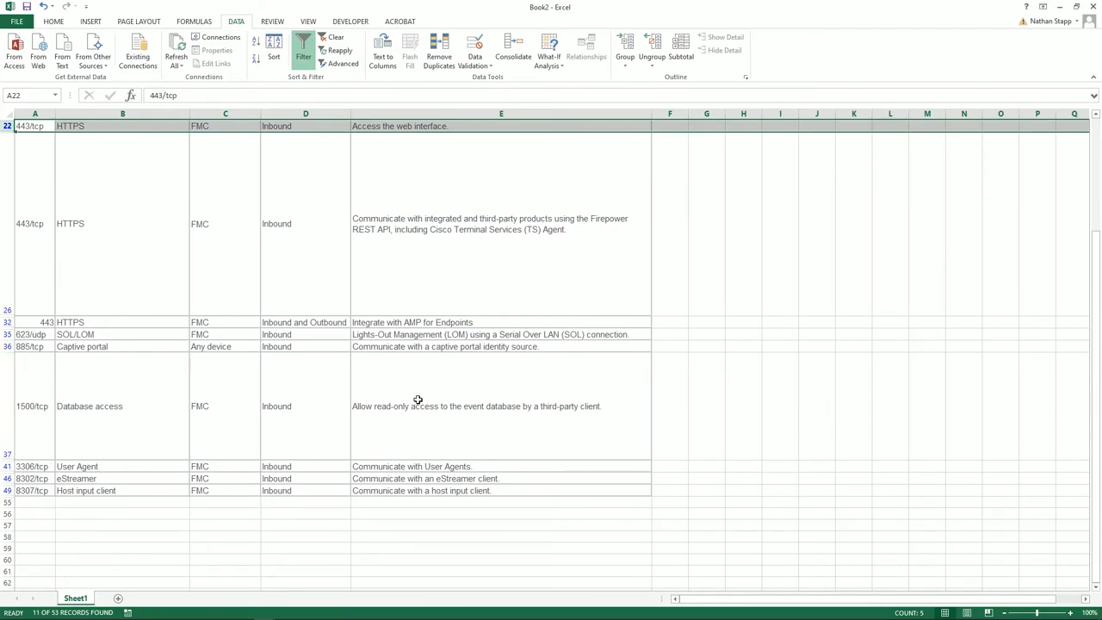
mouse_move(181, 403)
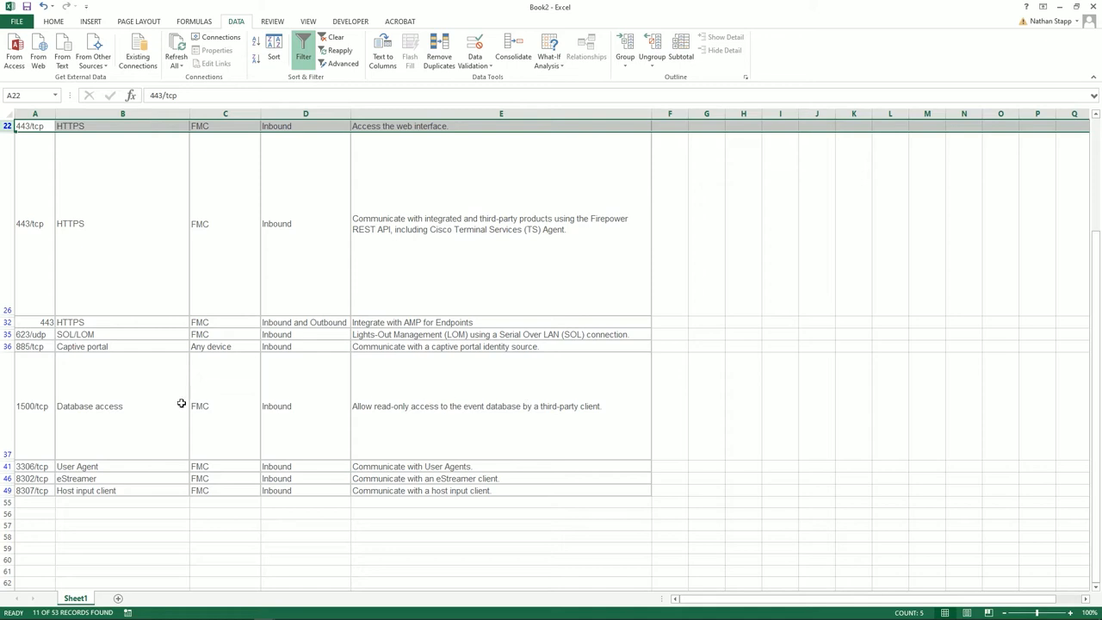
mouse_move(35, 412)
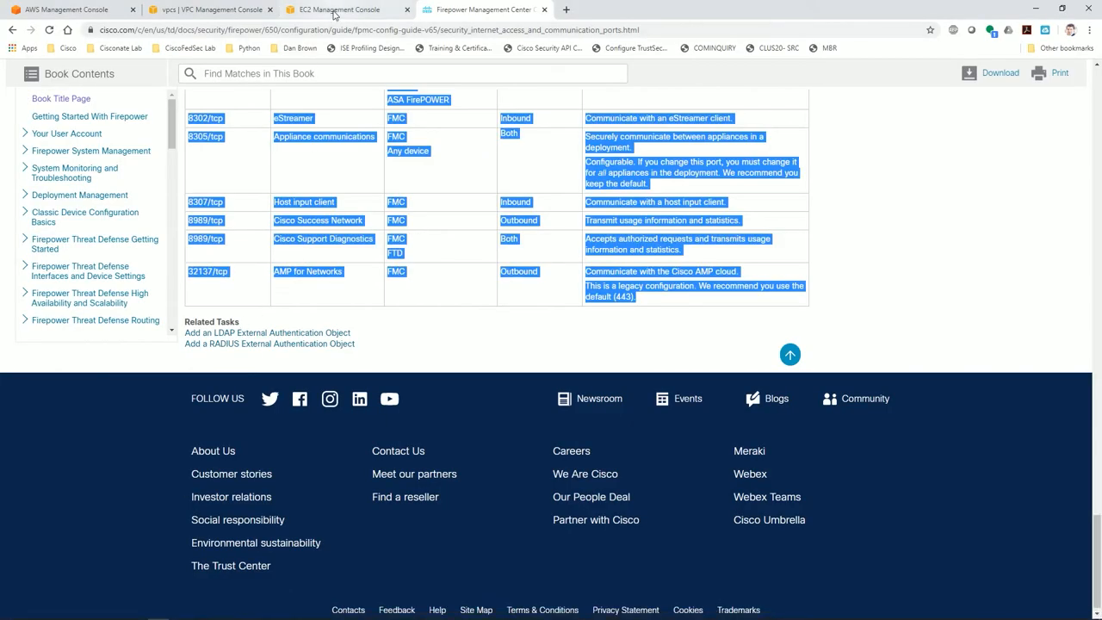
In Subnets select FMCv-MGMT and review its network ACL rules and route table with the 0.0.0.0/0 gateway route
left_click(210, 10)
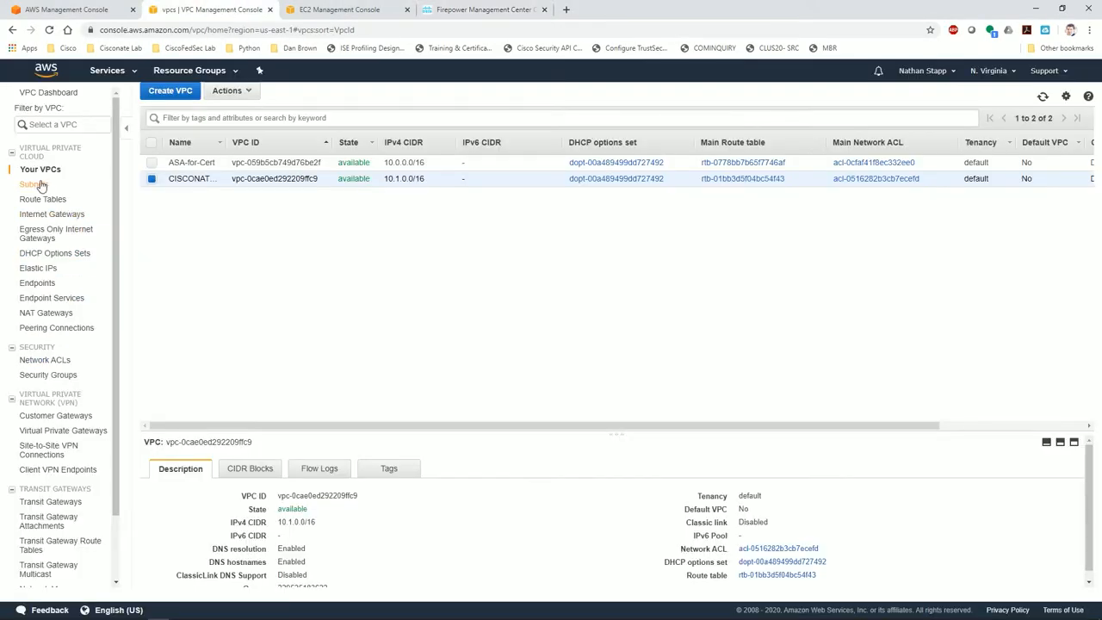
left_click(34, 184)
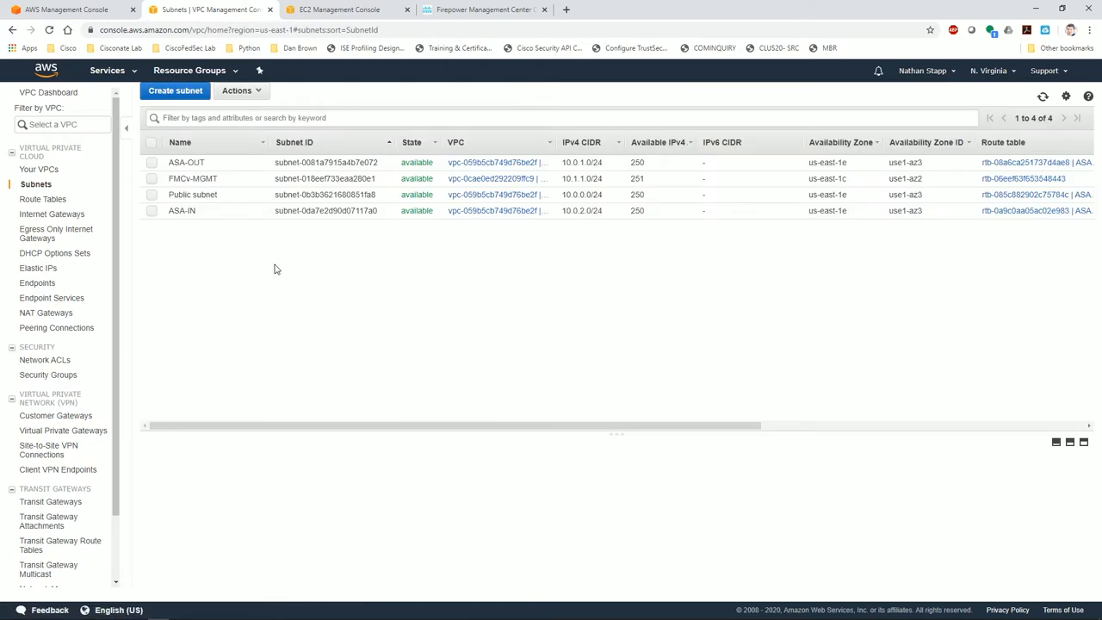
mouse_move(399, 177)
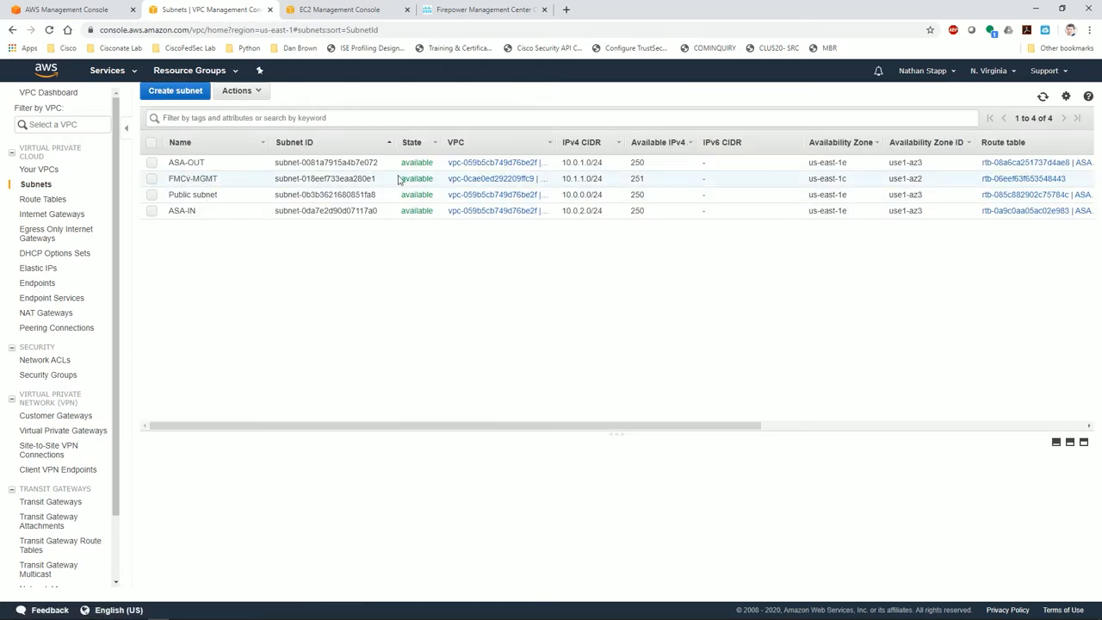
left_click(193, 178)
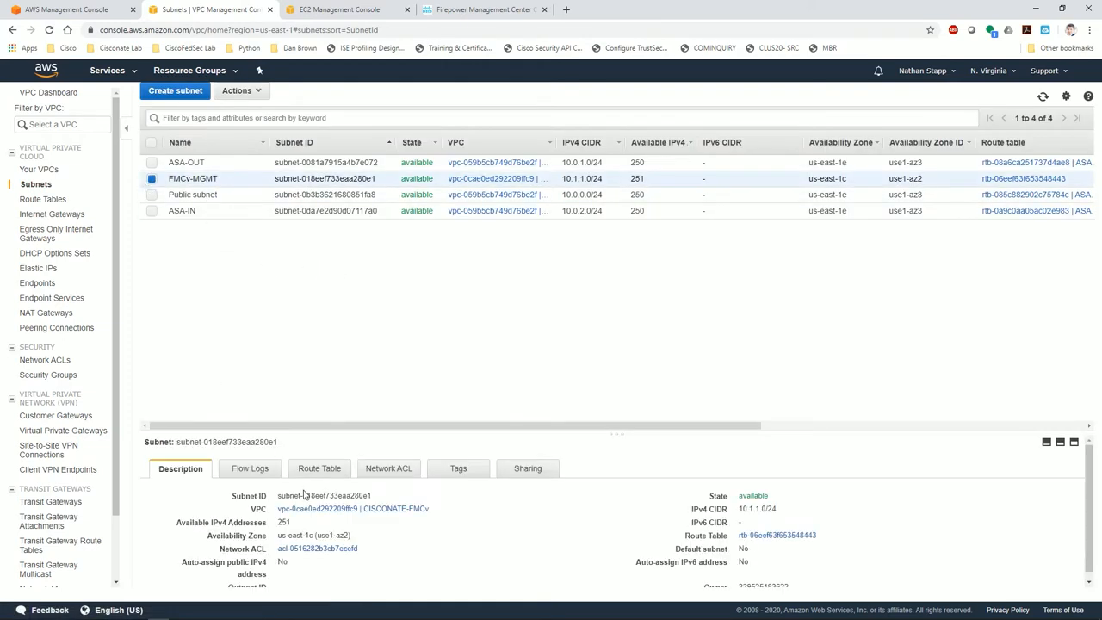
mouse_move(249, 469)
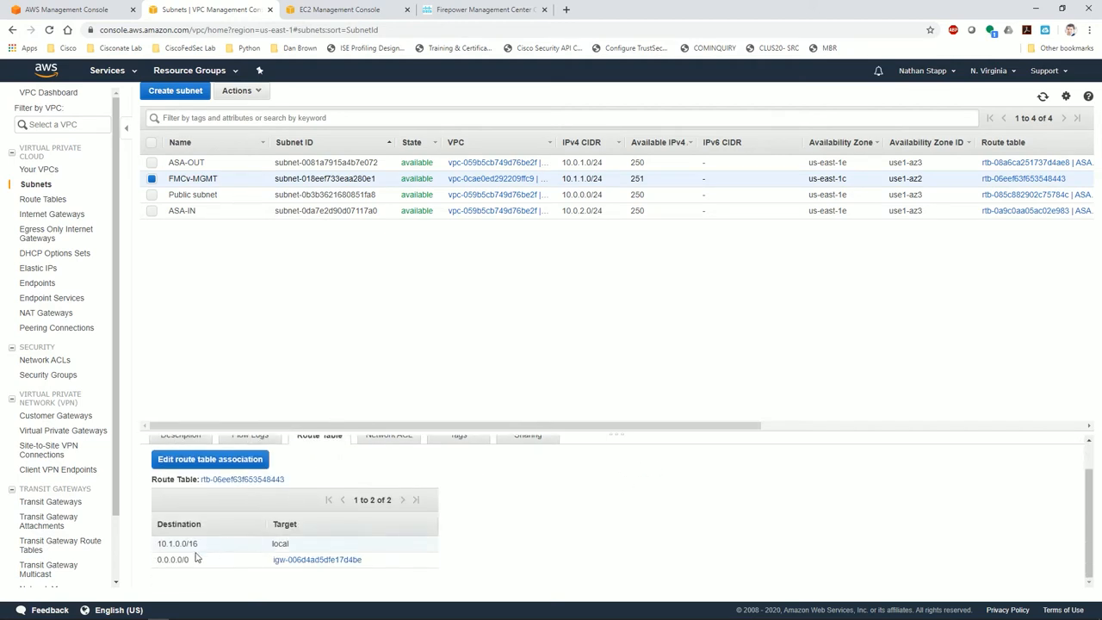
mouse_move(317, 569)
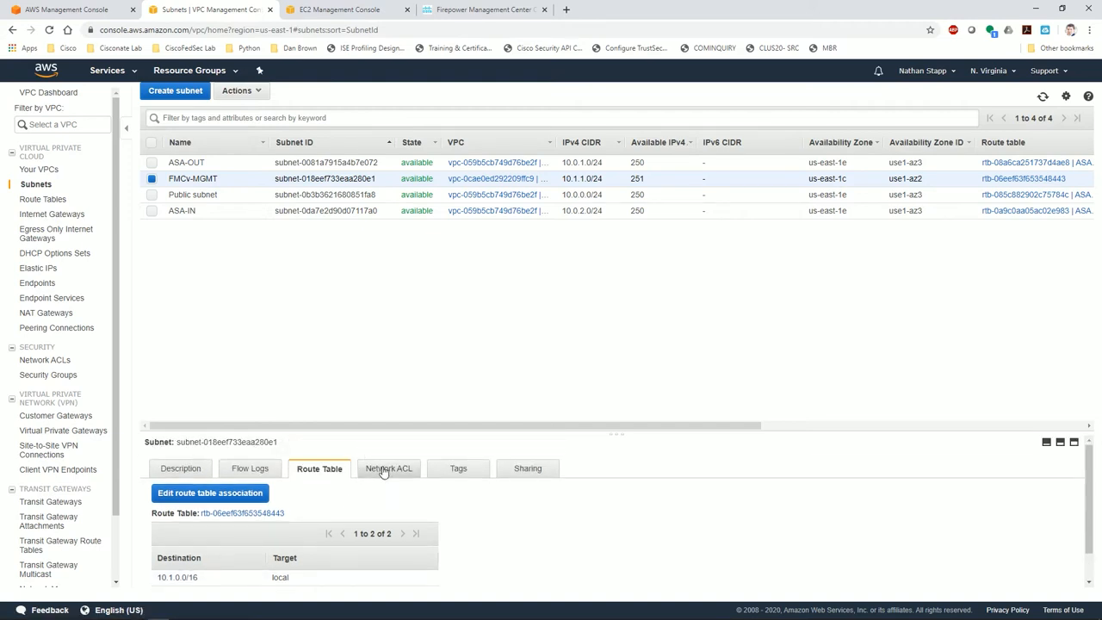
left_click(388, 469)
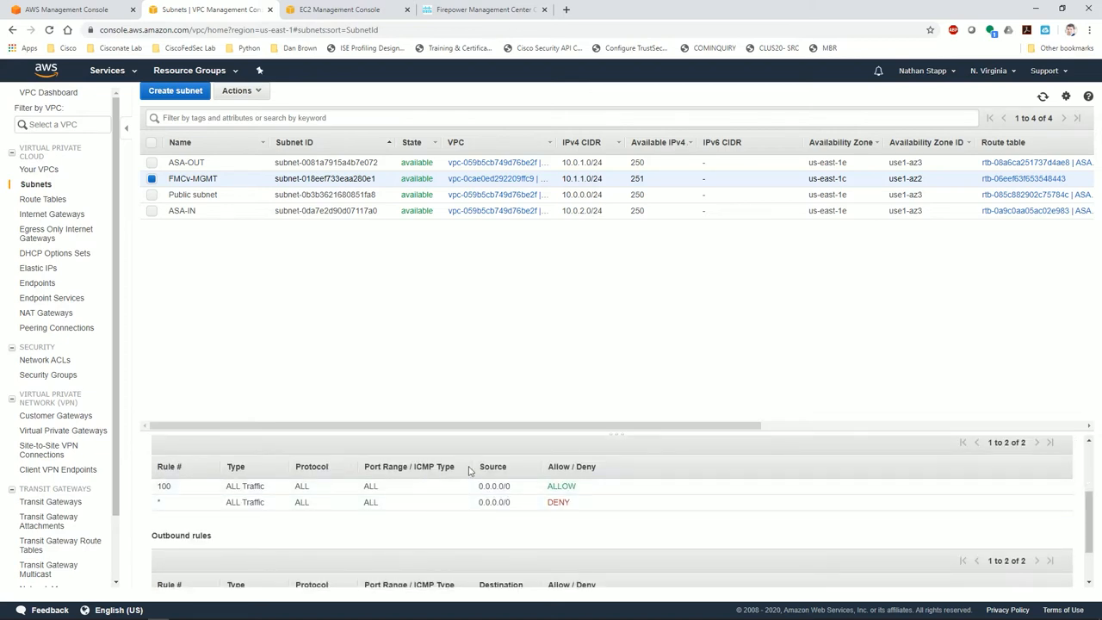
scroll("down", 3)
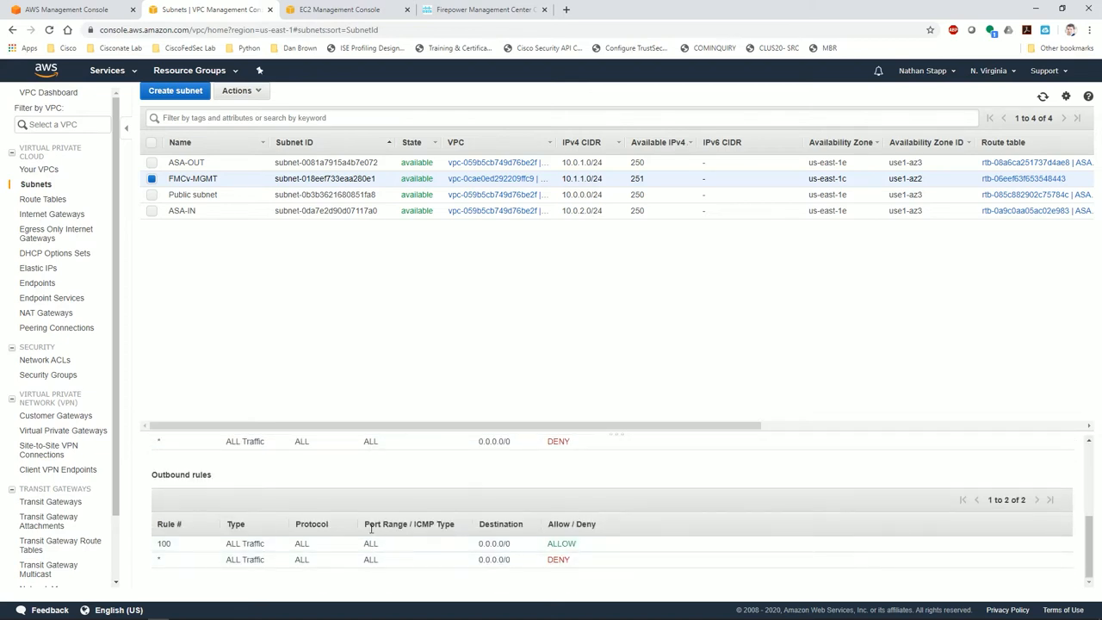
left_click(319, 468)
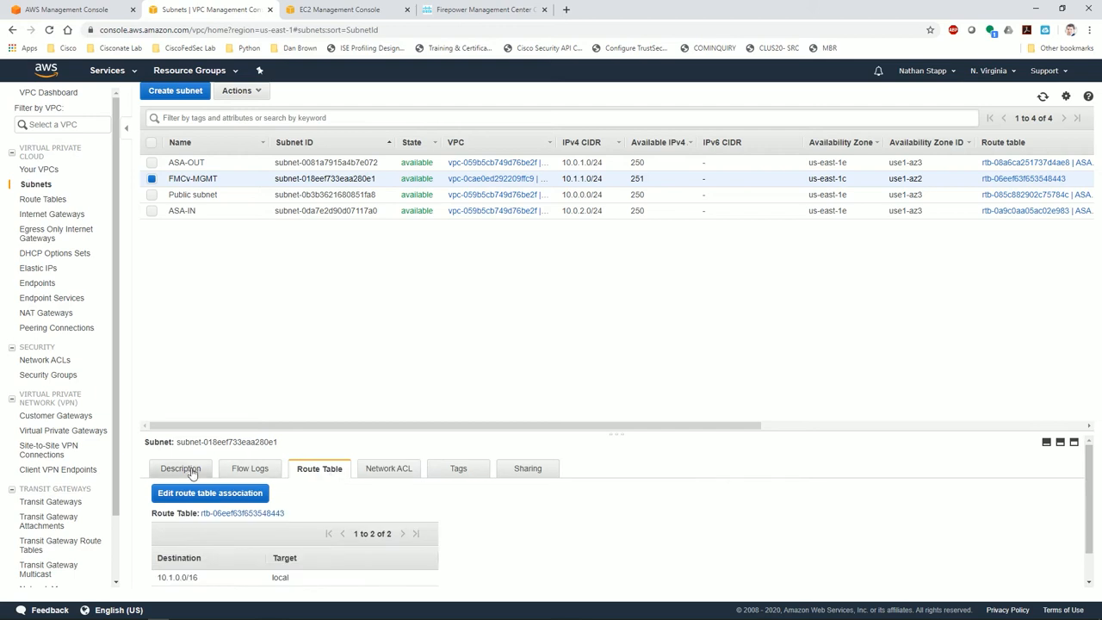
mouse_move(119, 283)
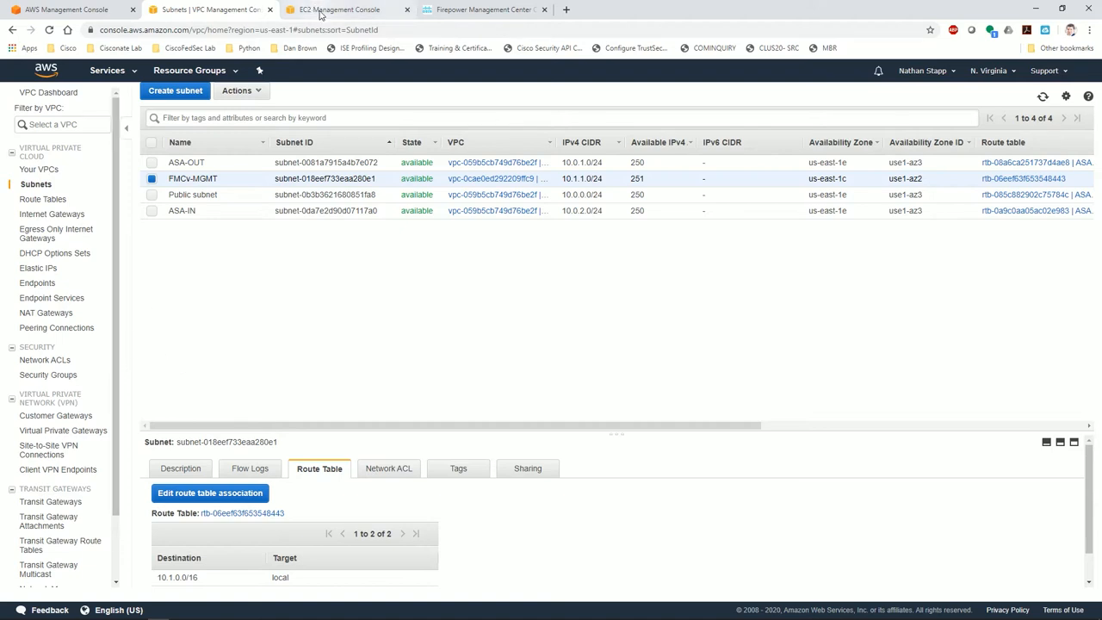
Start a new EC2 instance and pick the Cisco FMCv BYOL image from a Marketplace search for 'fmcv'
left_click(335, 10)
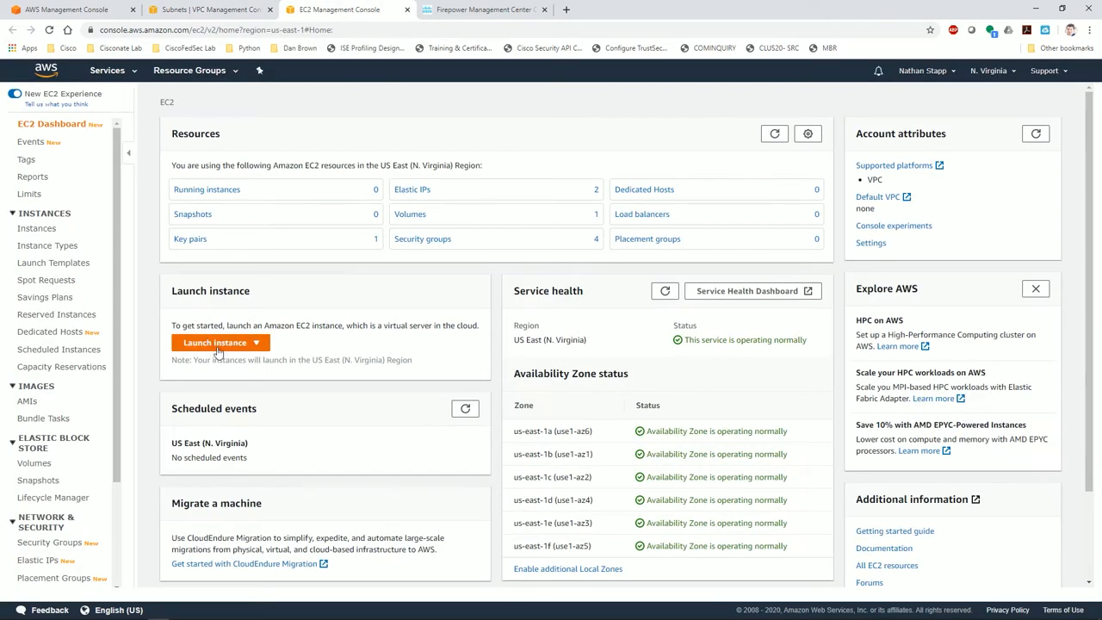
left_click(215, 340)
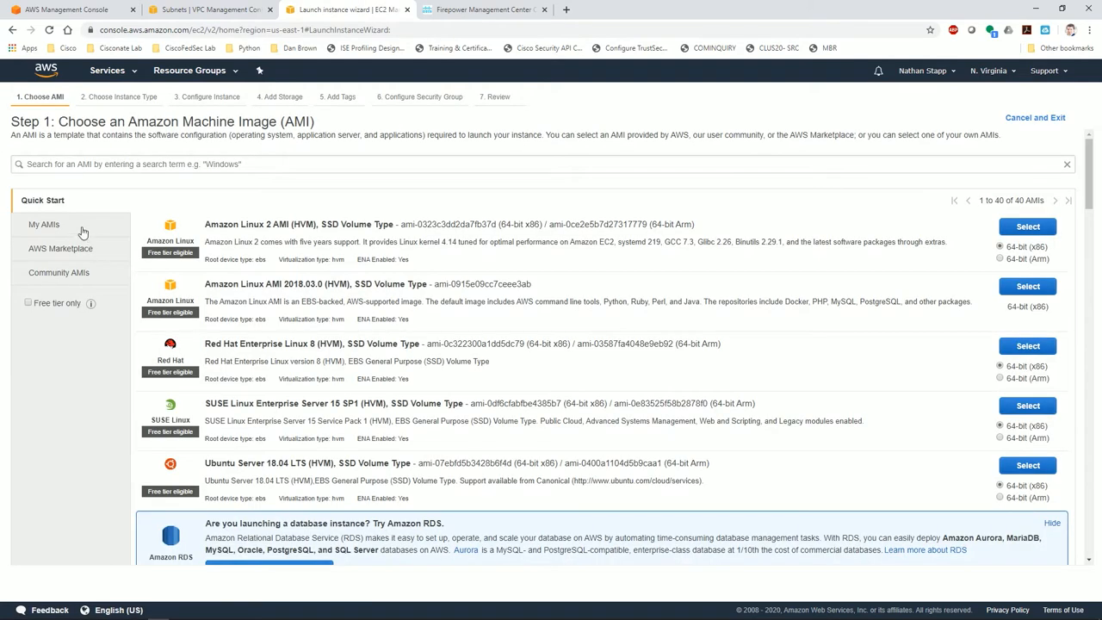
left_click(55, 248)
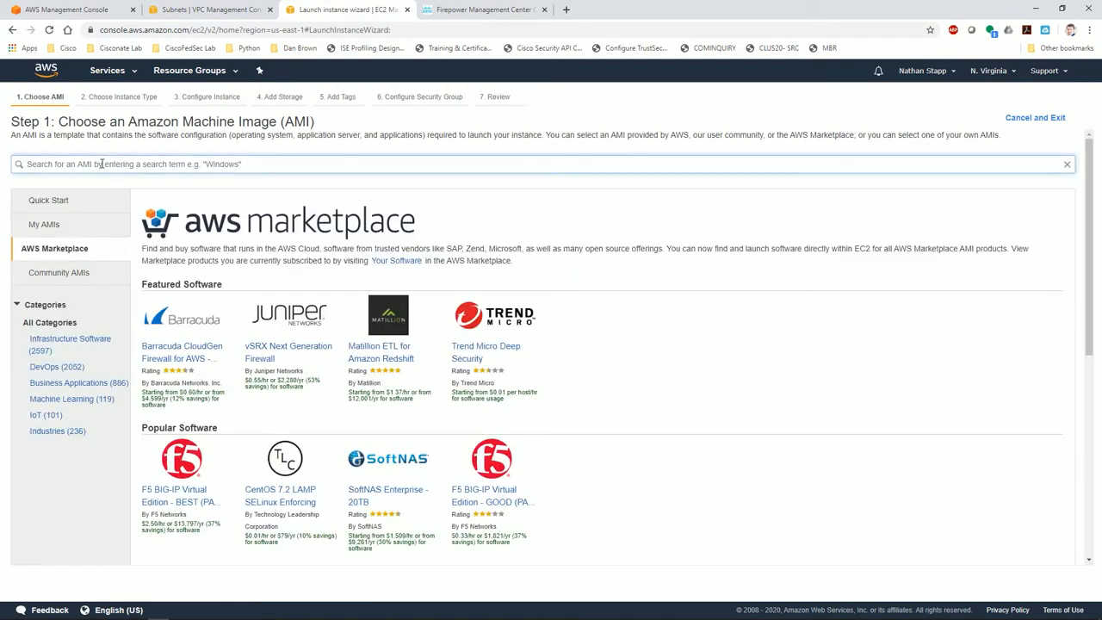
type("fmcv")
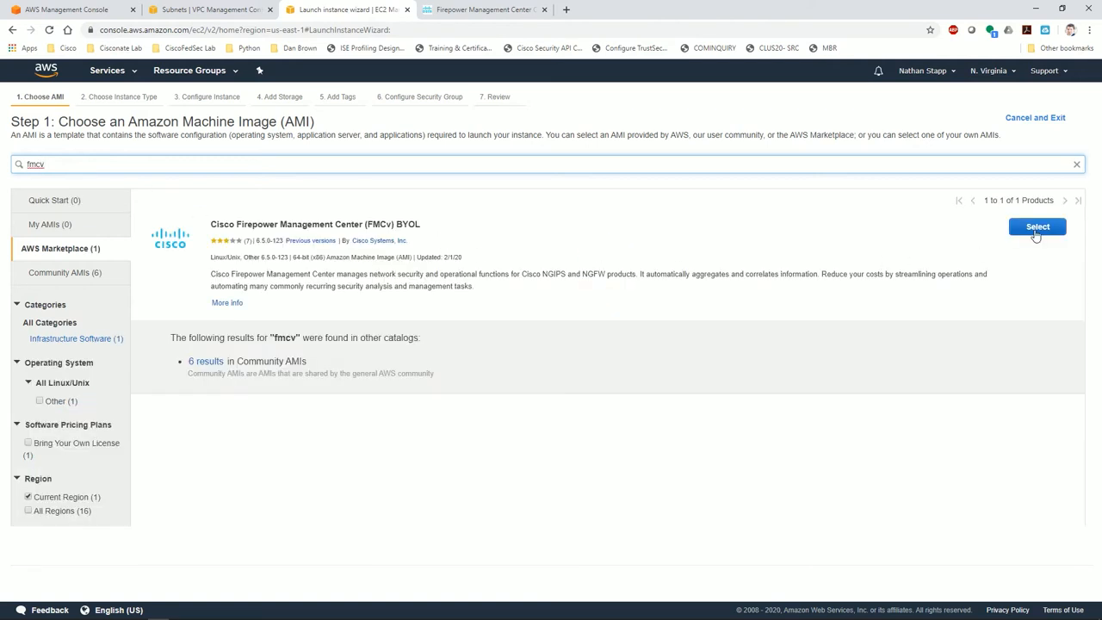
left_click(1037, 228)
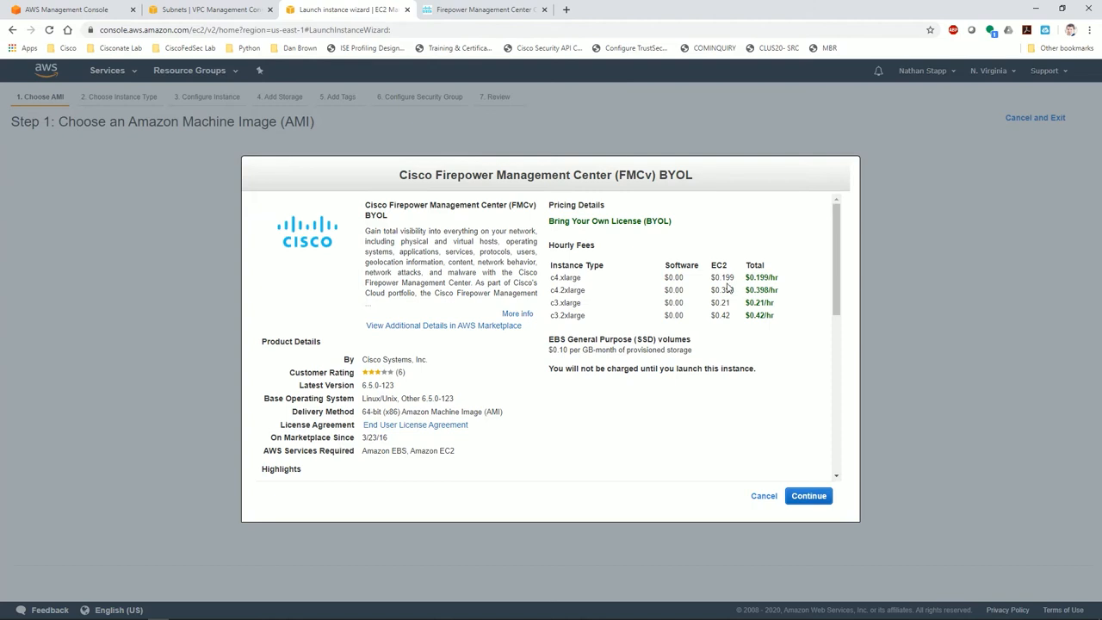
mouse_move(716, 313)
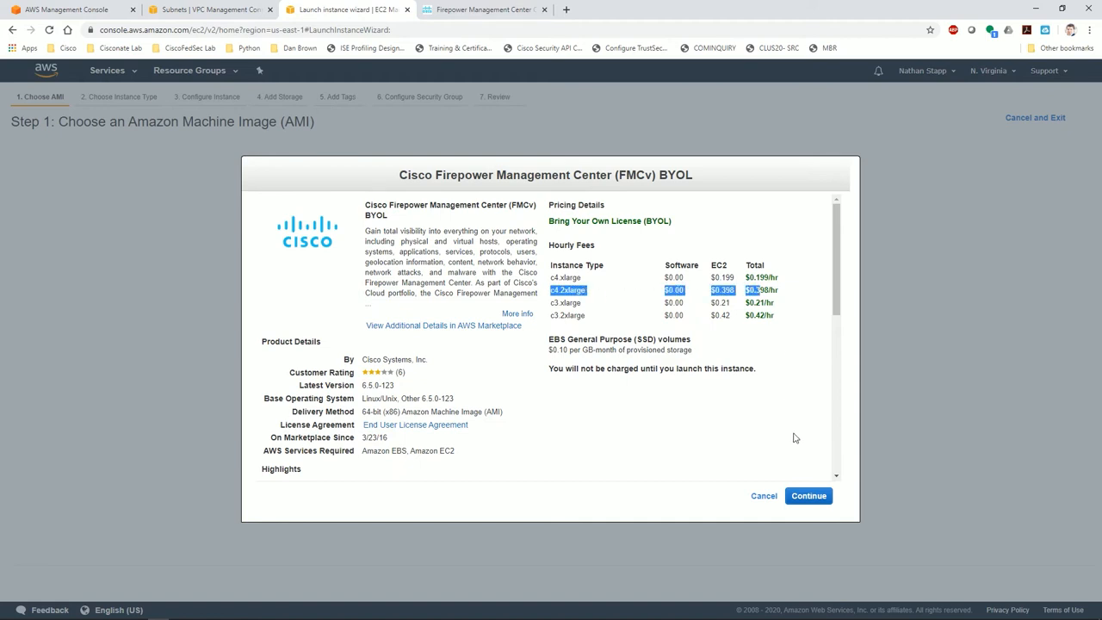
Accept the pricing and choose the c4.2xlarge instance type
left_click(809, 496)
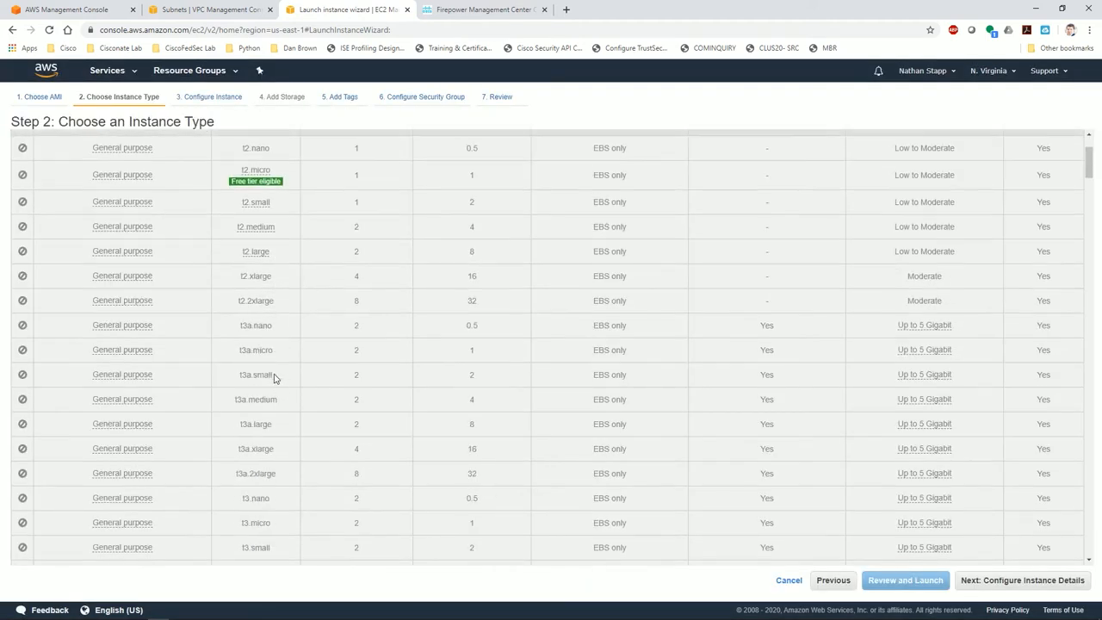
scroll("down", 3)
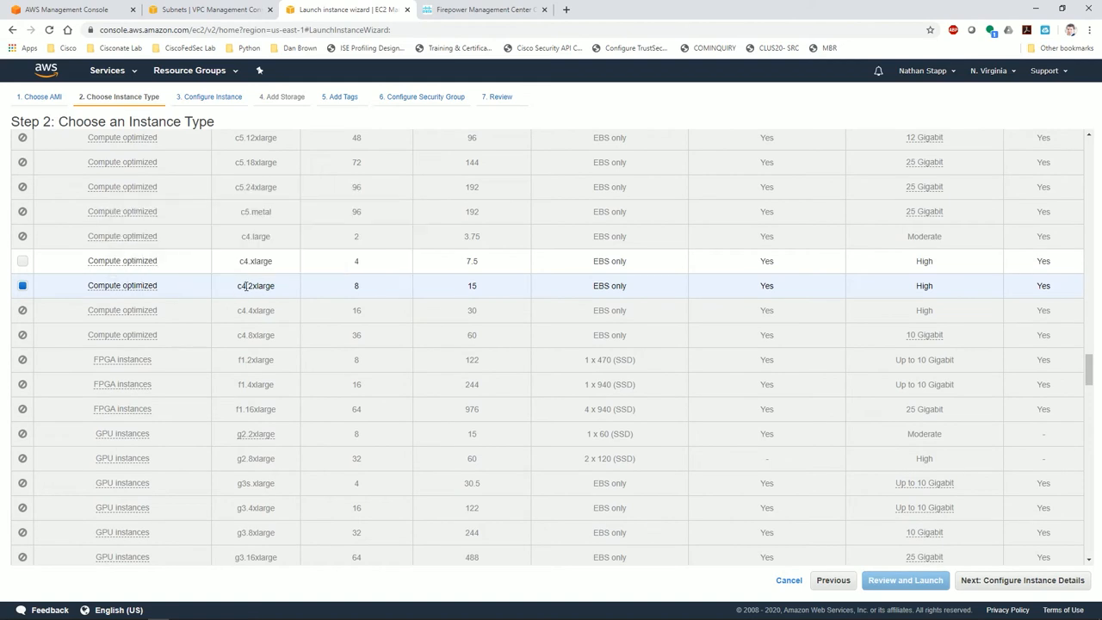
mouse_move(992, 585)
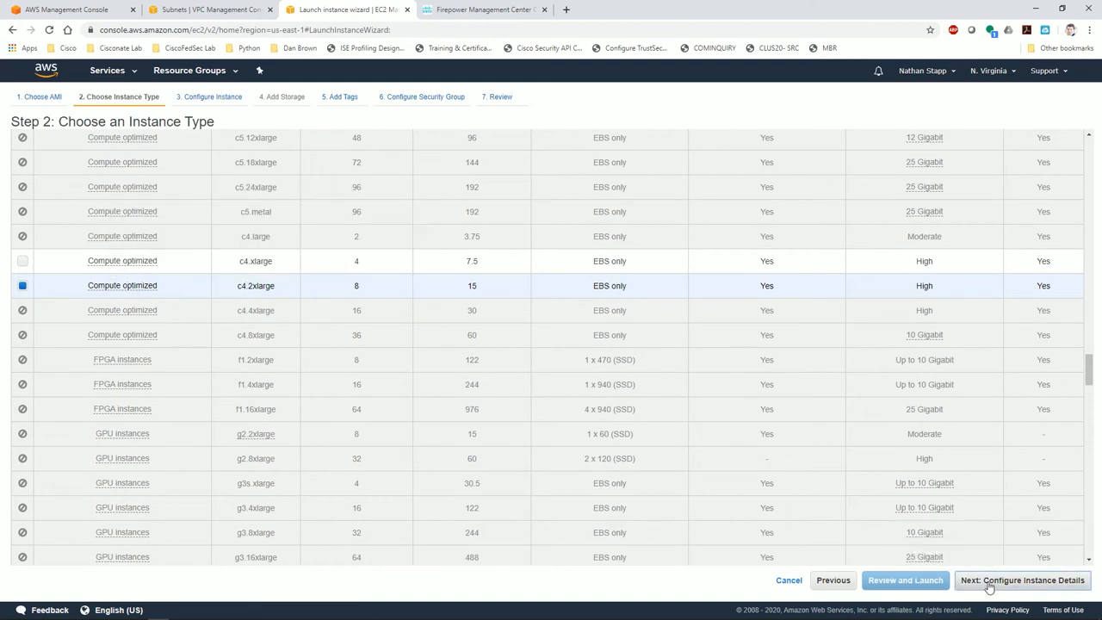
Continue to instance details, then return to the Excel port table filtered for SSH and HTTPS rows
left_click(1023, 580)
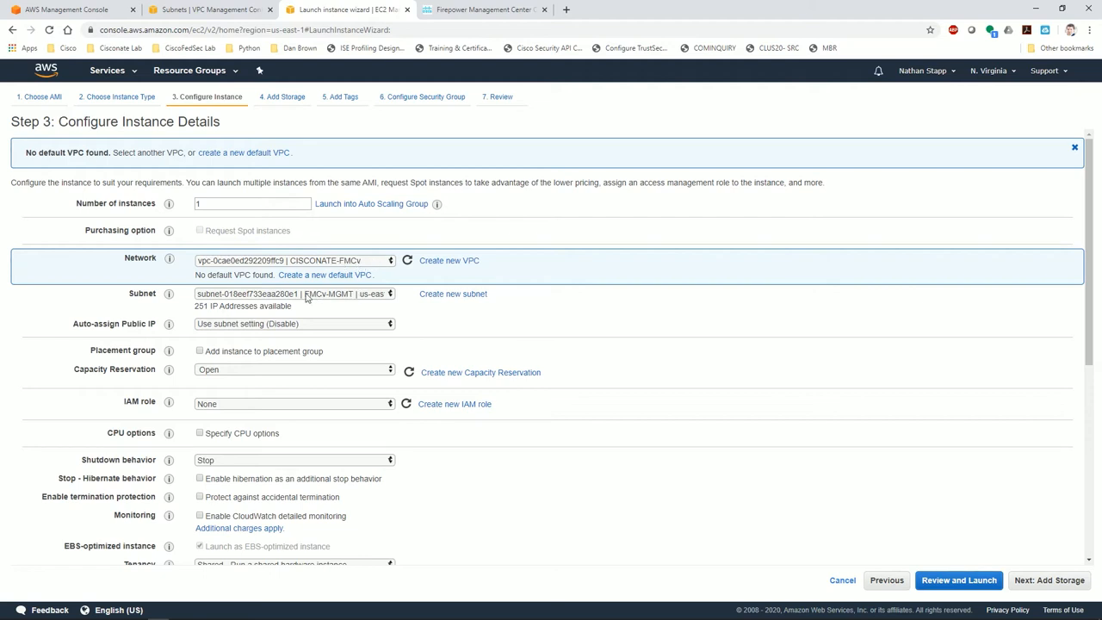
mouse_move(169, 368)
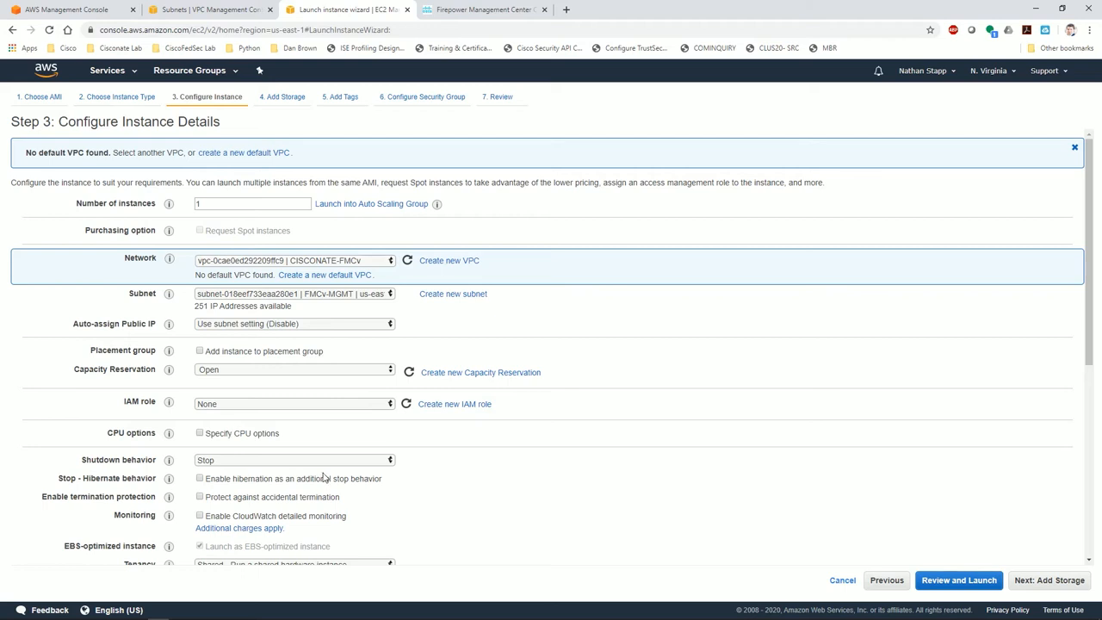
scroll("down", 3)
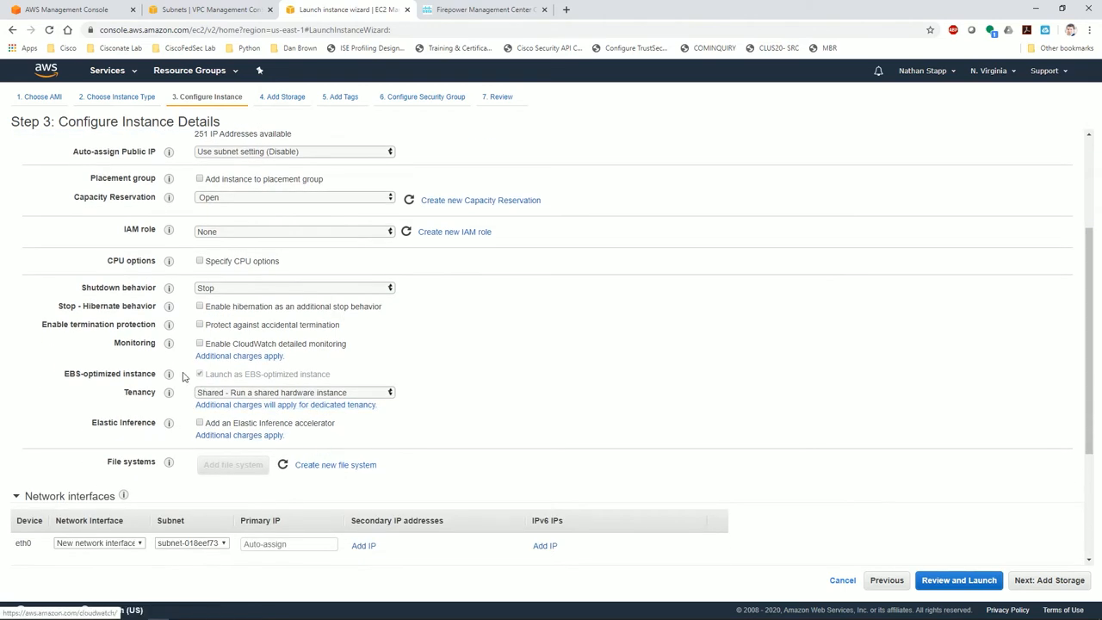
scroll("down", 3)
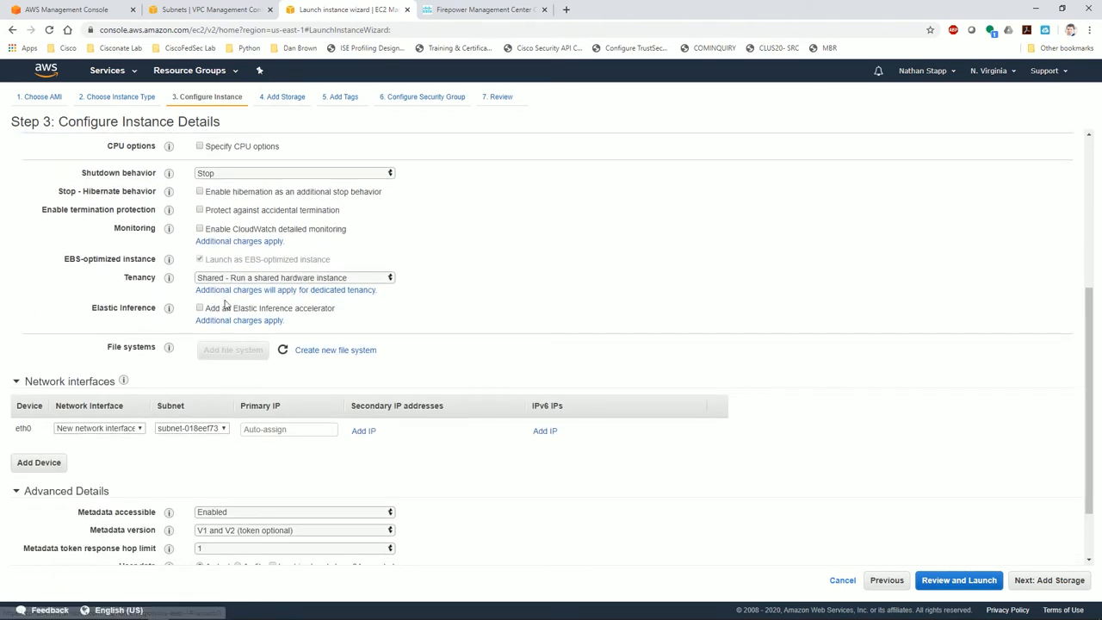
scroll("down", 3)
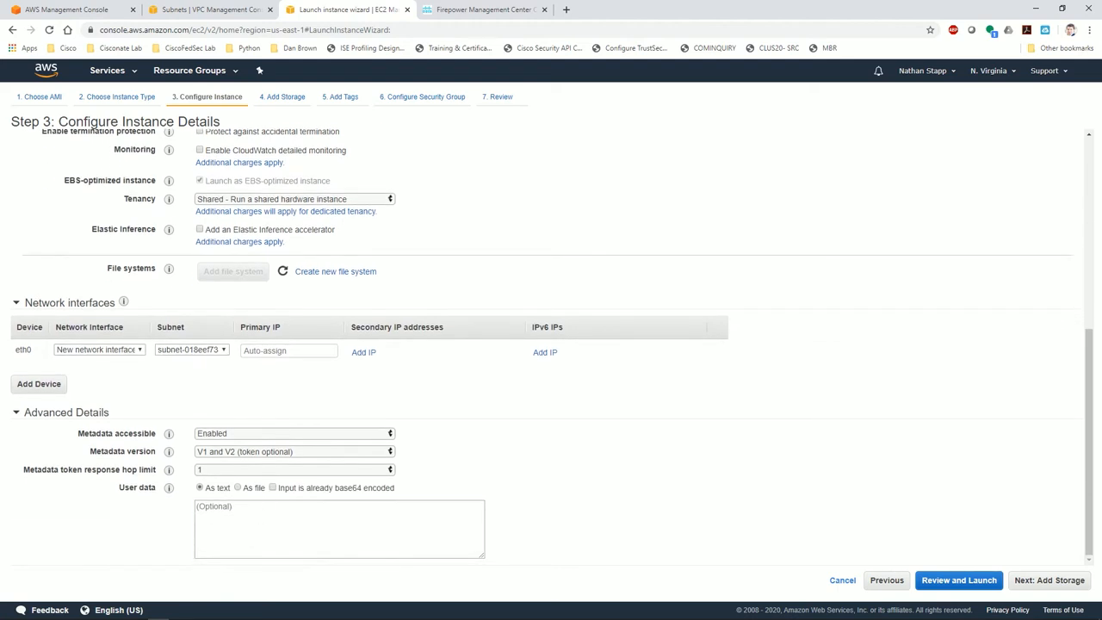
left_click(339, 540)
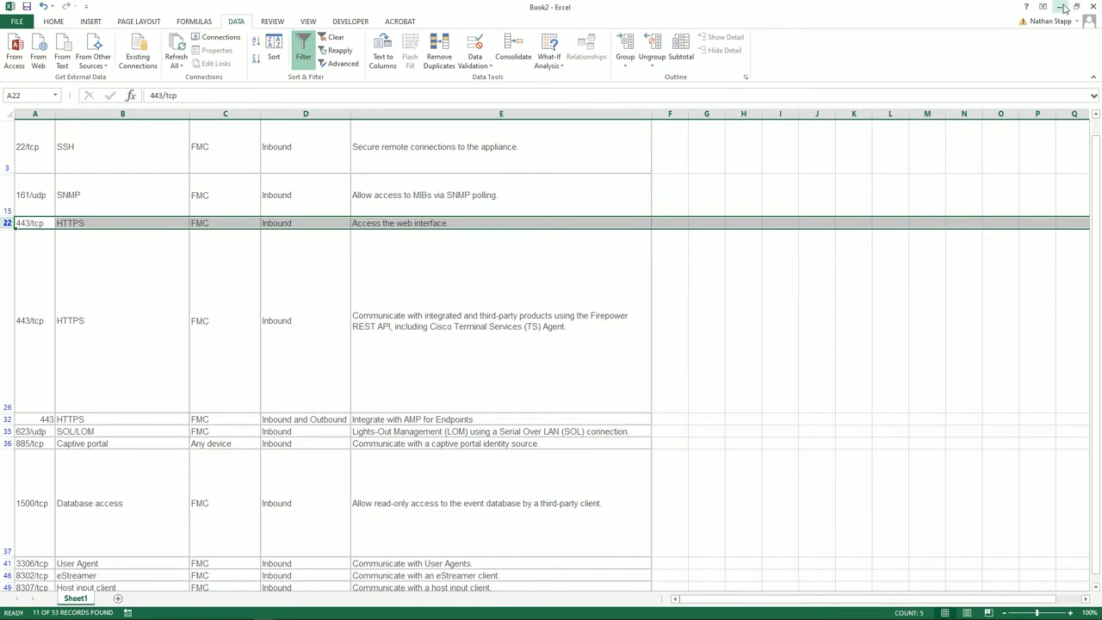
Copy the Day 0 config from 0day_FMC.txt into User data, with admin credentials and hostname cisconatefmc
left_click(1060, 6)
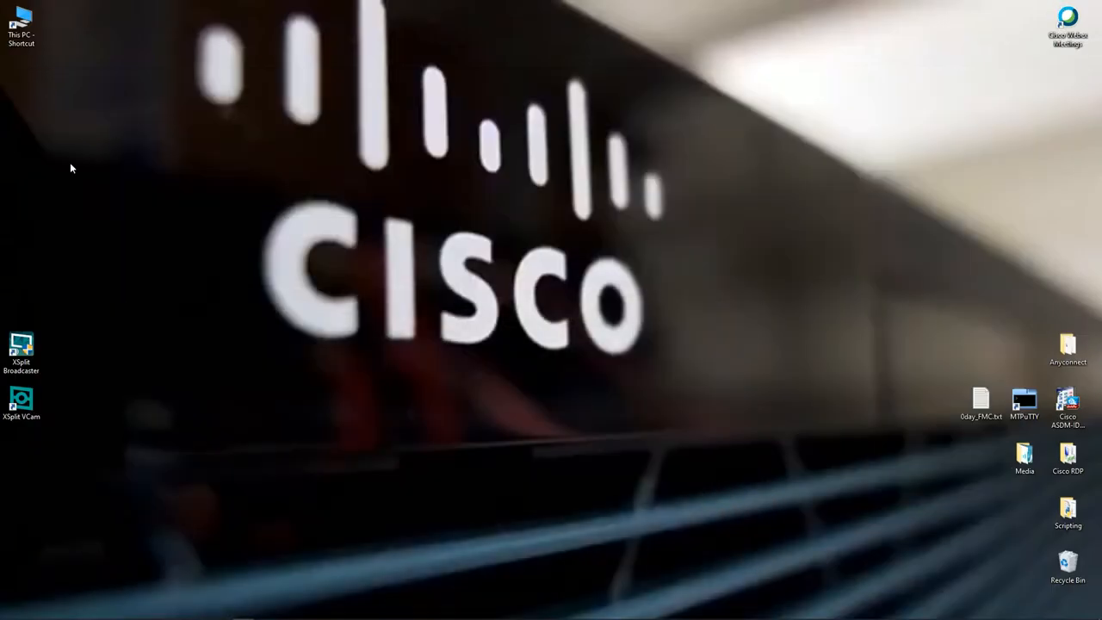
left_click(982, 410)
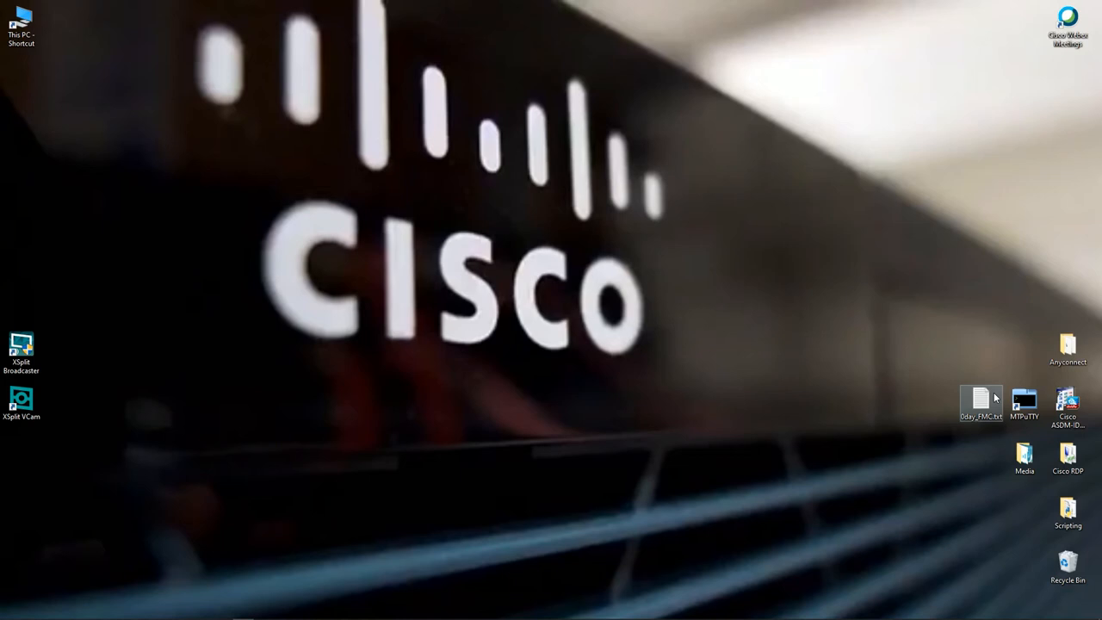
double_click(975, 400)
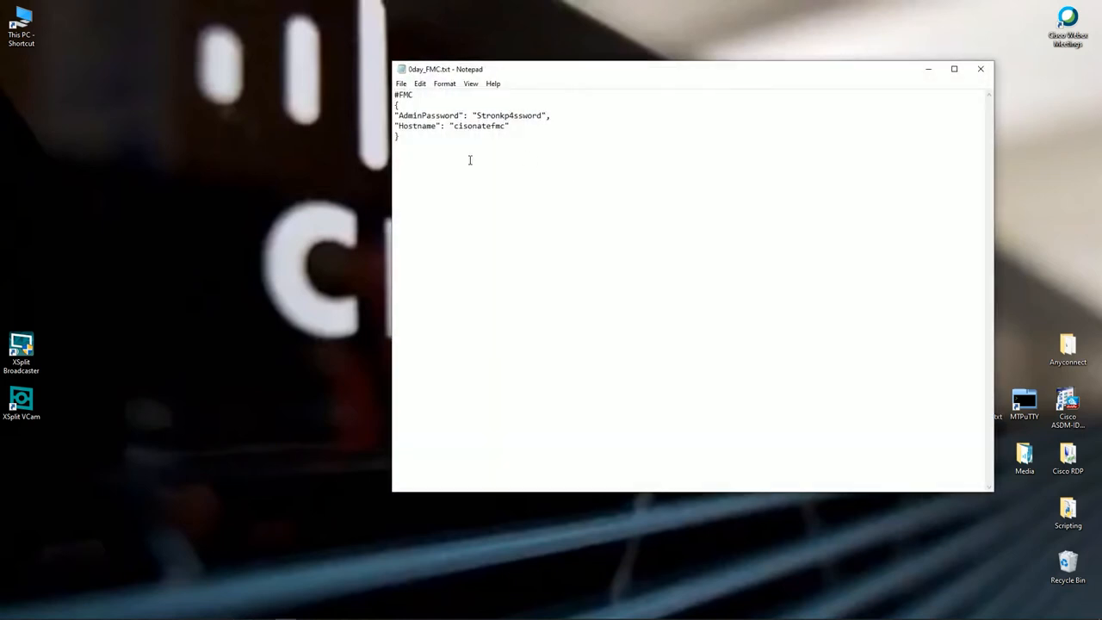
key("ctrl+a")
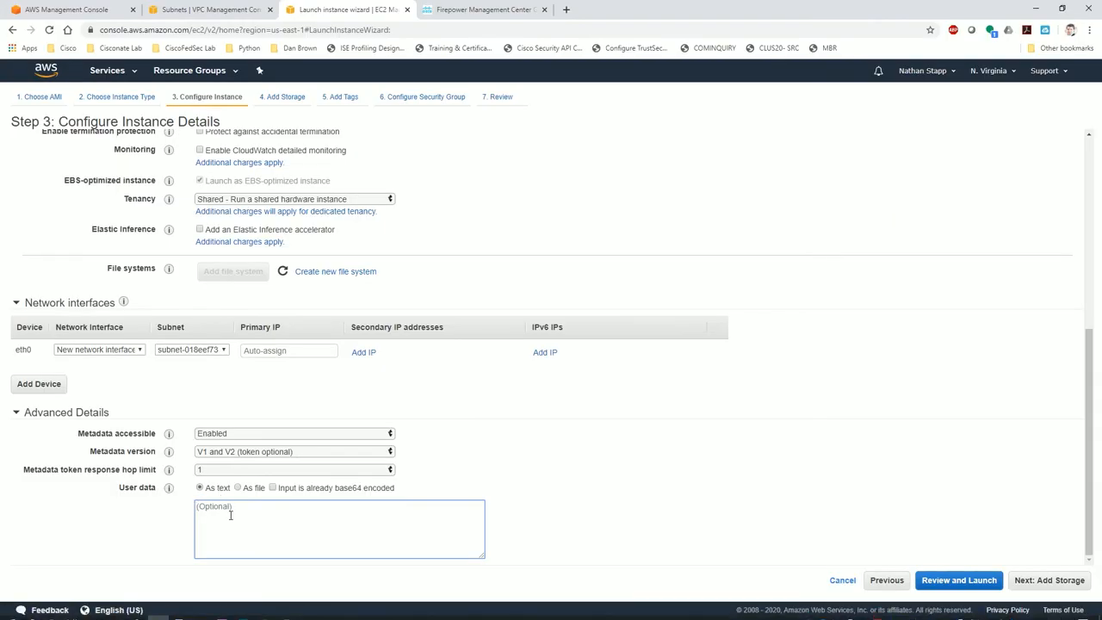
type("#FMC")
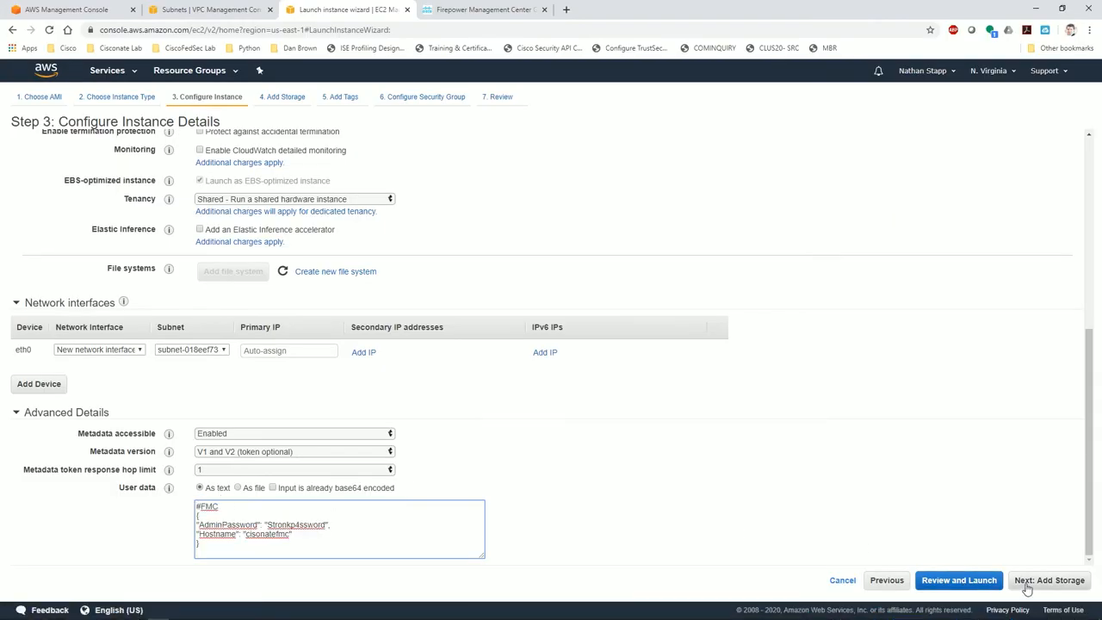
mouse_move(1037, 584)
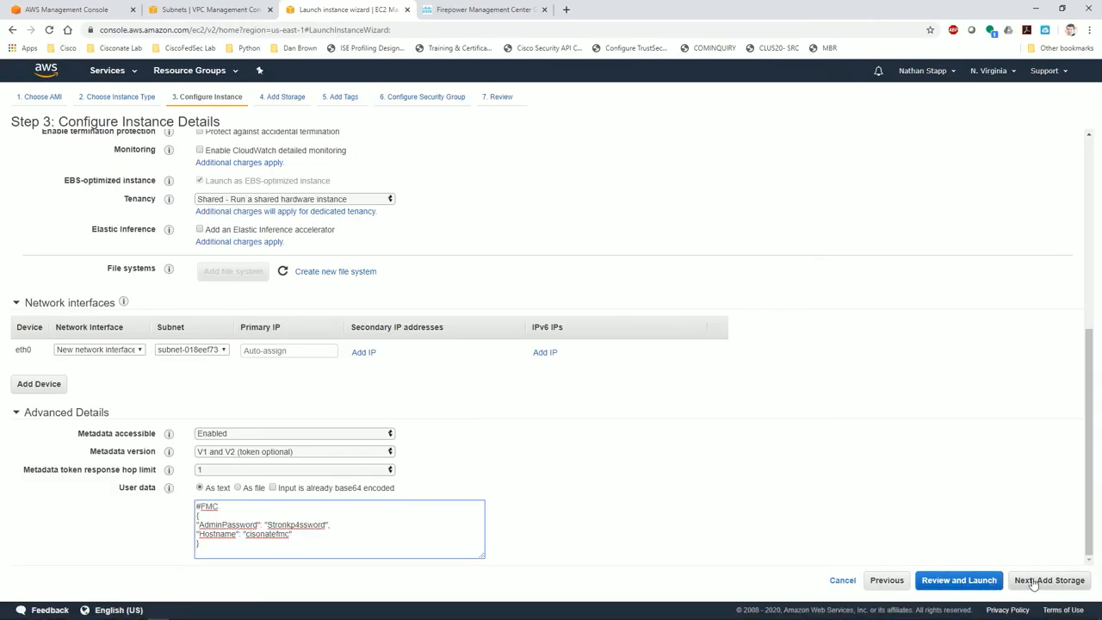
Keep the 250 GiB root volume, continue to Review Instance Launch and dismiss the free tier warning
left_click(1050, 579)
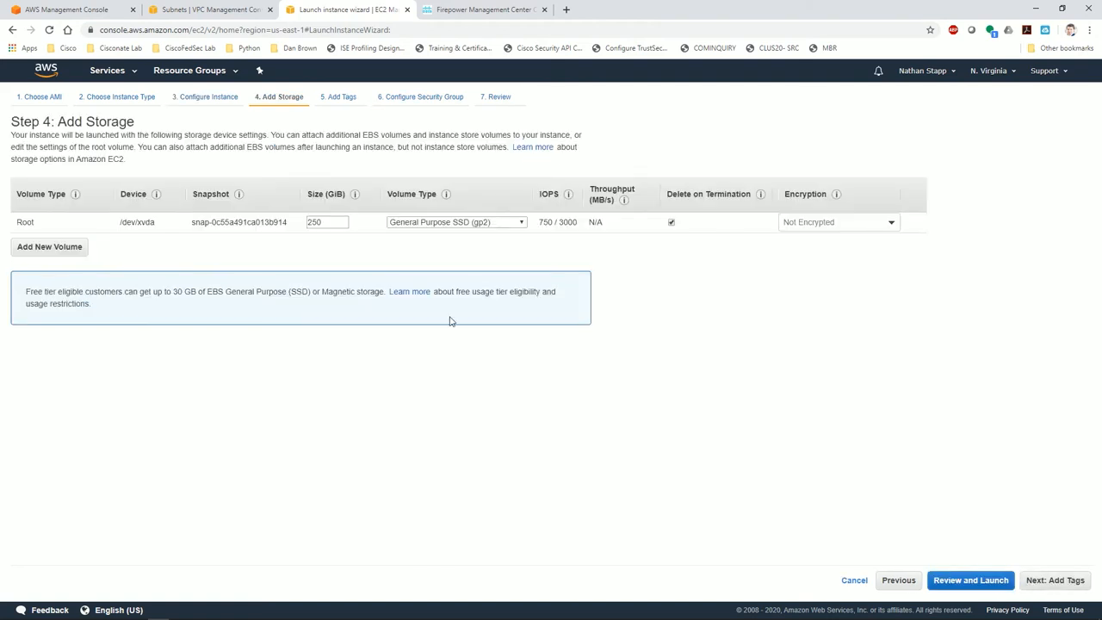
double_click(324, 222)
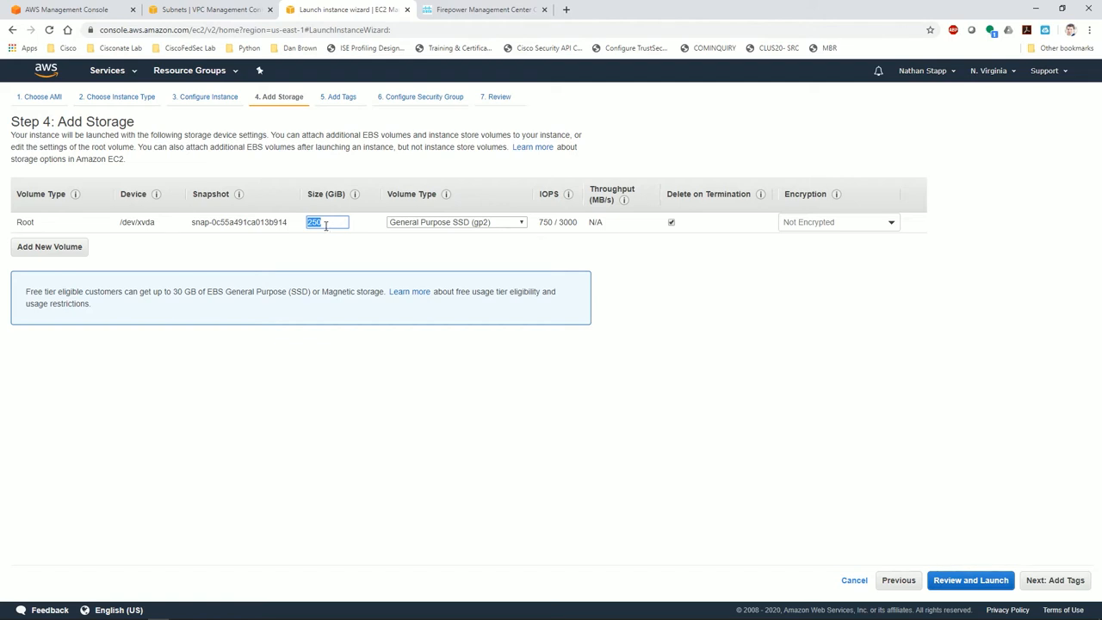
mouse_move(330, 222)
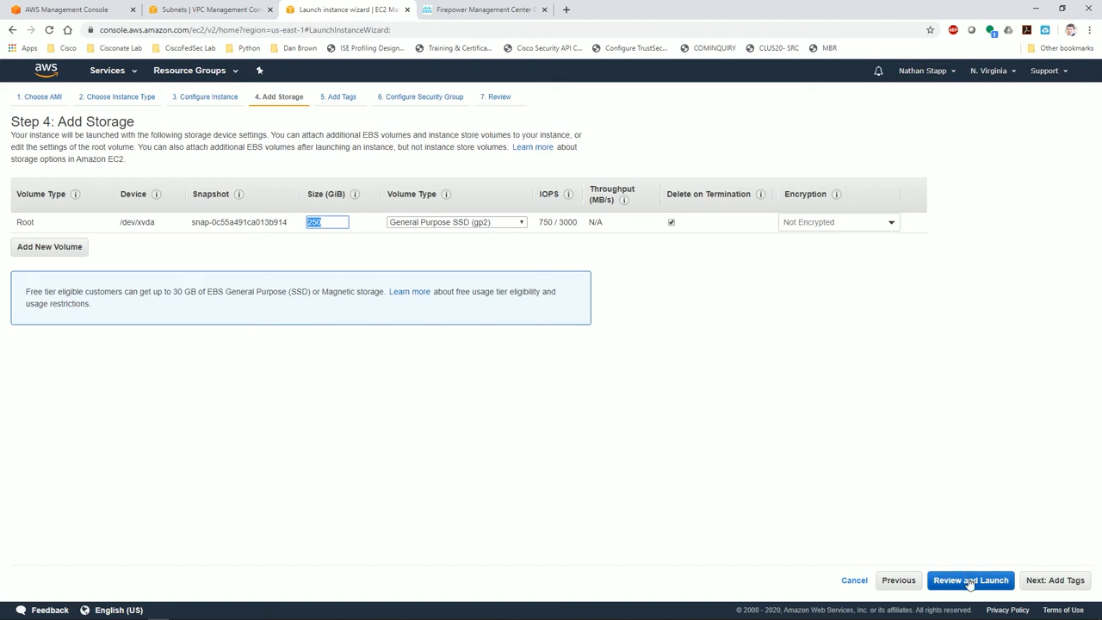
left_click(971, 580)
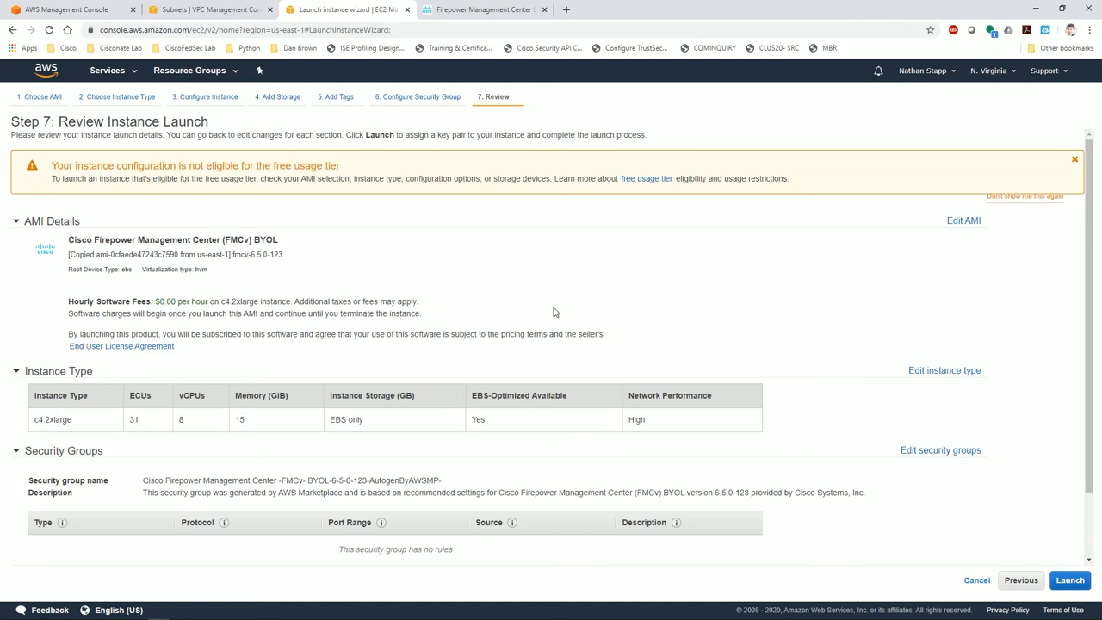
left_click(1075, 158)
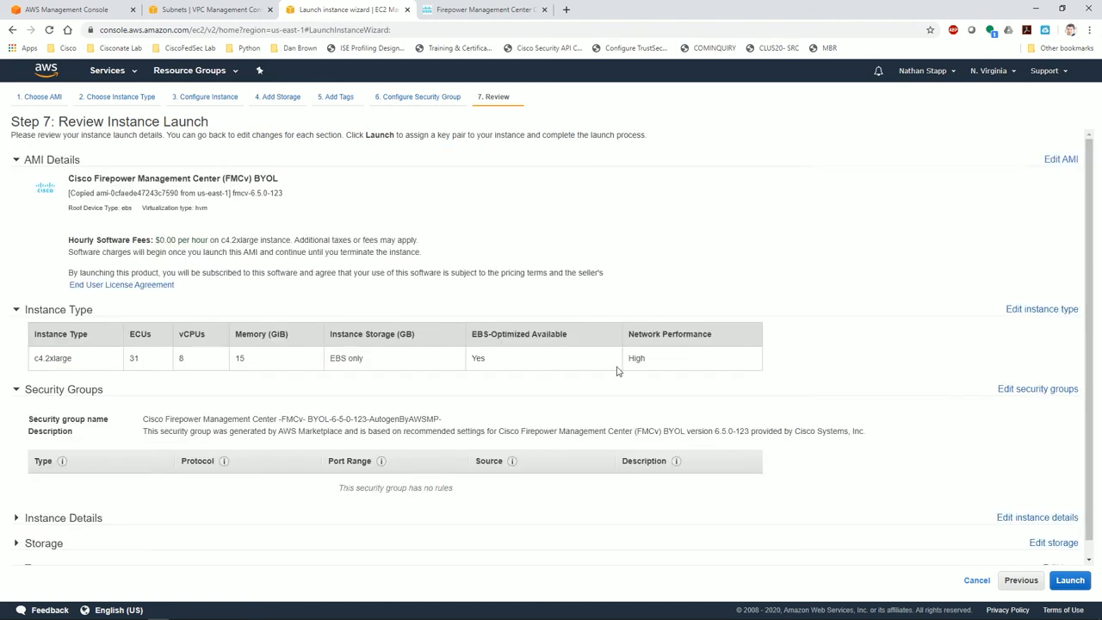
Launch the instance with a newly created key pair named FMCv, downloaded first
left_click(1074, 581)
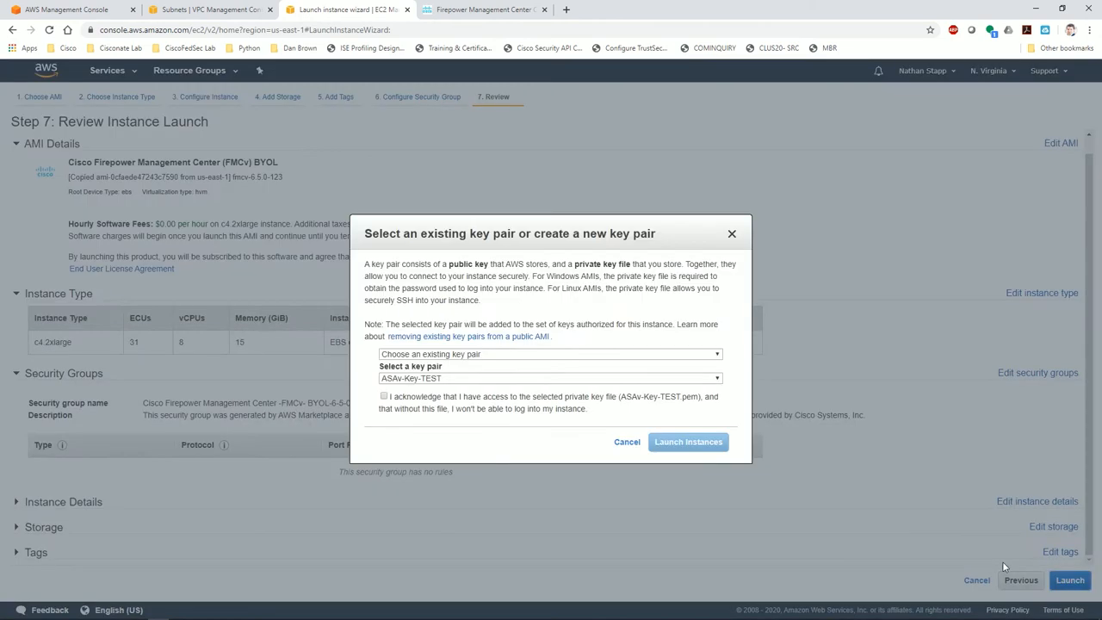
left_click(549, 354)
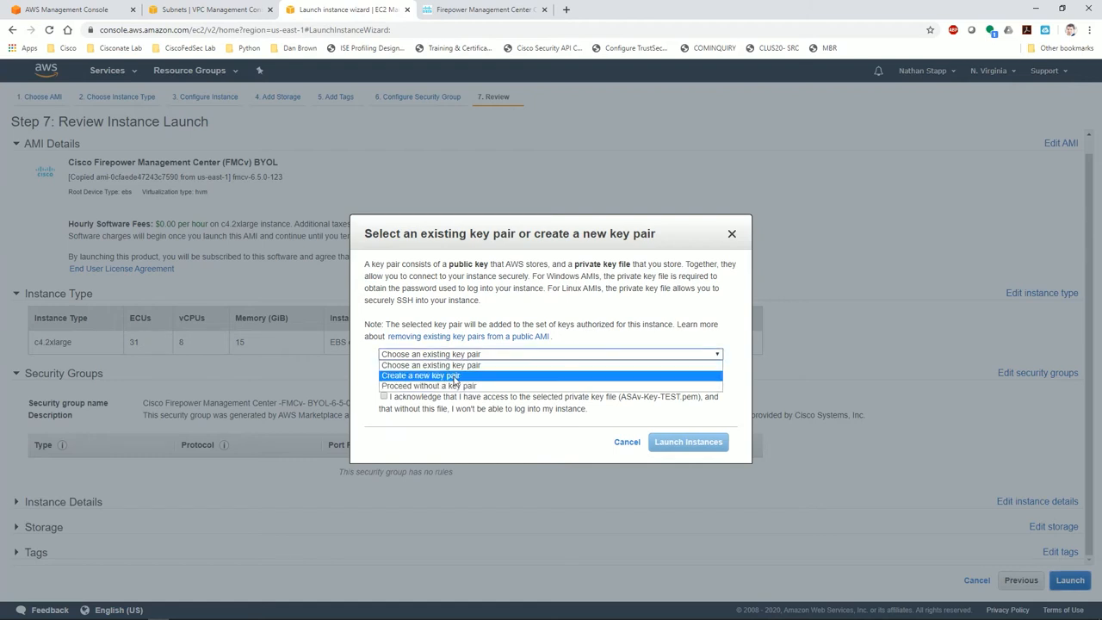
left_click(427, 375)
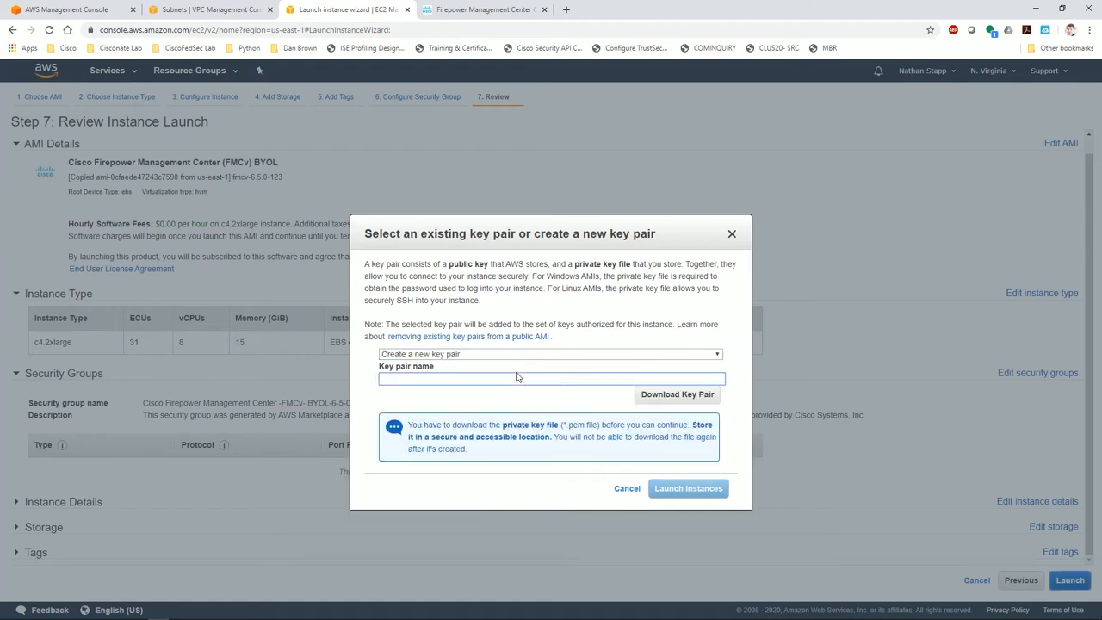
type("FMCv")
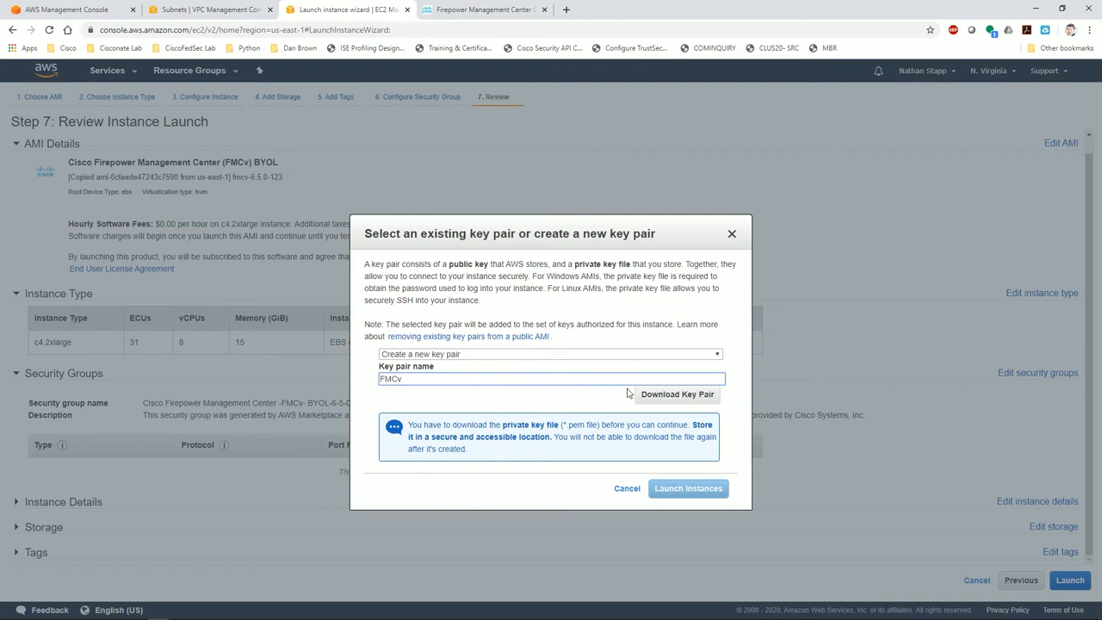
left_click(679, 394)
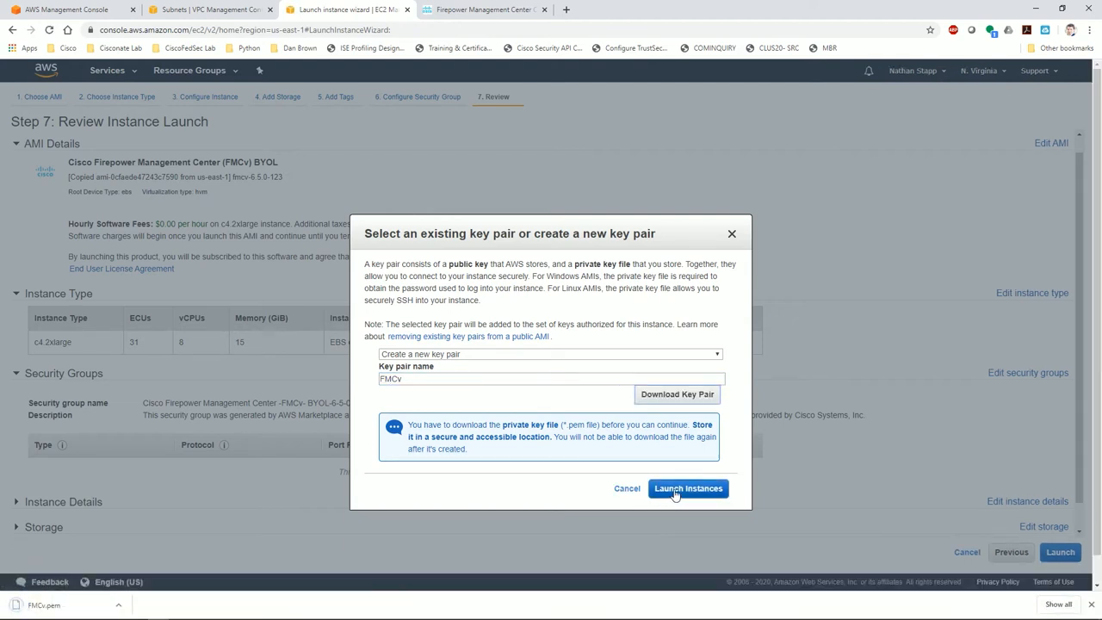
left_click(687, 489)
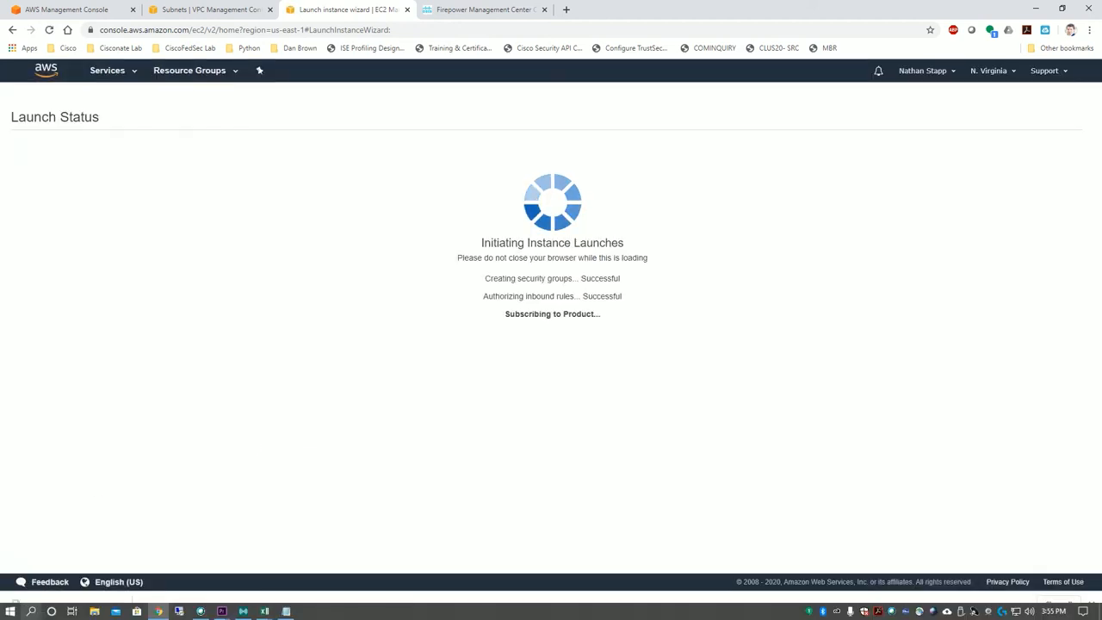
Find puttygen from the Start search to bring up PuTTY Key Generator
left_click(31, 610)
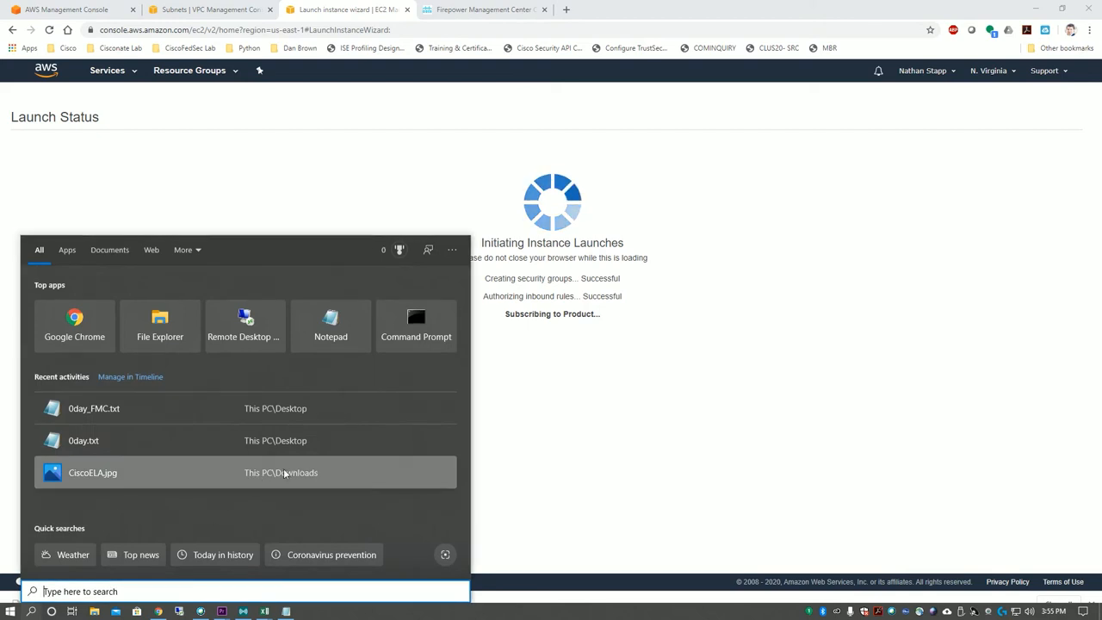
type("puttygen")
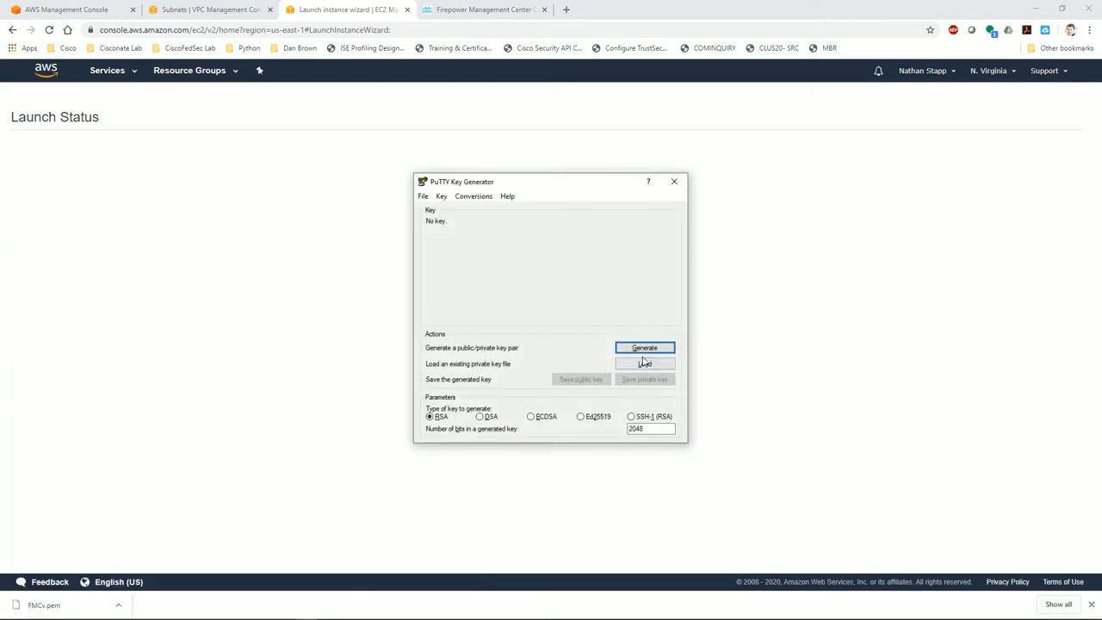
Load the downloaded FMCv.pem key, showing All Files to find it
left_click(644, 364)
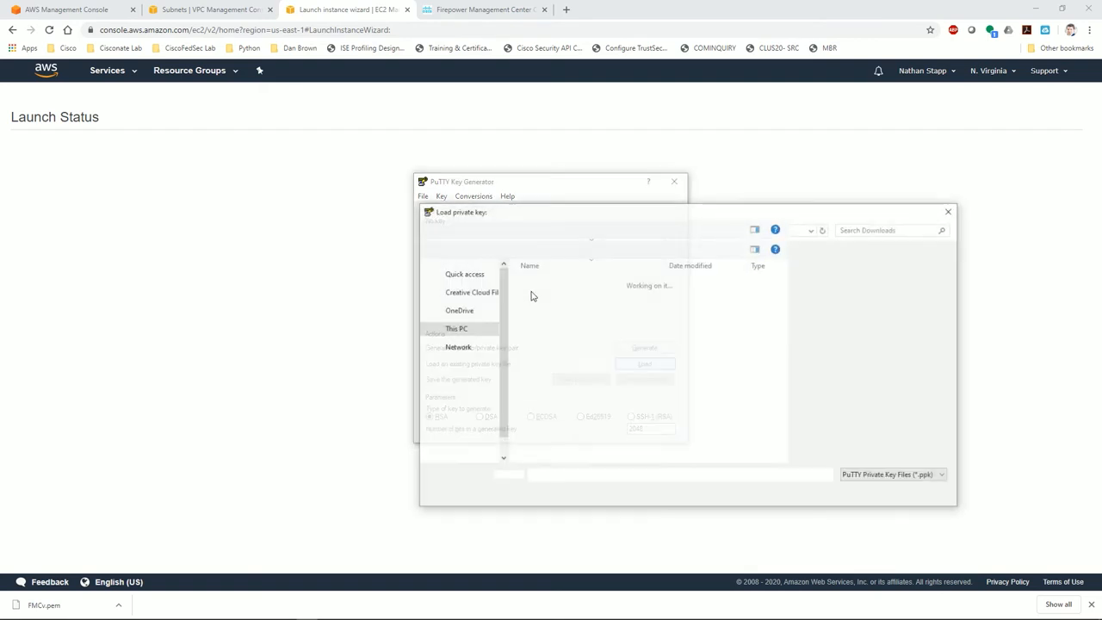
left_click(943, 475)
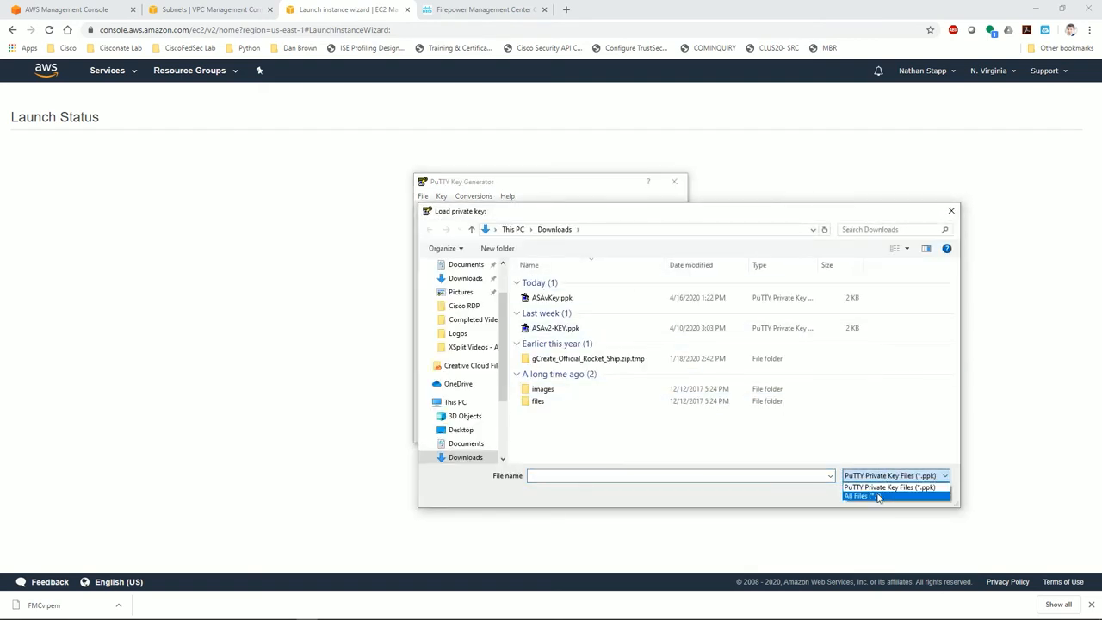
left_click(878, 498)
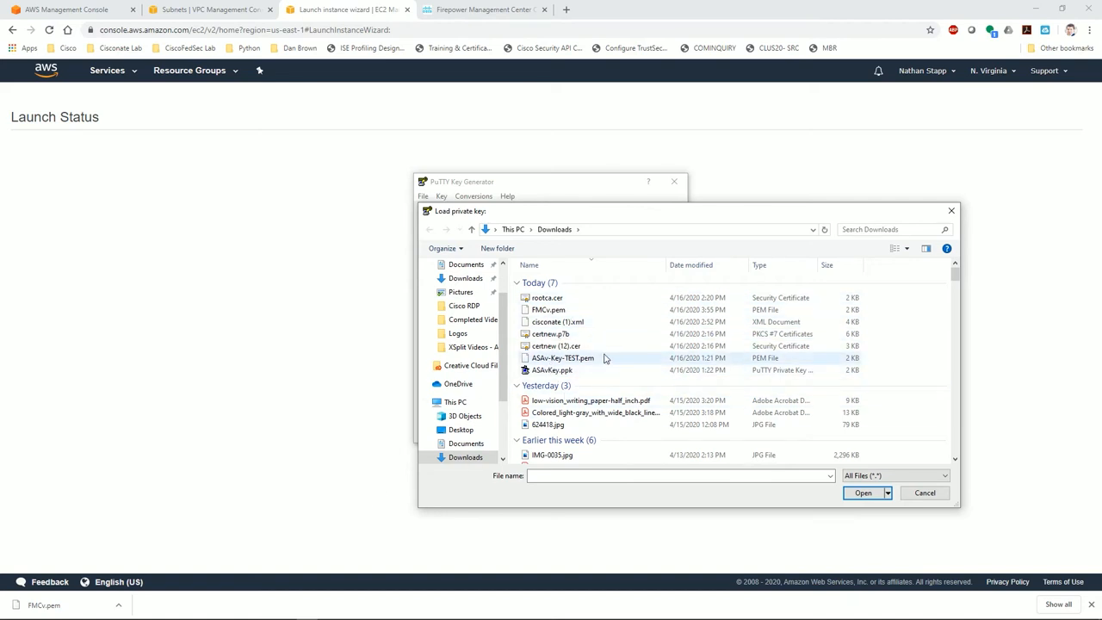
left_click(547, 310)
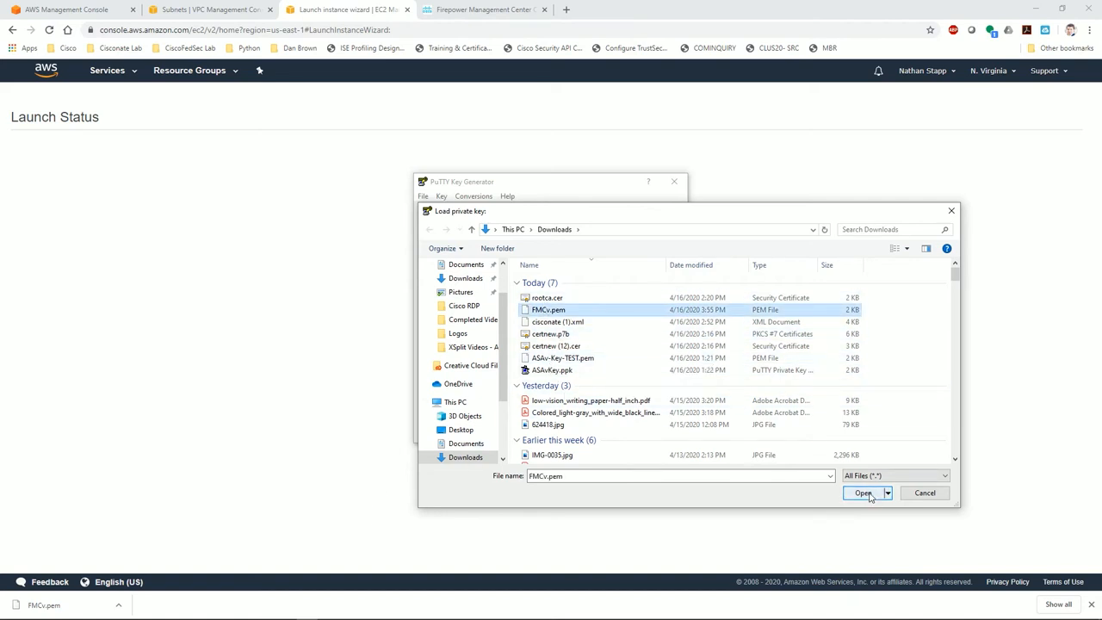
left_click(863, 493)
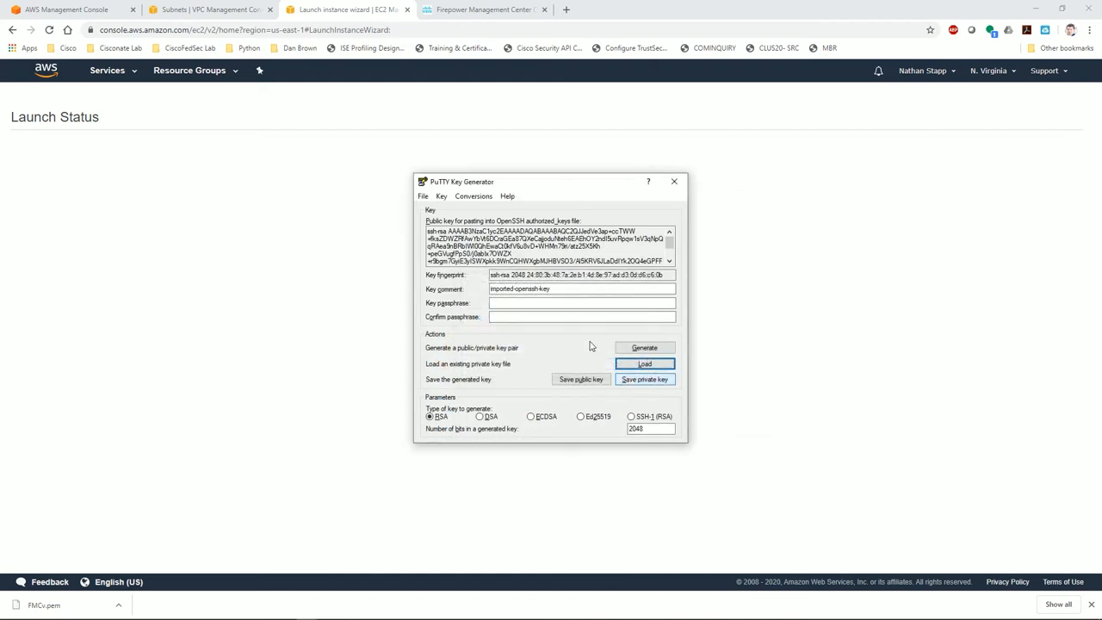
Protect the key with a passphrase and save it as a PuTTY private key named FMCv- in Downloads
type("•••••")
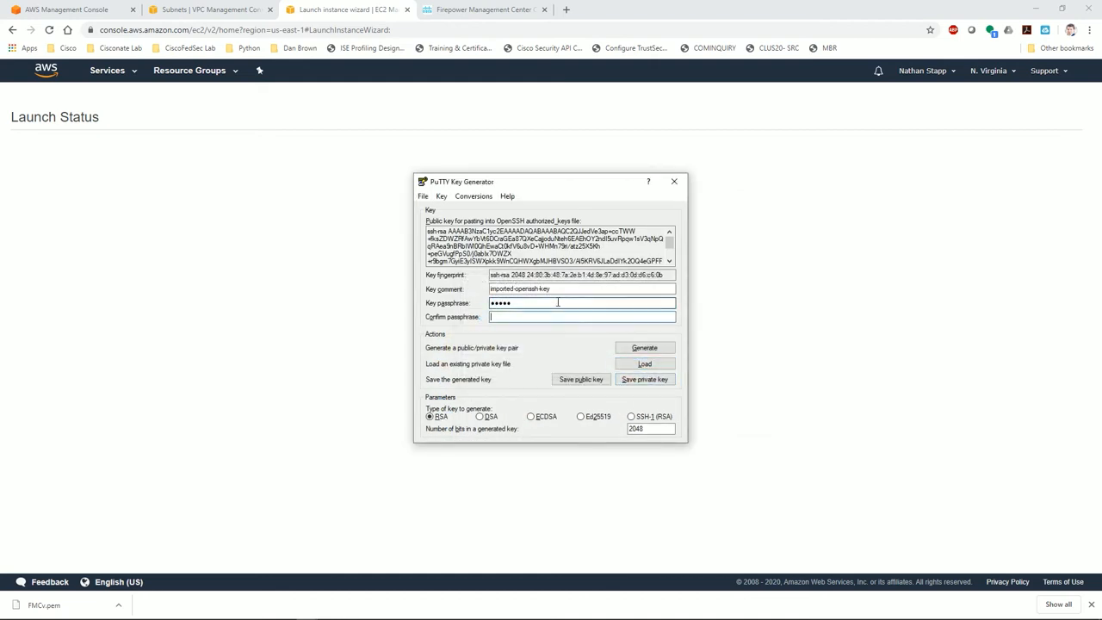
left_click(644, 379)
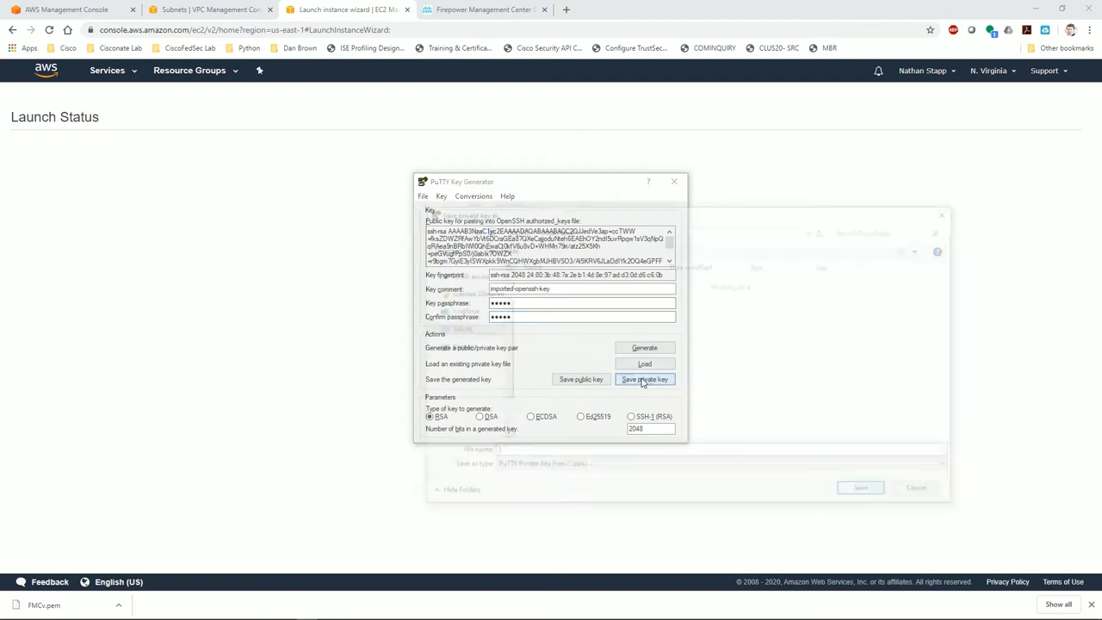
left_click(644, 379)
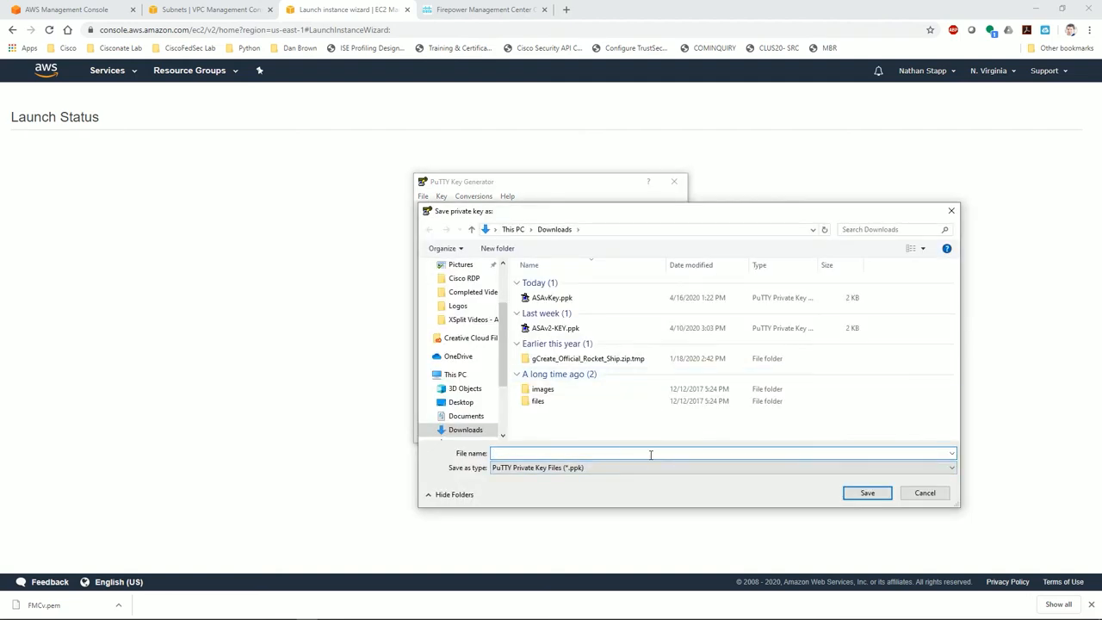
type("FMCv-")
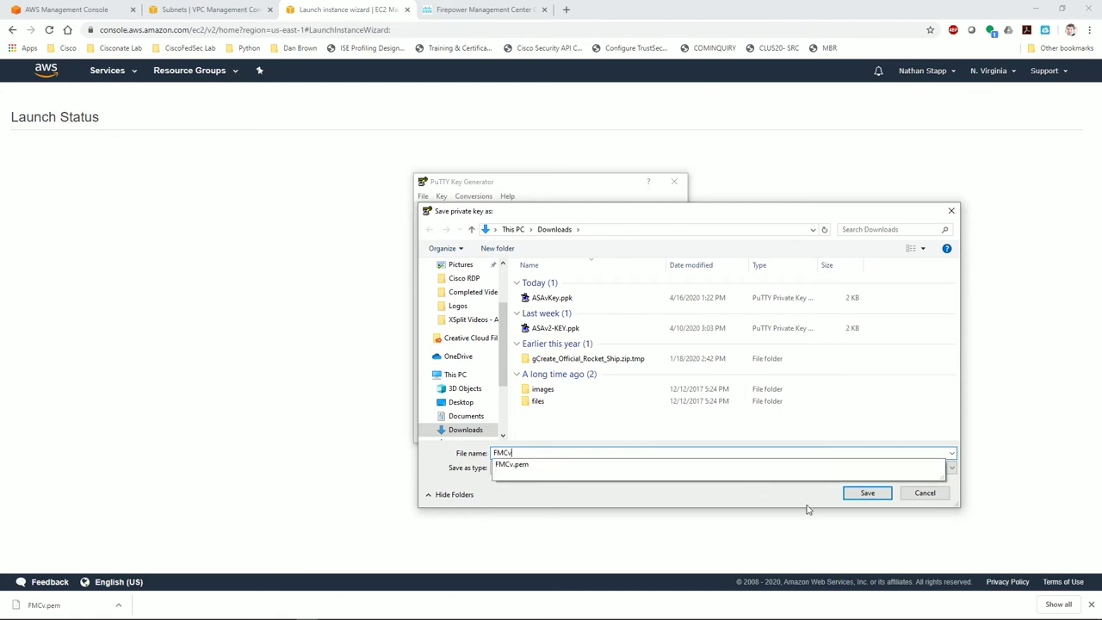
left_click(868, 493)
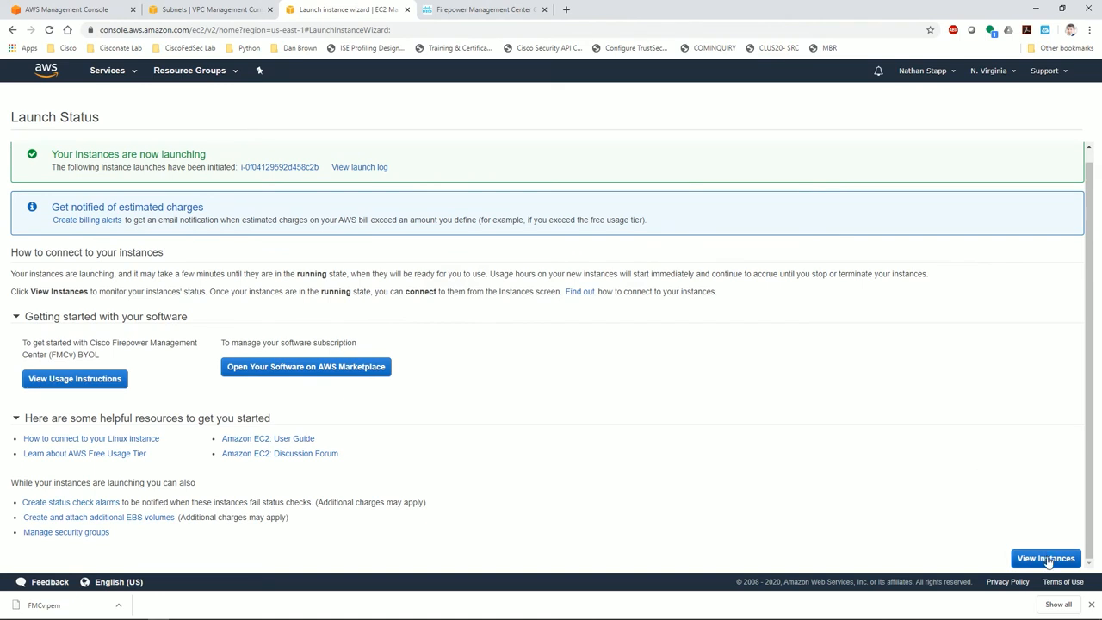
left_click(1046, 558)
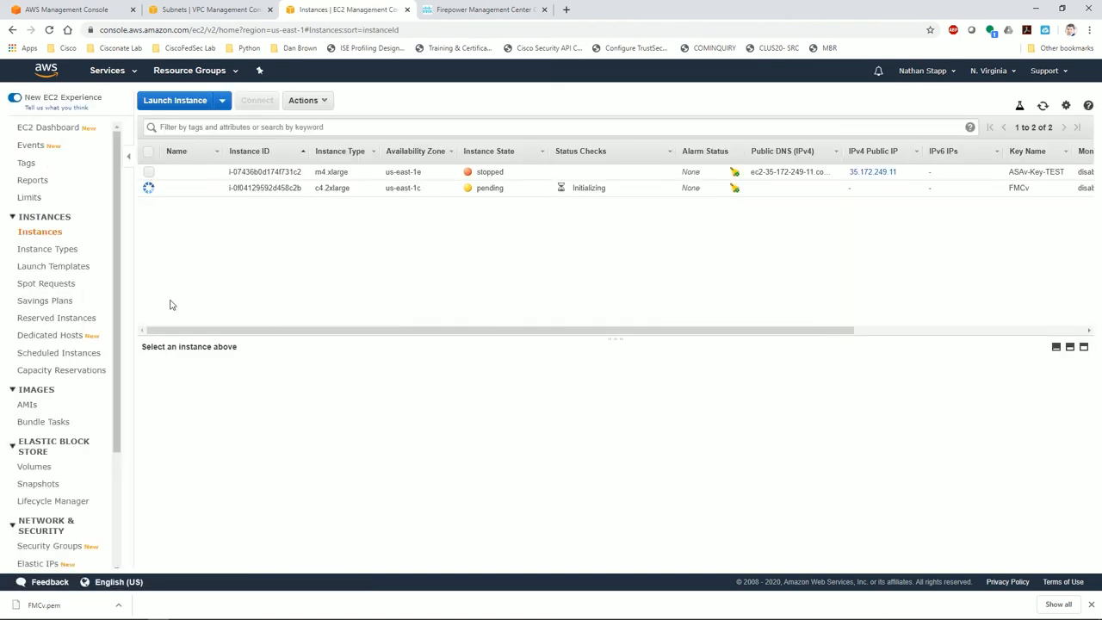
left_click(265, 187)
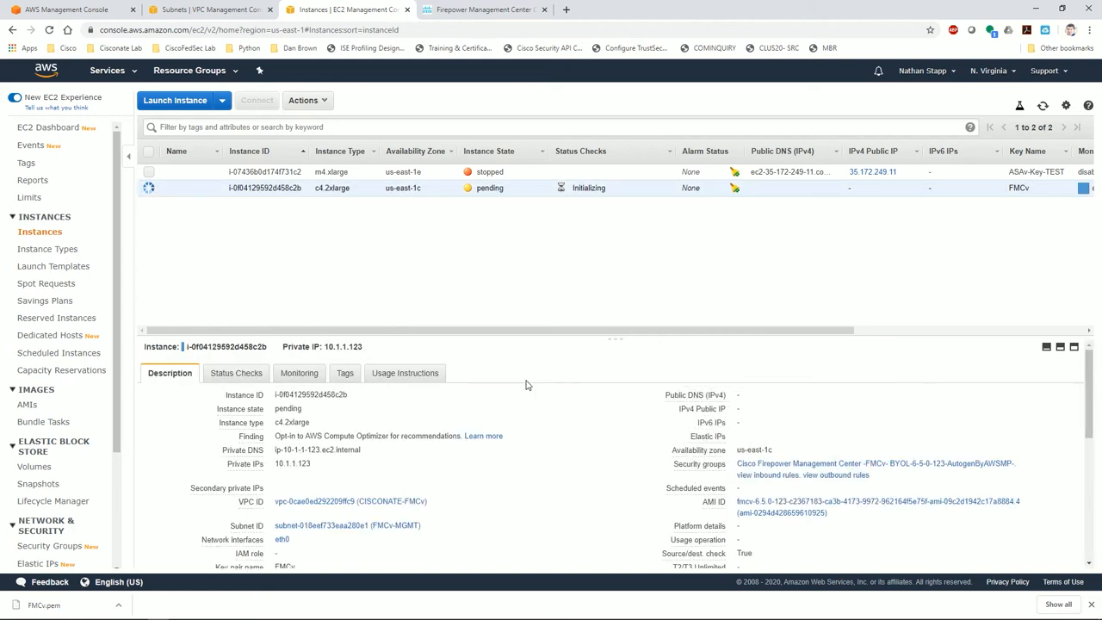
mouse_move(395, 349)
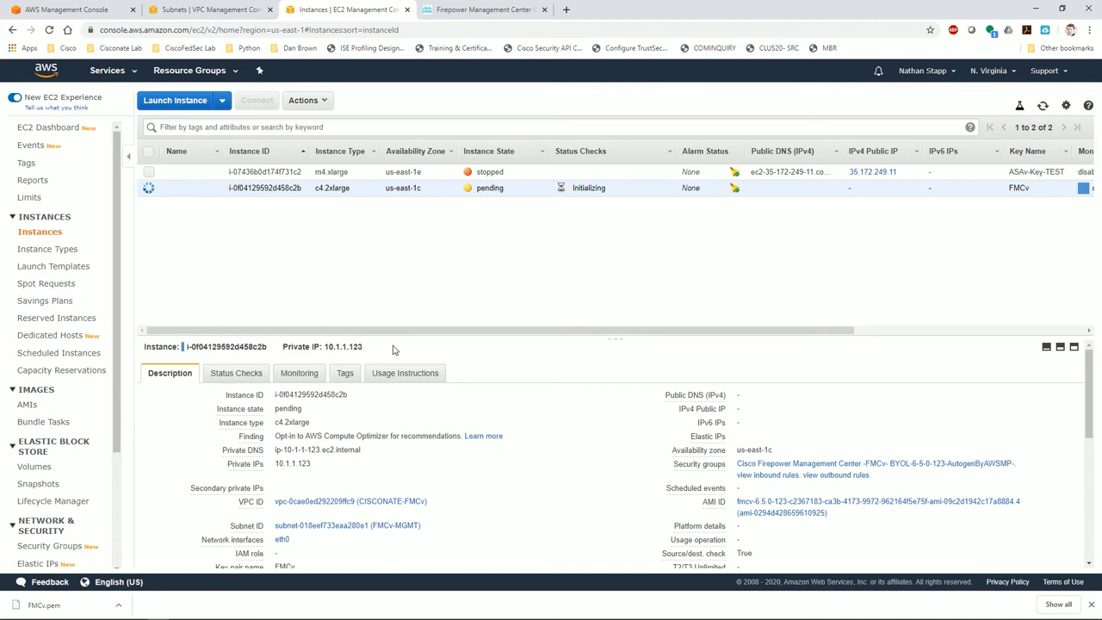
mouse_move(317, 463)
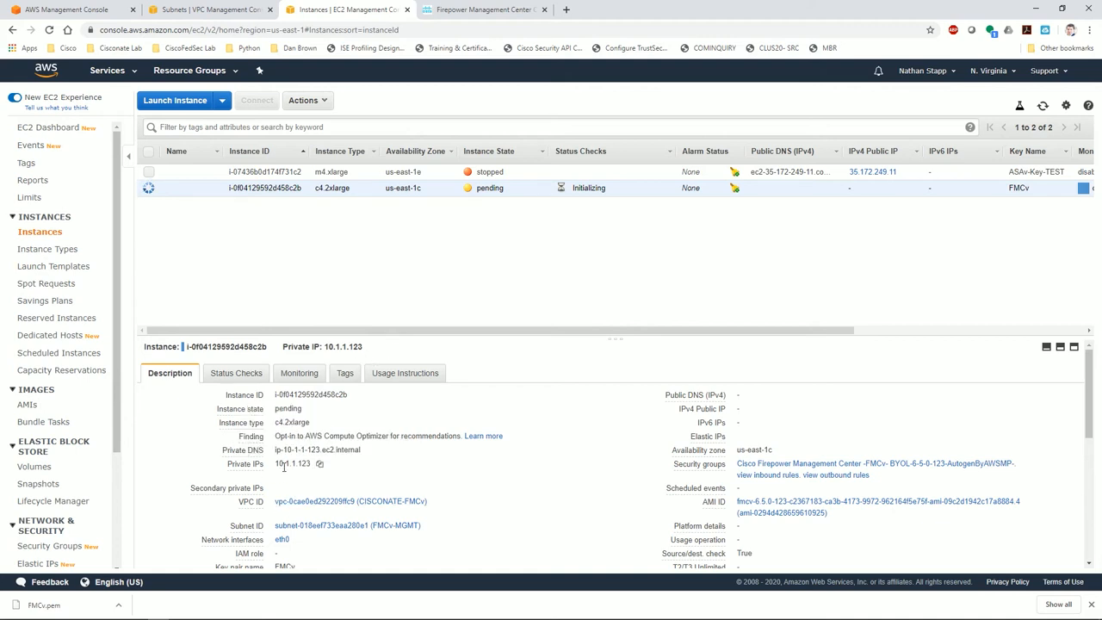
mouse_move(47, 293)
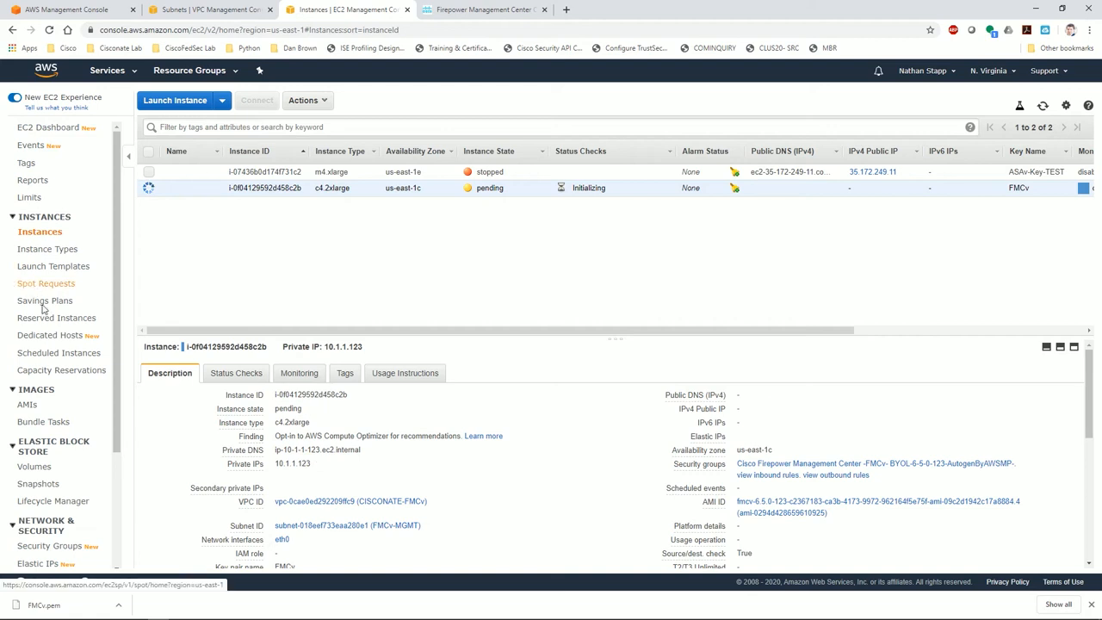
scroll("down", 3)
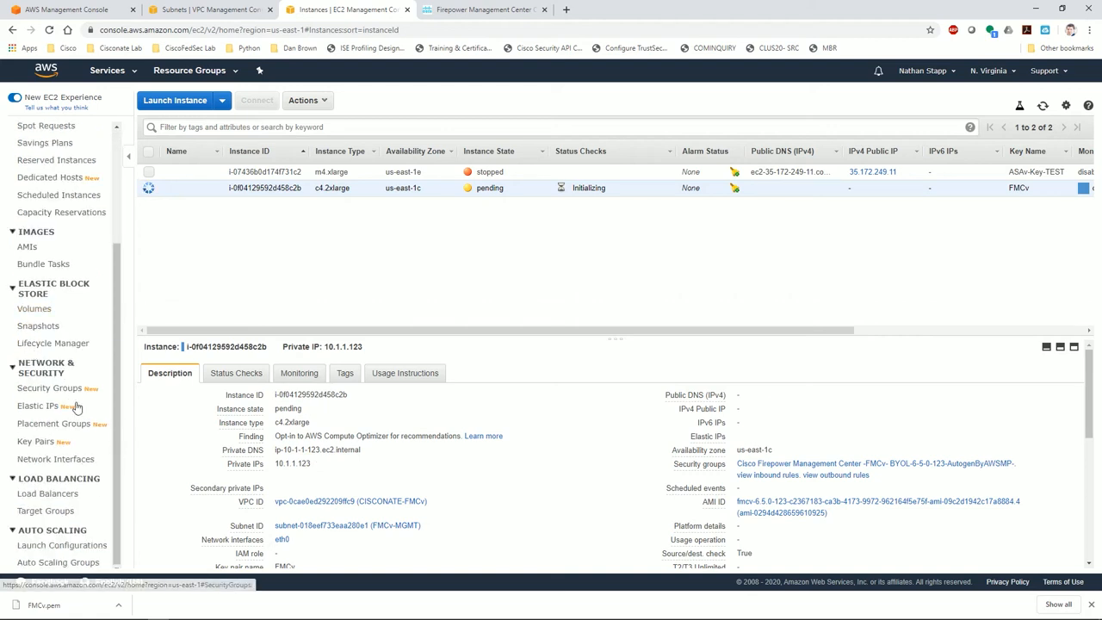
Rename the FMCv network interface to FMCv-MGMT and go to its security group
left_click(62, 458)
type("F")
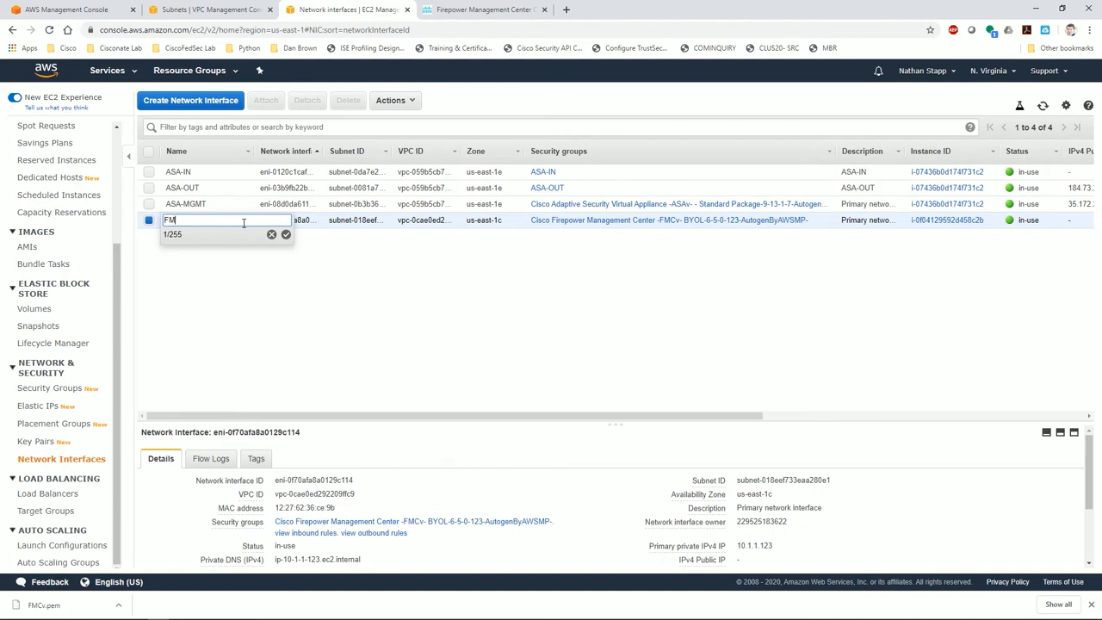
type("MCv-MGMT")
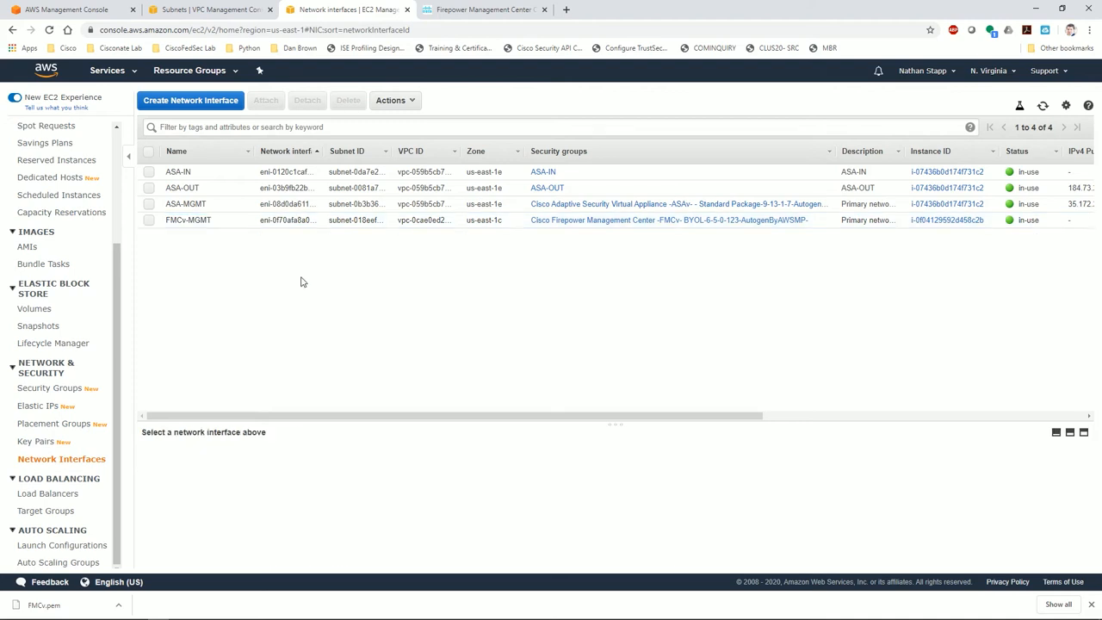
left_click(186, 220)
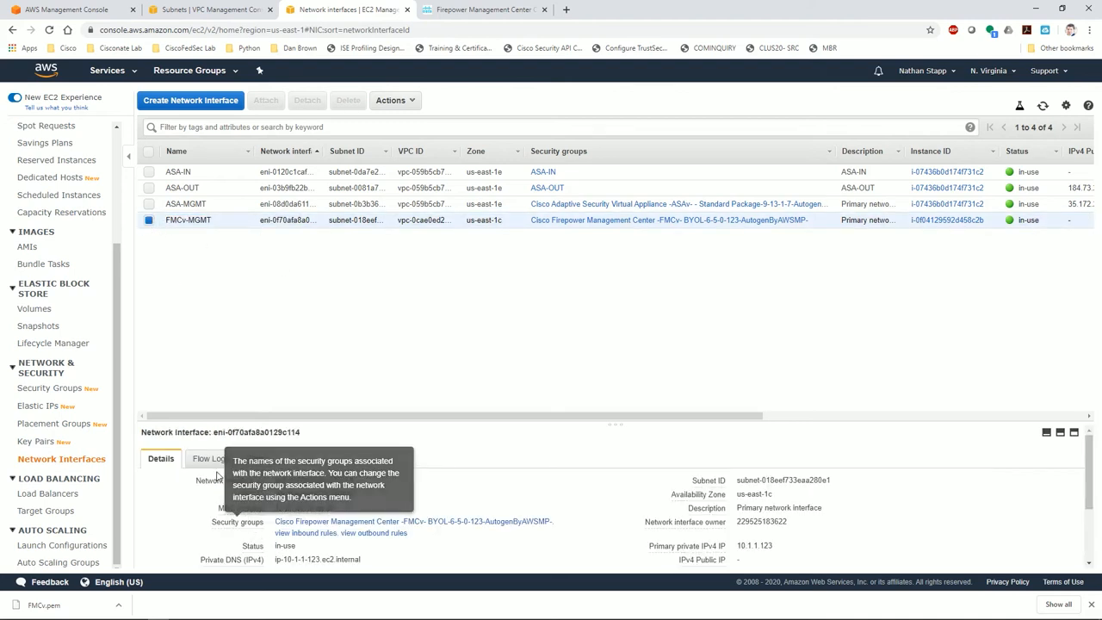
mouse_move(391, 500)
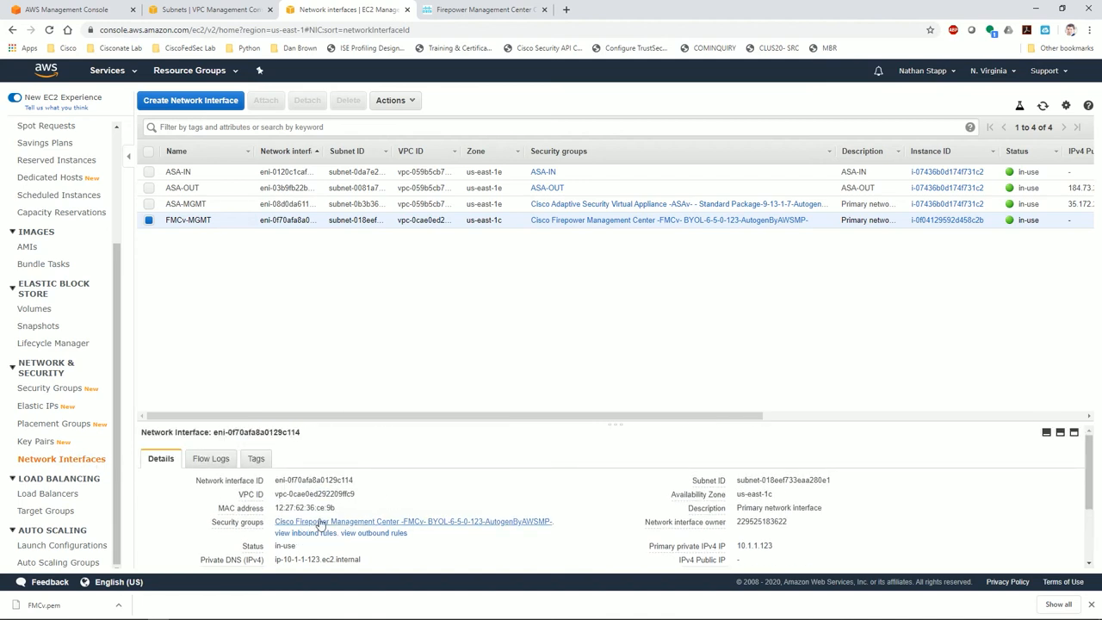
mouse_move(241, 508)
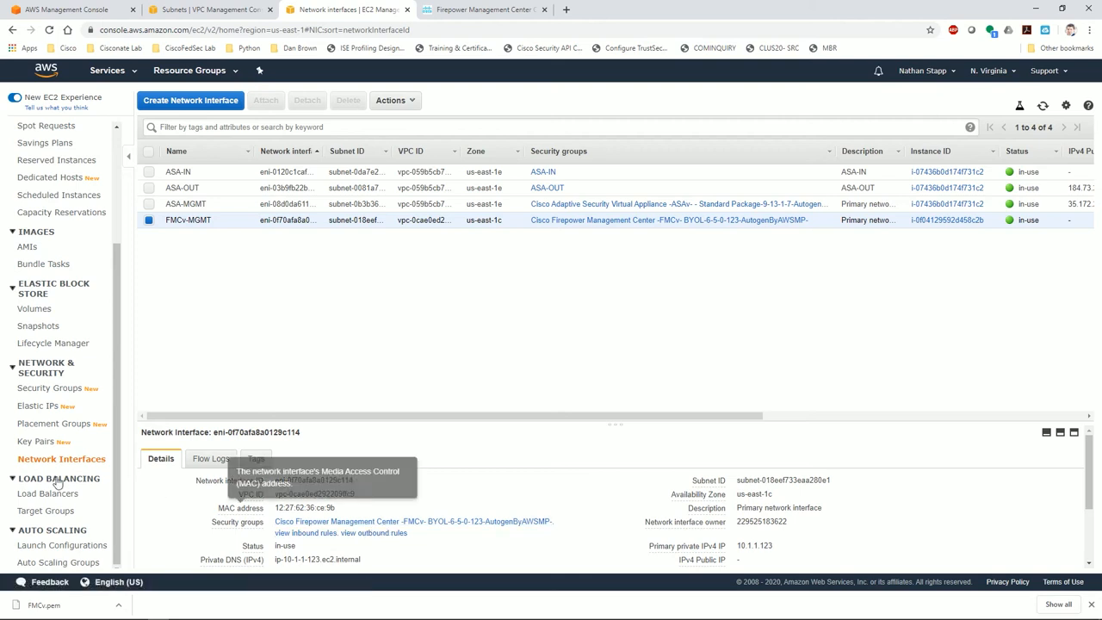
left_click(48, 384)
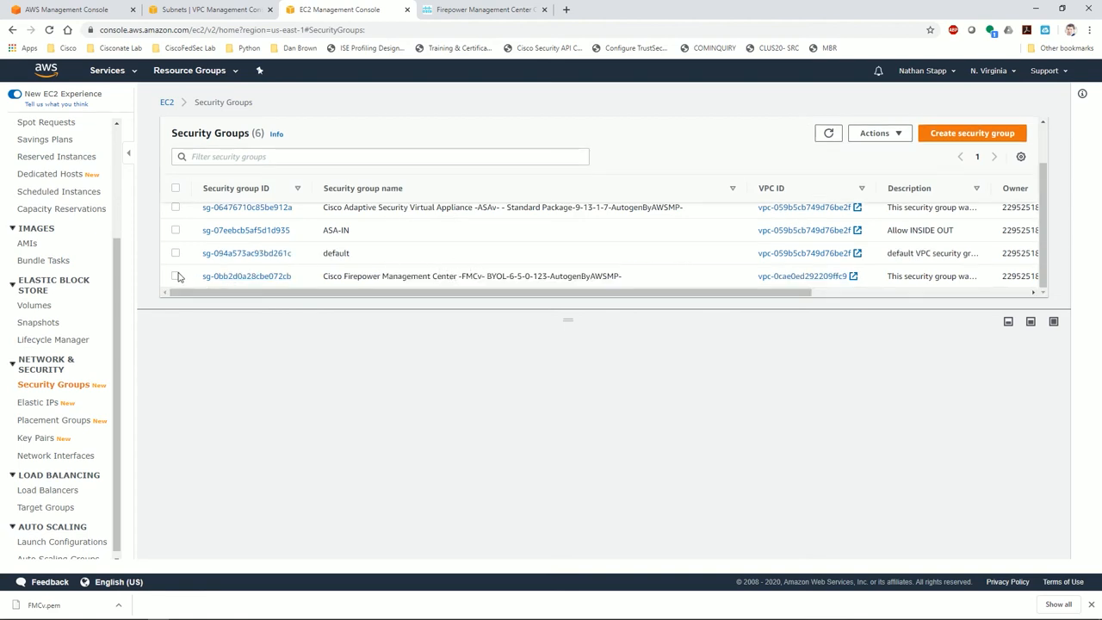
Show the Firepower Management Center group's inbound rules: HTTP 80, SSH 22, HTTPS 443 from 0.0.0.0/0
left_click(176, 275)
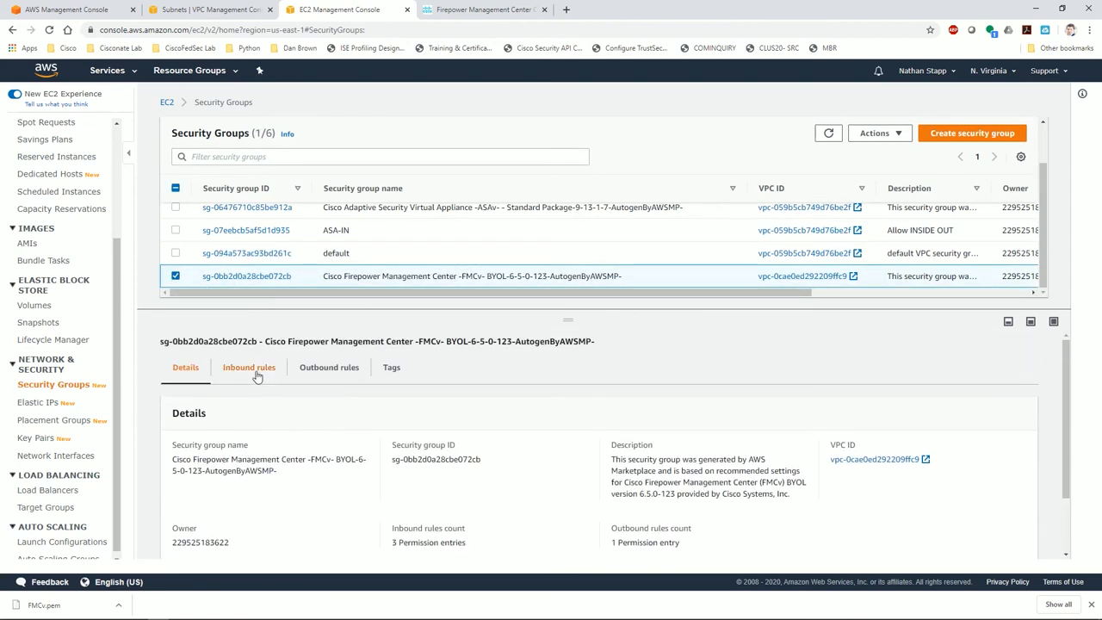
left_click(248, 368)
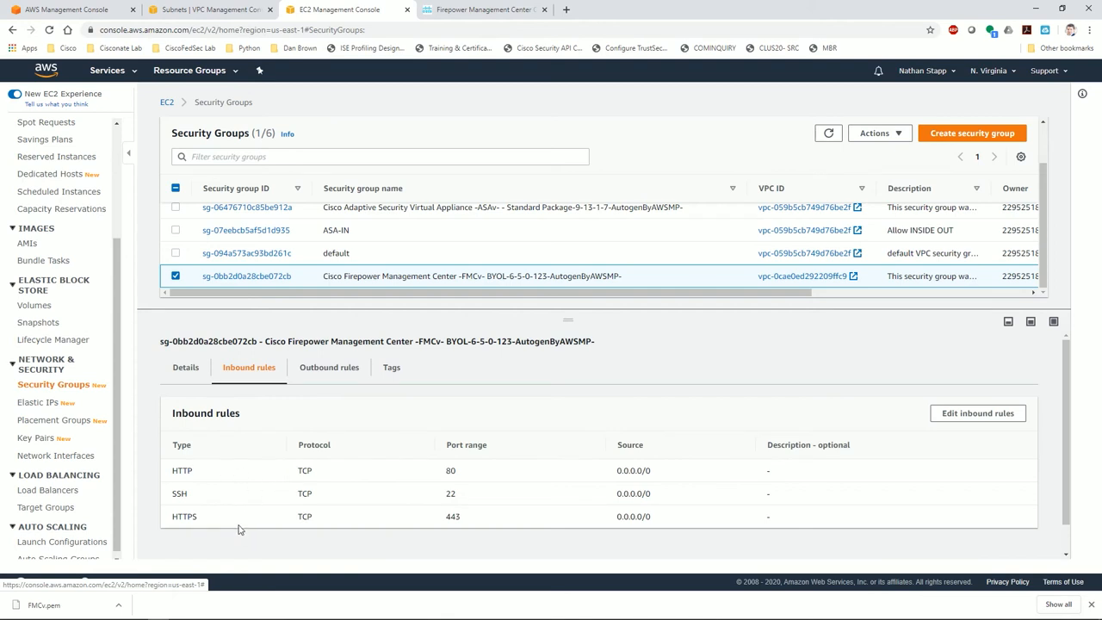
mouse_move(468, 506)
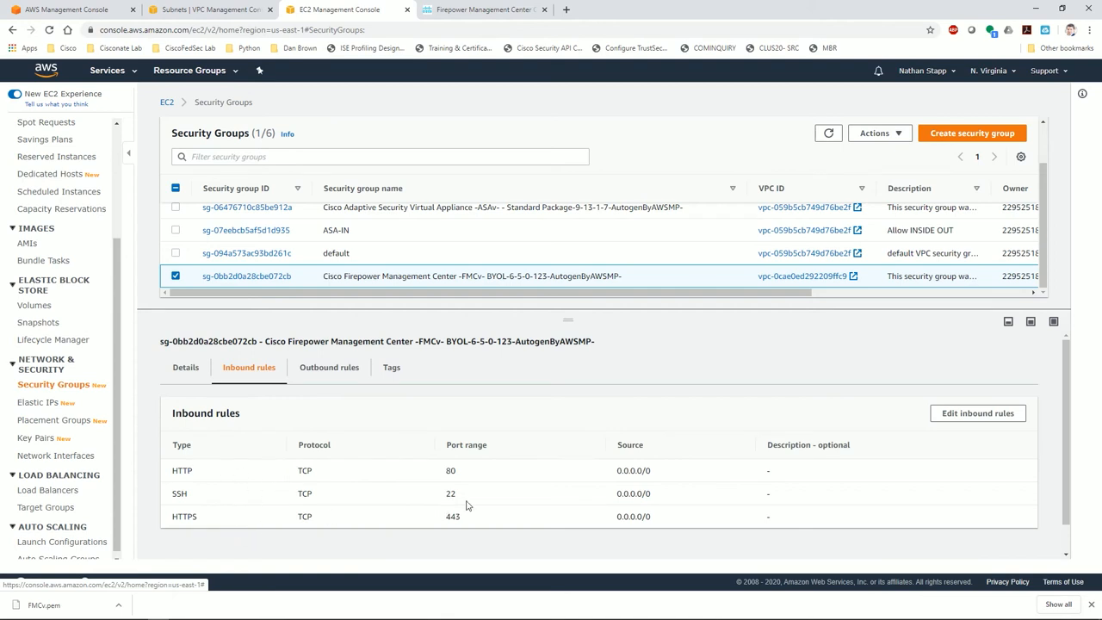
mouse_move(444, 493)
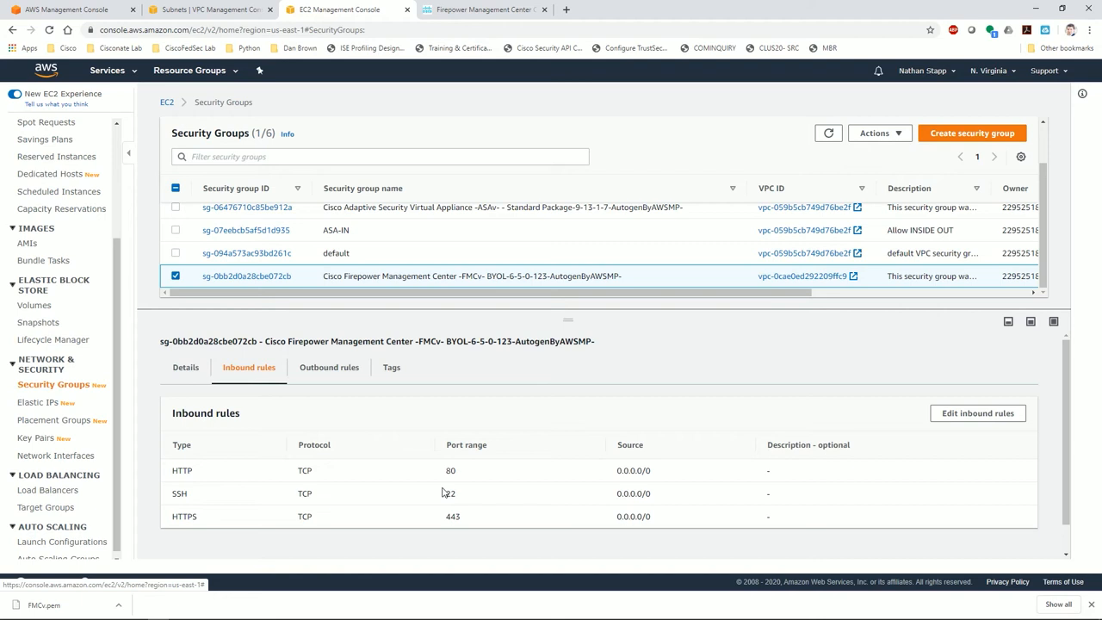
mouse_move(464, 472)
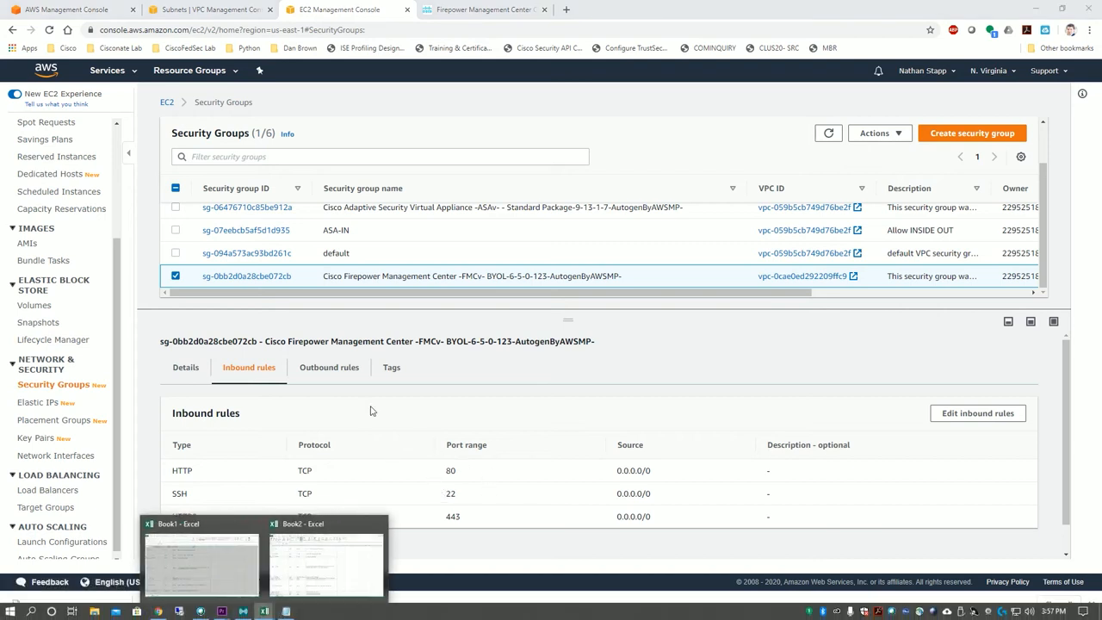
Review the FMC port table in Book2, then bring up the Elastic IP addresses list
left_click(324, 555)
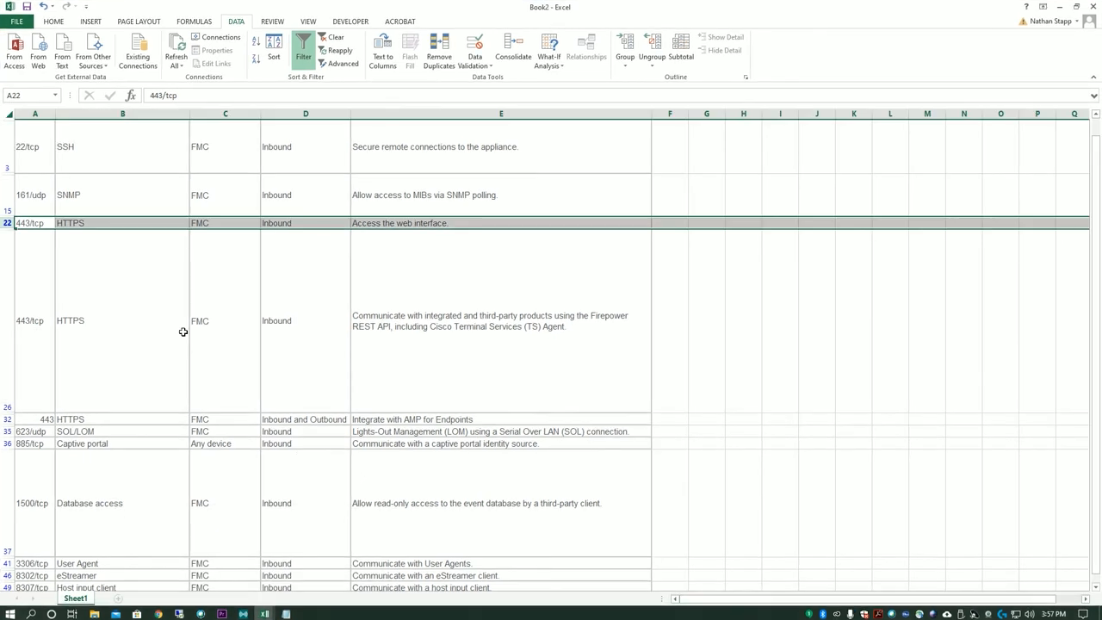
scroll("down", 3)
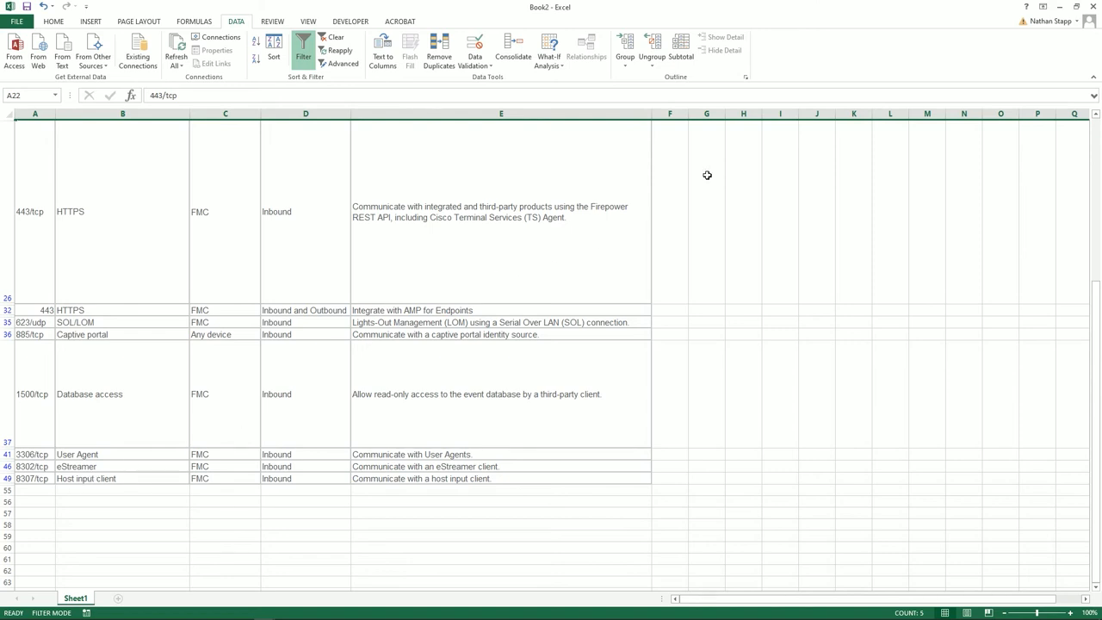
mouse_move(157, 606)
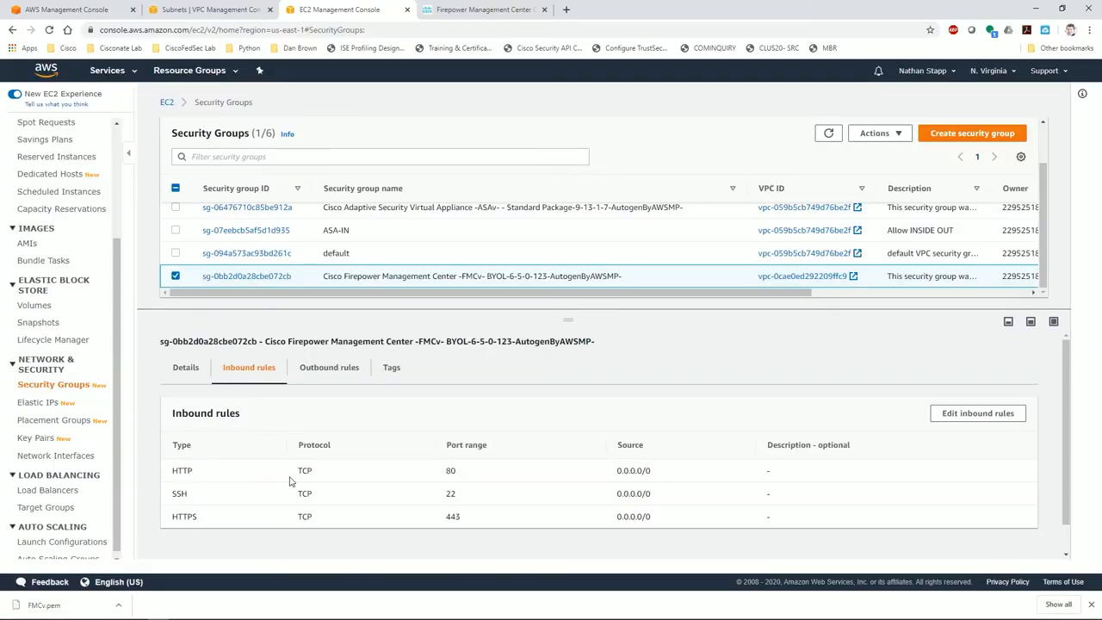
mouse_move(245, 451)
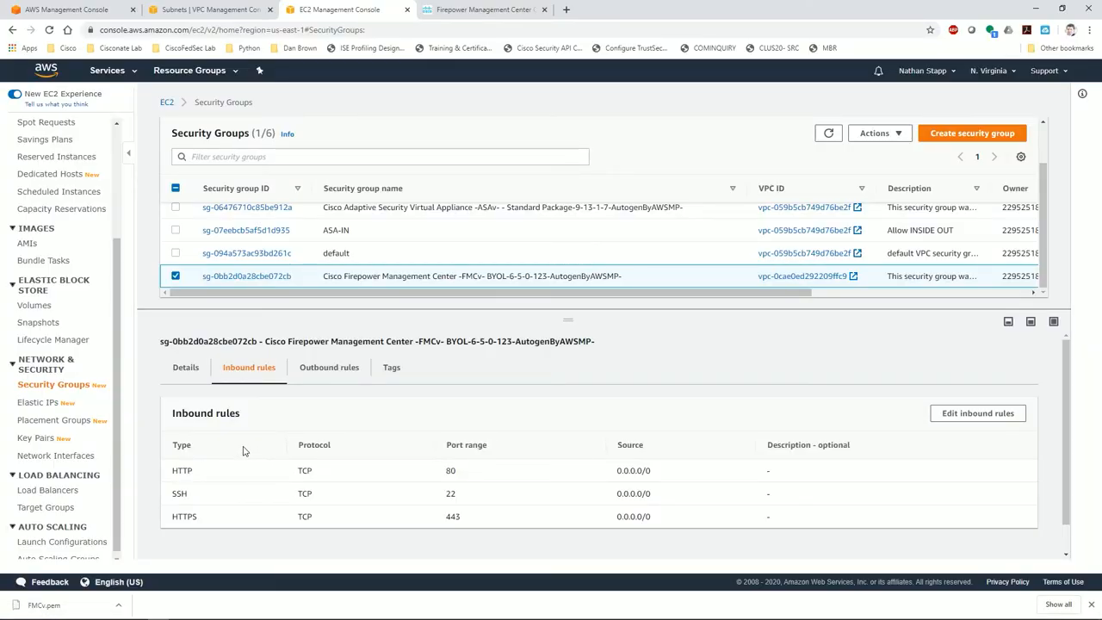
left_click(38, 403)
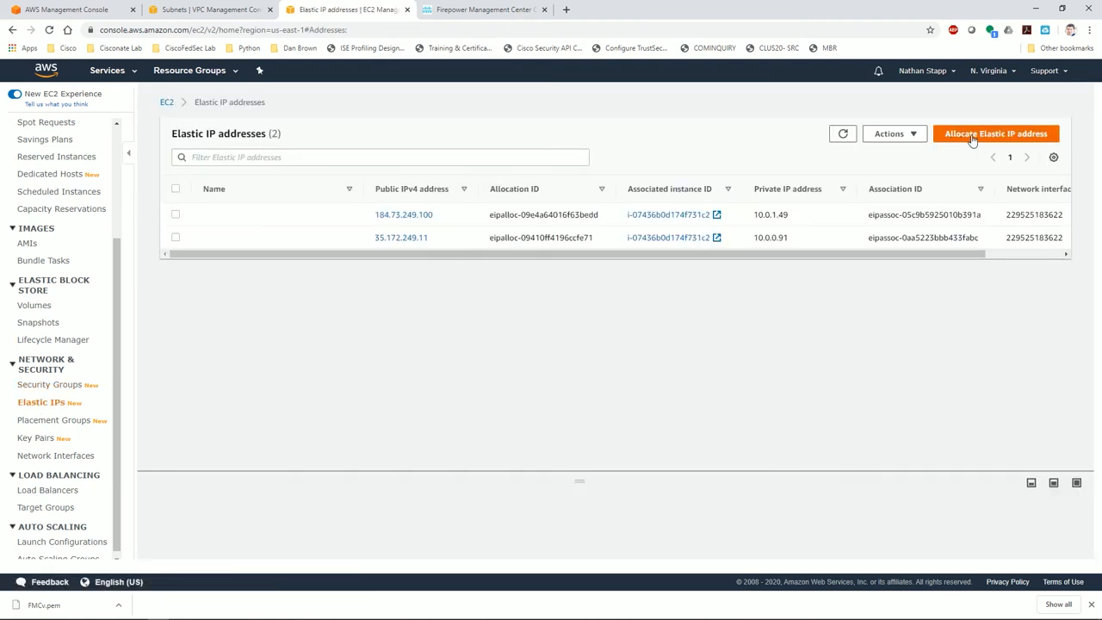
Allocate a new elastic IP 52.44.22.216 from Amazon's pool and begin associating it
left_click(995, 134)
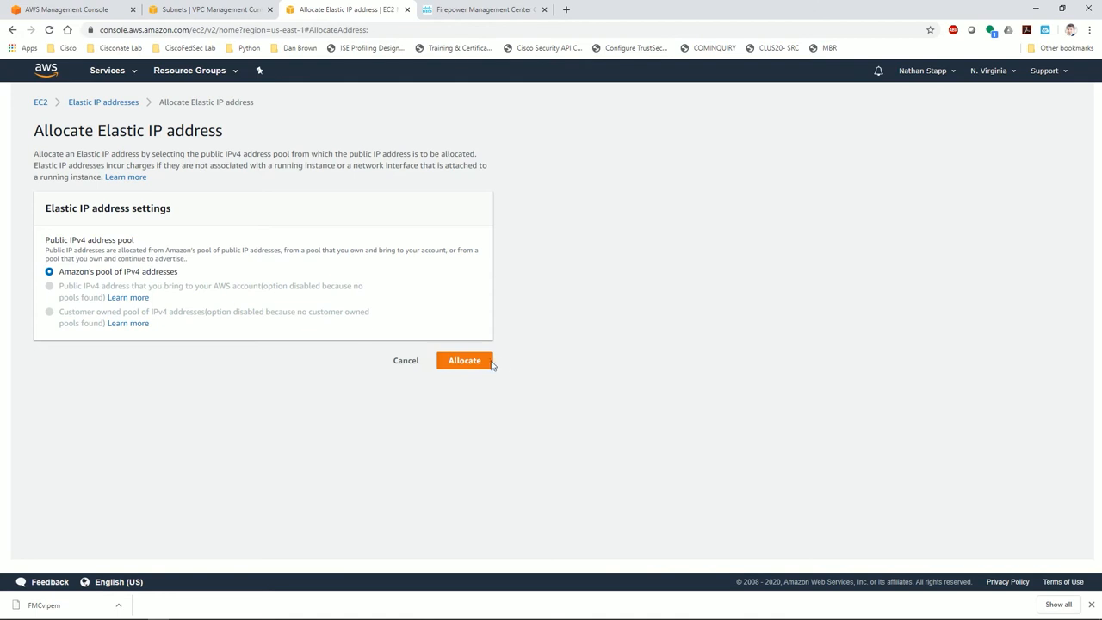
left_click(465, 360)
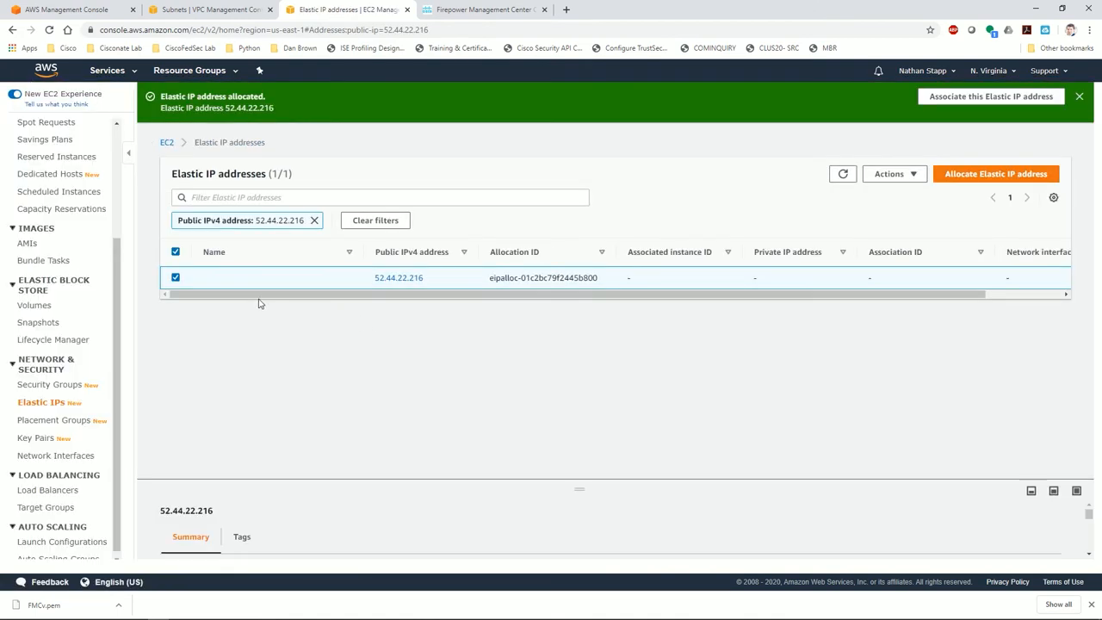
left_click(995, 96)
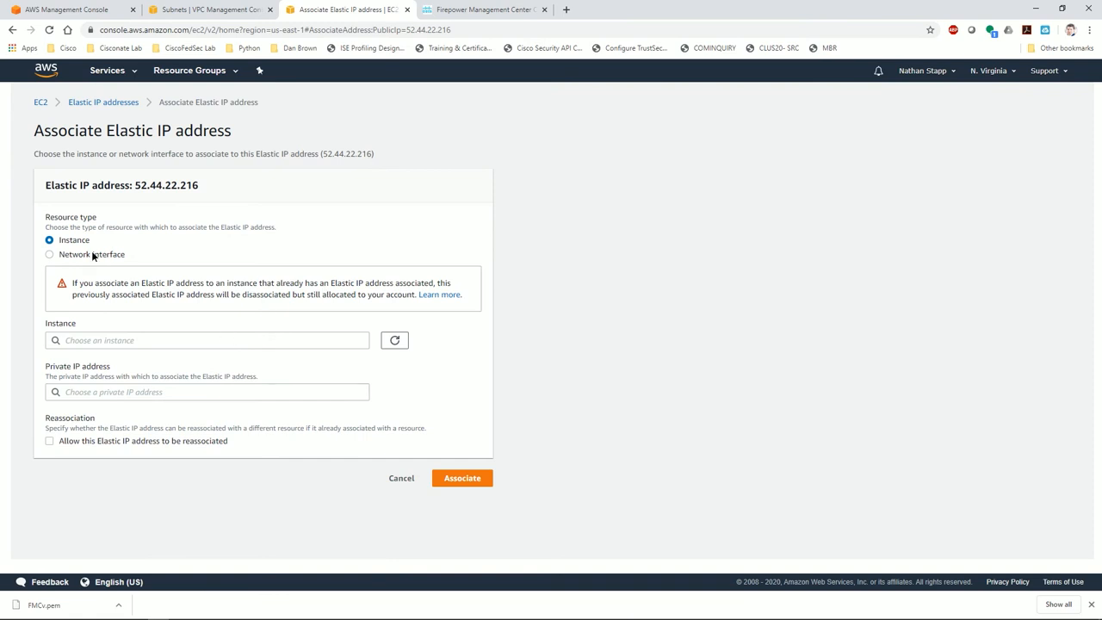
Associate the elastic IP with the FMCv-MGMT network interface at private address 10.1.1.123
left_click(49, 255)
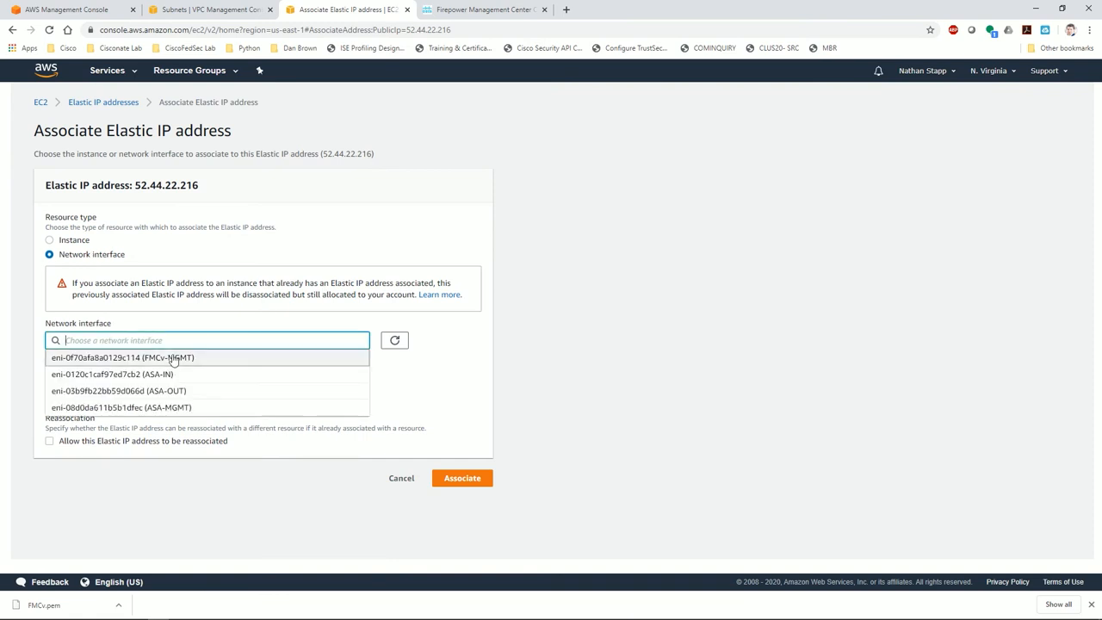
left_click(129, 356)
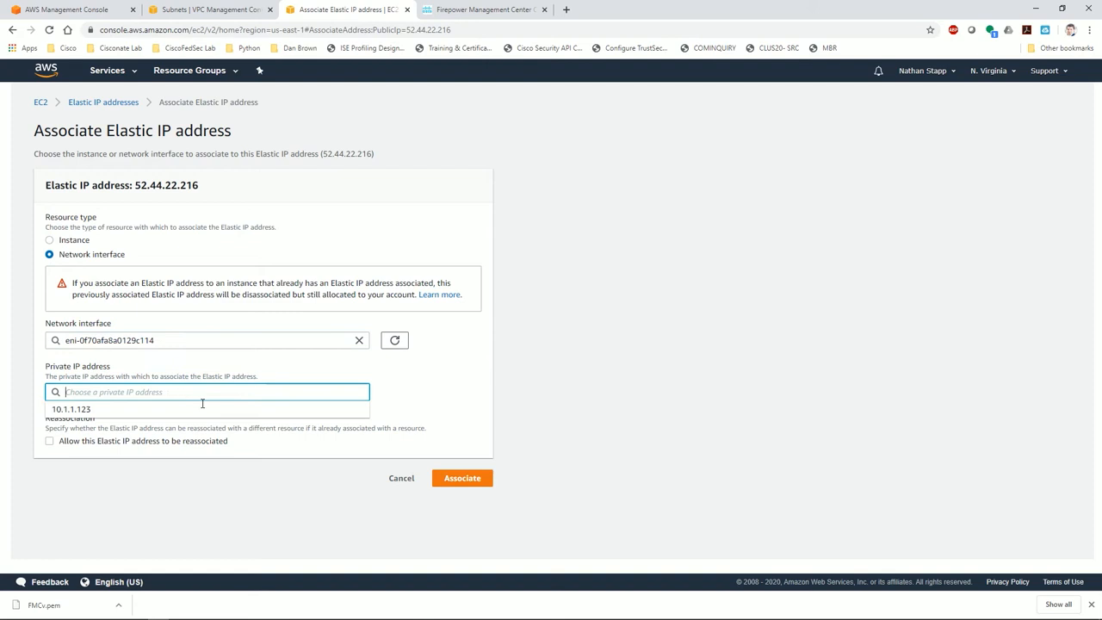
left_click(68, 410)
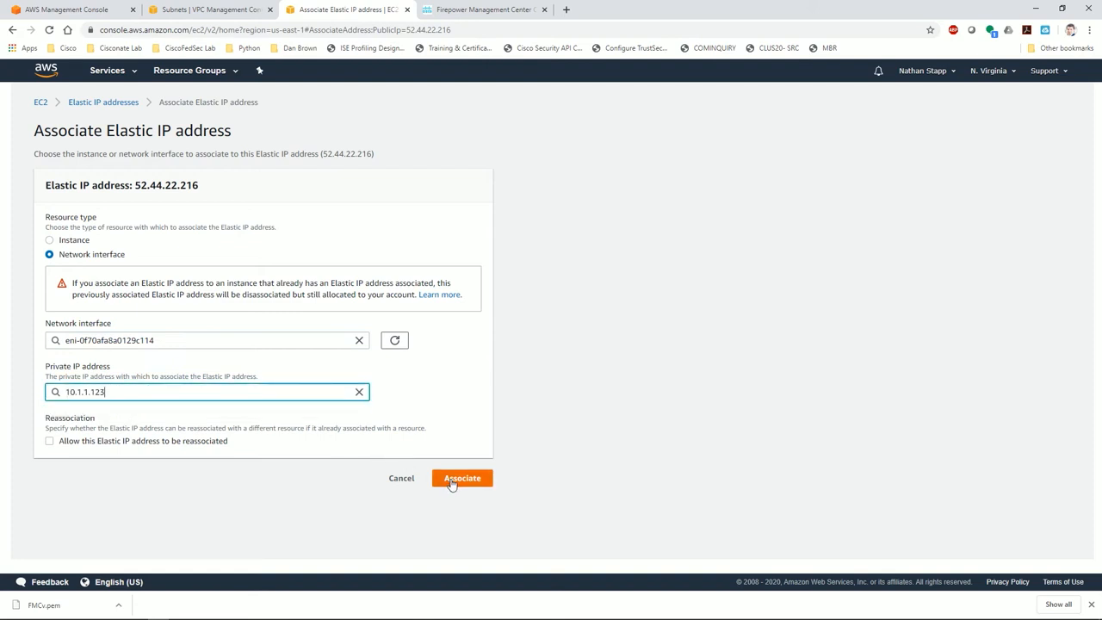
left_click(461, 479)
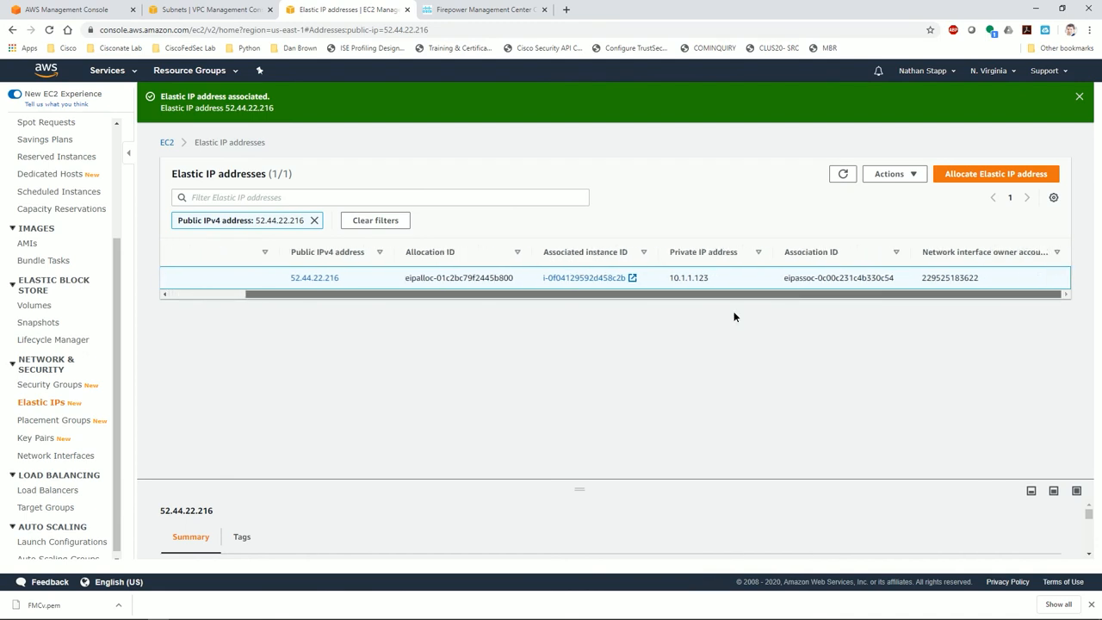
left_click(176, 277)
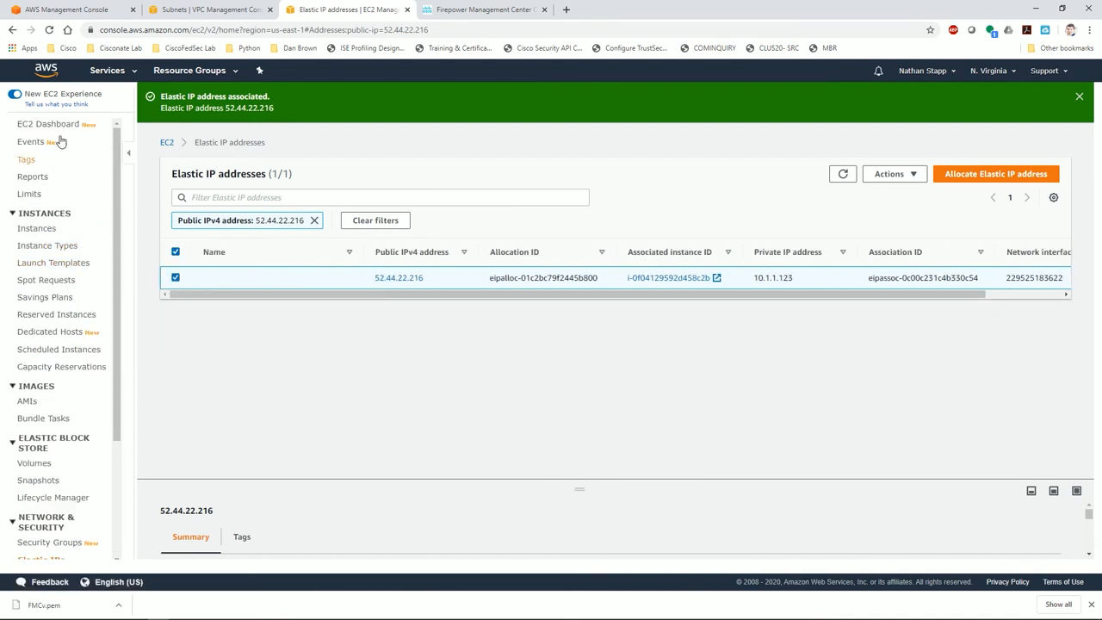
Return to the EC2 Instances list showing FMCv running at public IP 52.44.22.216
left_click(48, 123)
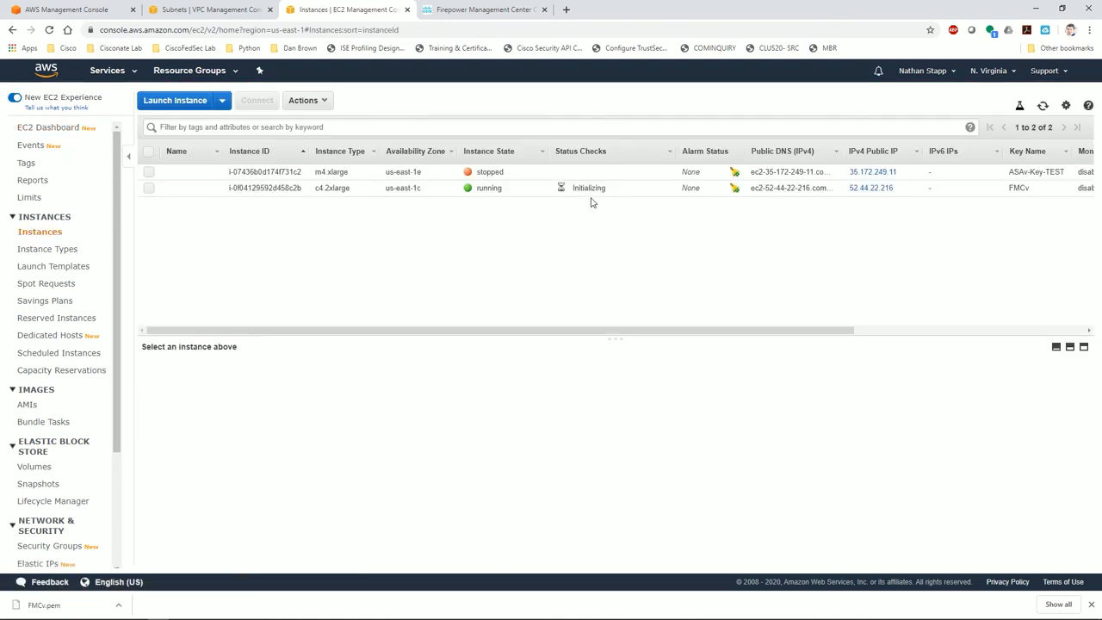
mouse_move(506, 217)
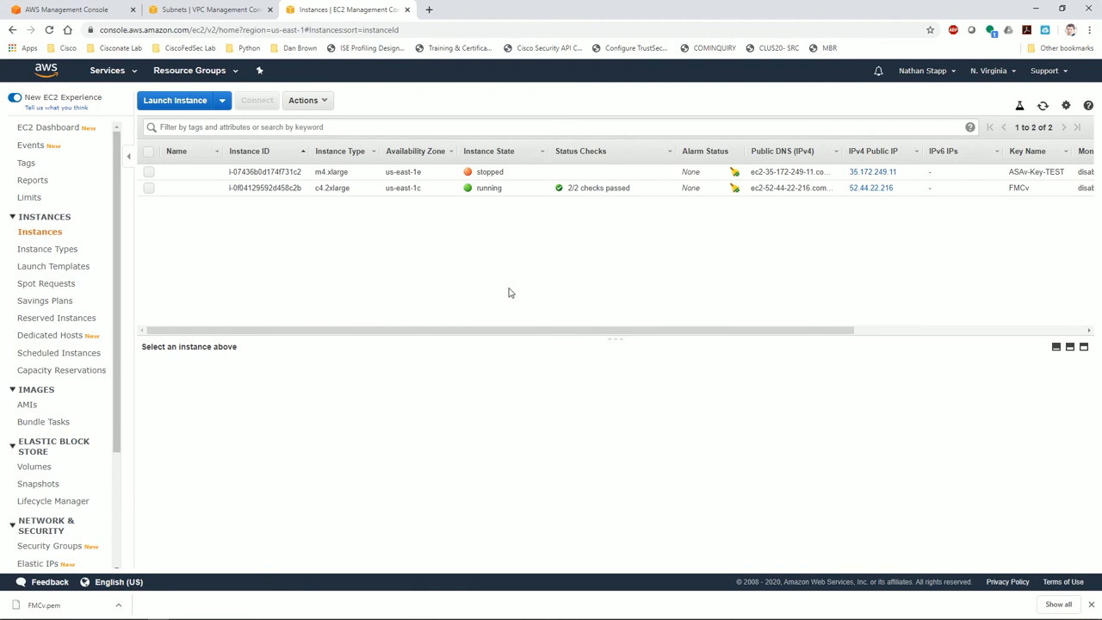
mouse_move(446, 292)
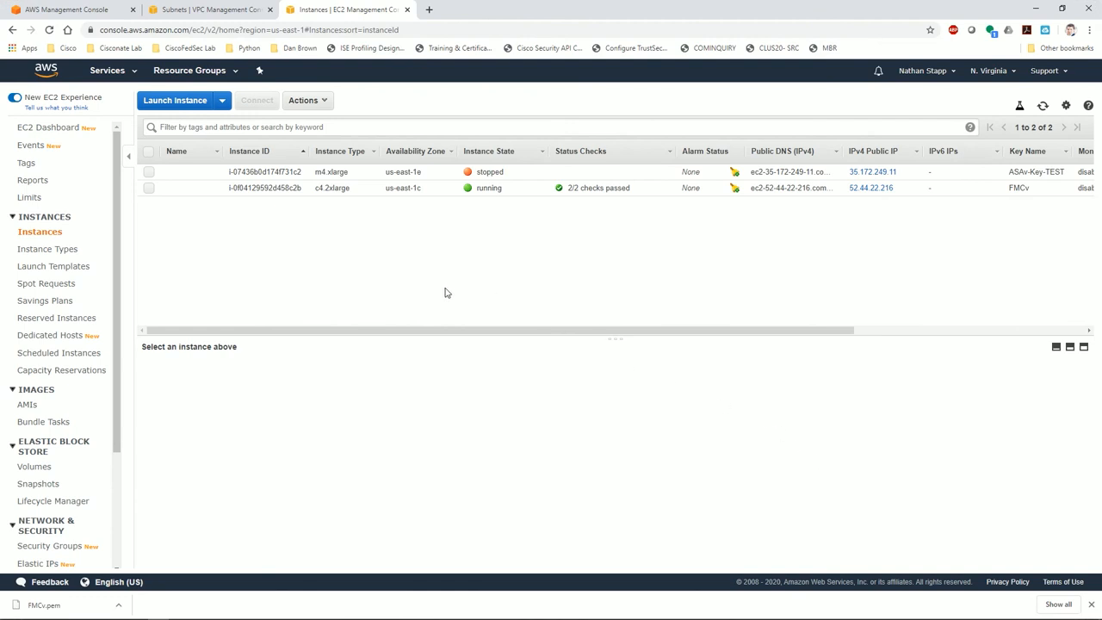
mouse_move(449, 261)
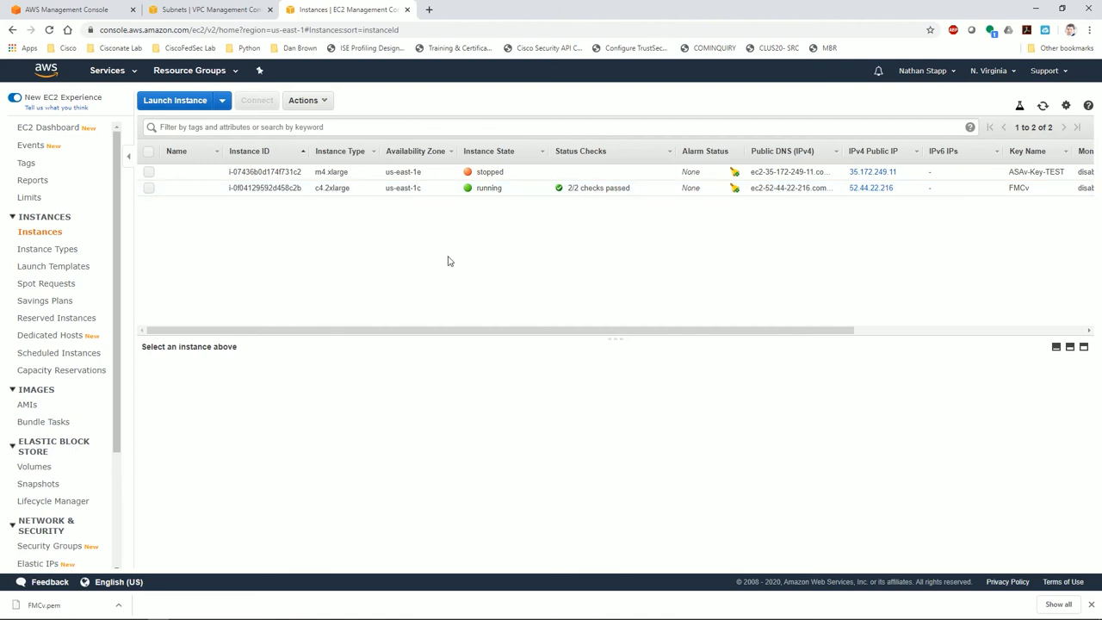
mouse_move(1033, 10)
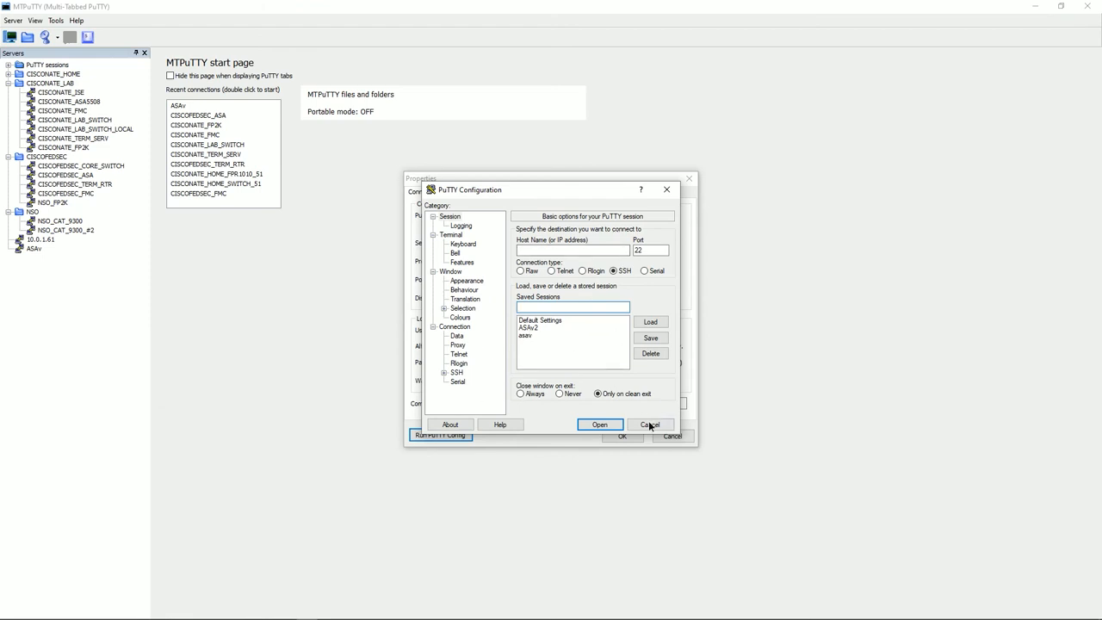
Start a fresh PuTTY config window from Default Settings and select the running FMCv instance in EC2
left_click(651, 424)
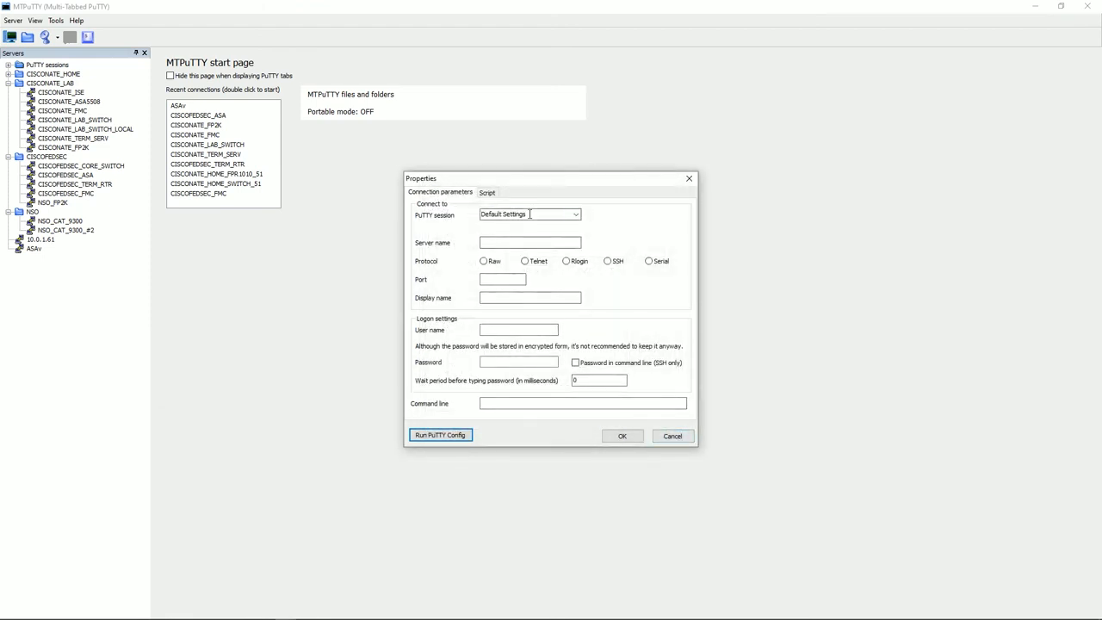
left_click(572, 214)
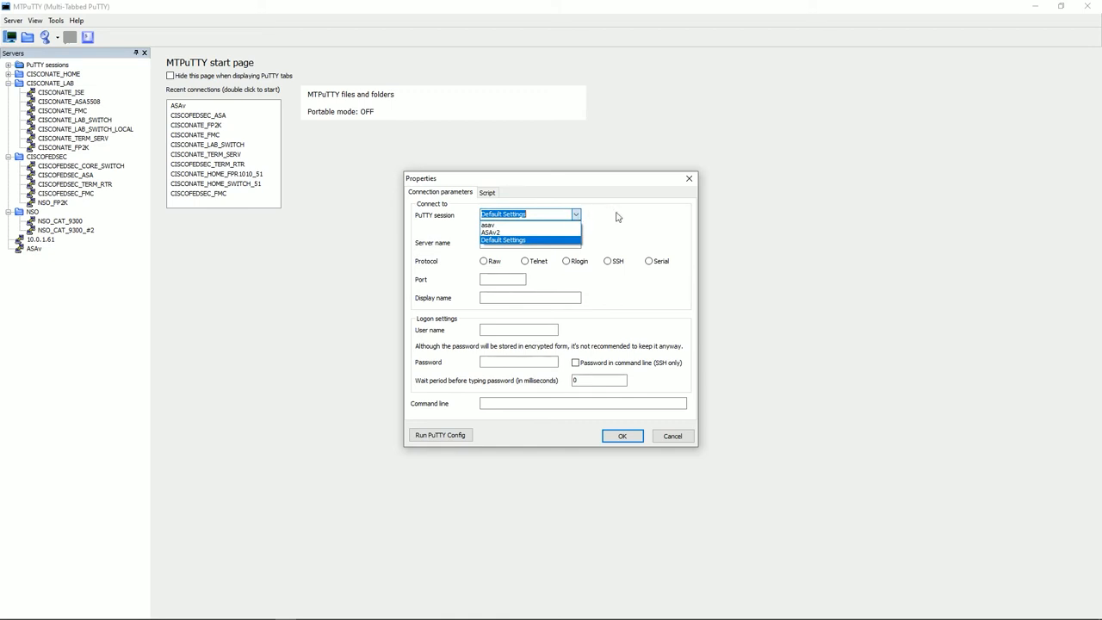
left_click(513, 241)
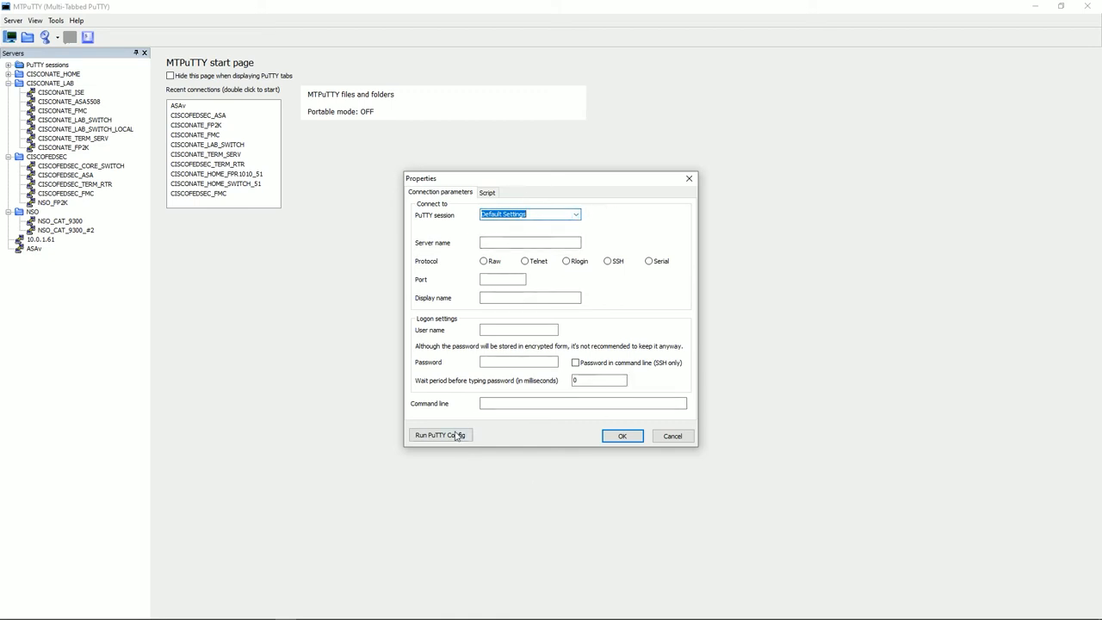
left_click(441, 434)
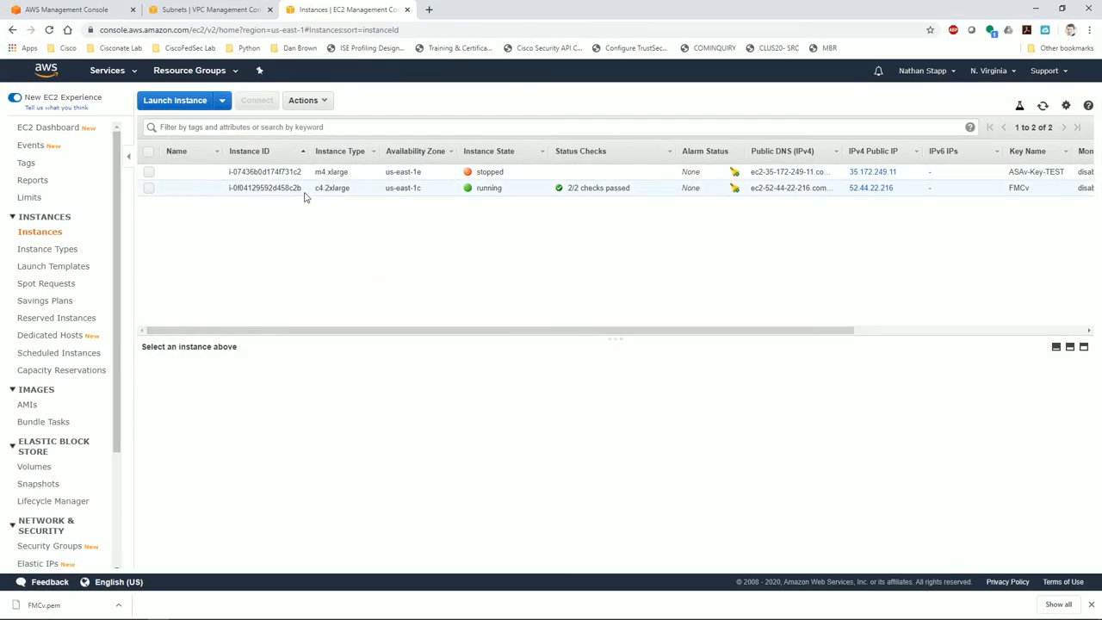
left_click(265, 188)
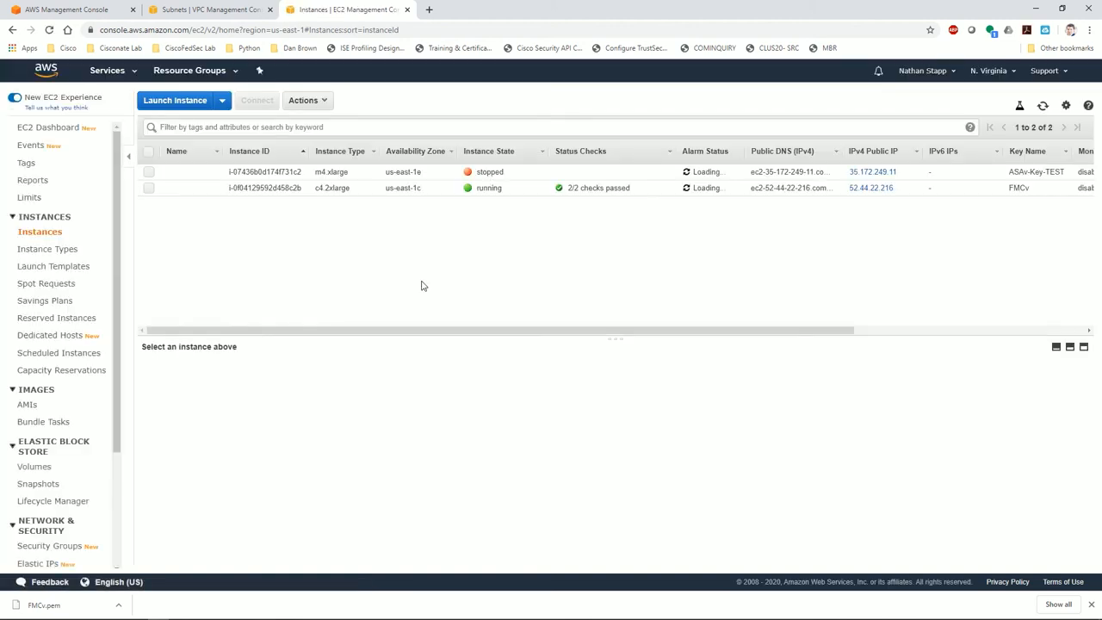
left_click(148, 188)
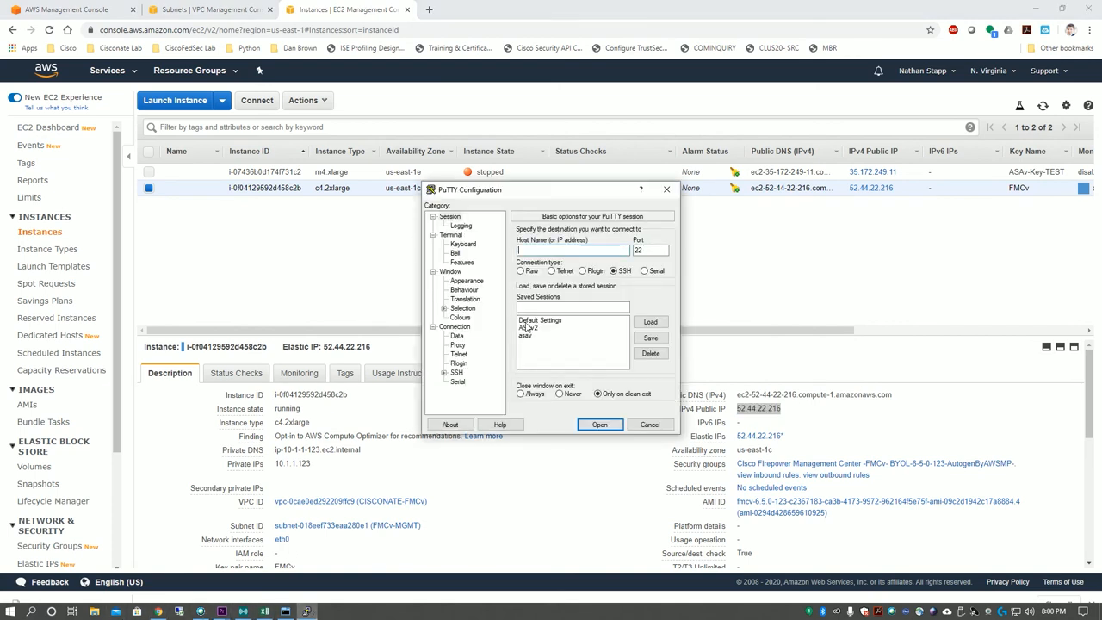
Save a PuTTY session named FMCv for host 52.44.22.216
type("52.44.22.216")
left_click(573, 306)
type("F")
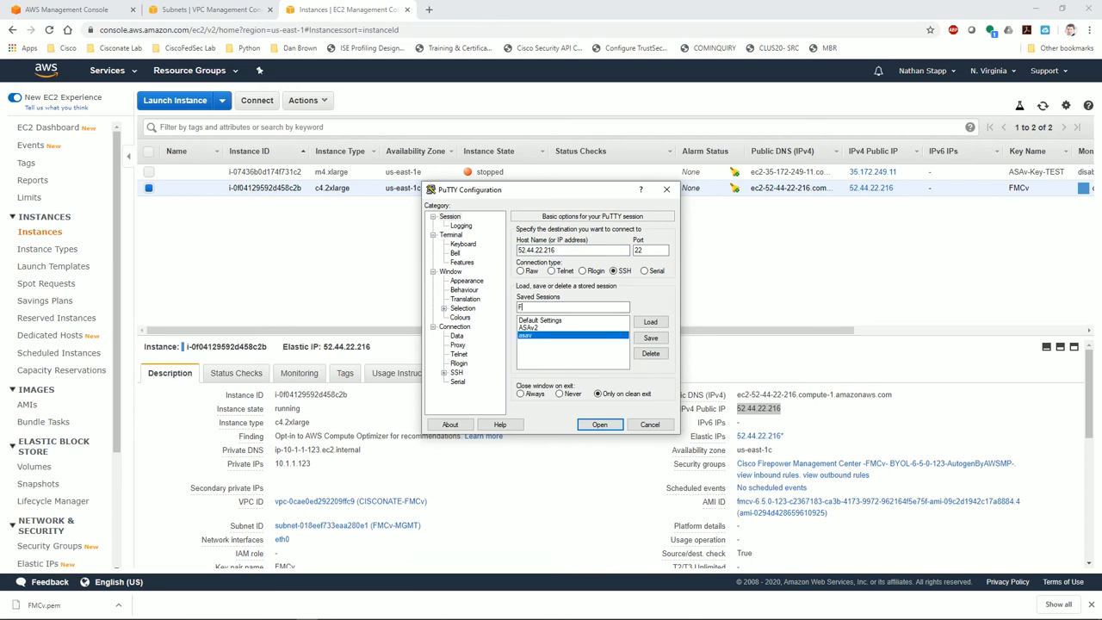
type("MCv")
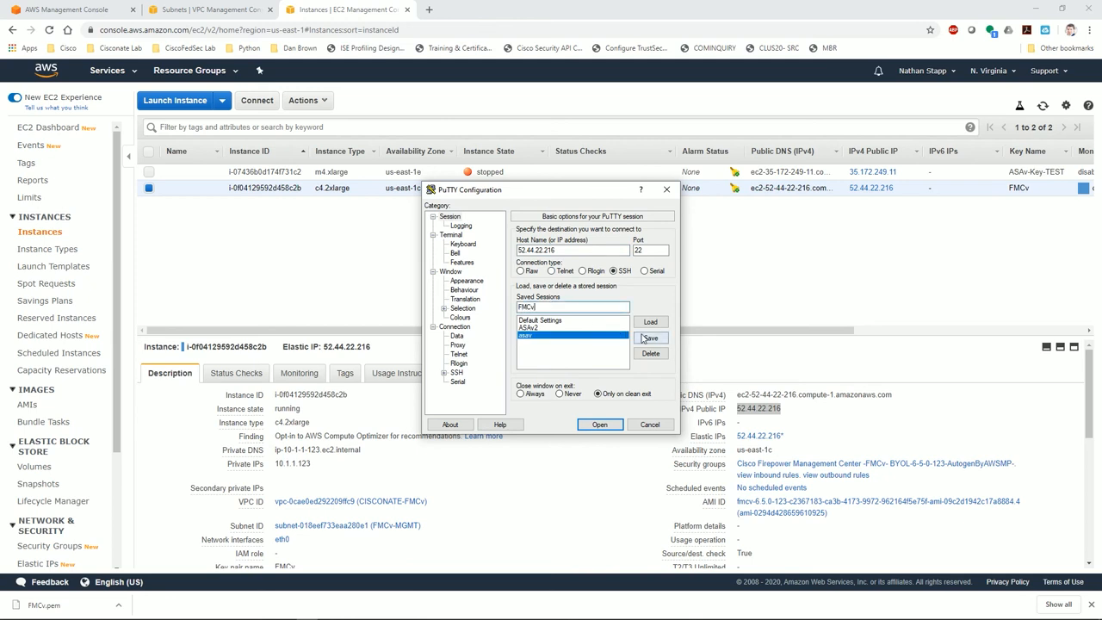
left_click(454, 325)
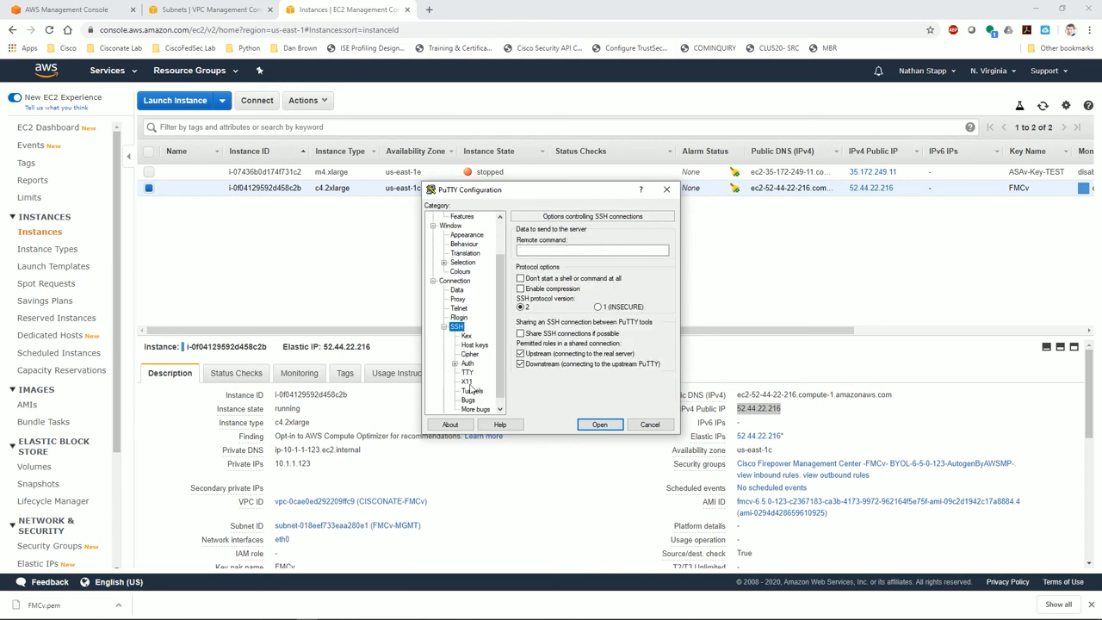
Set SSH authentication to the FMCv.ppk private key and connect to reach the login prompt
left_click(458, 362)
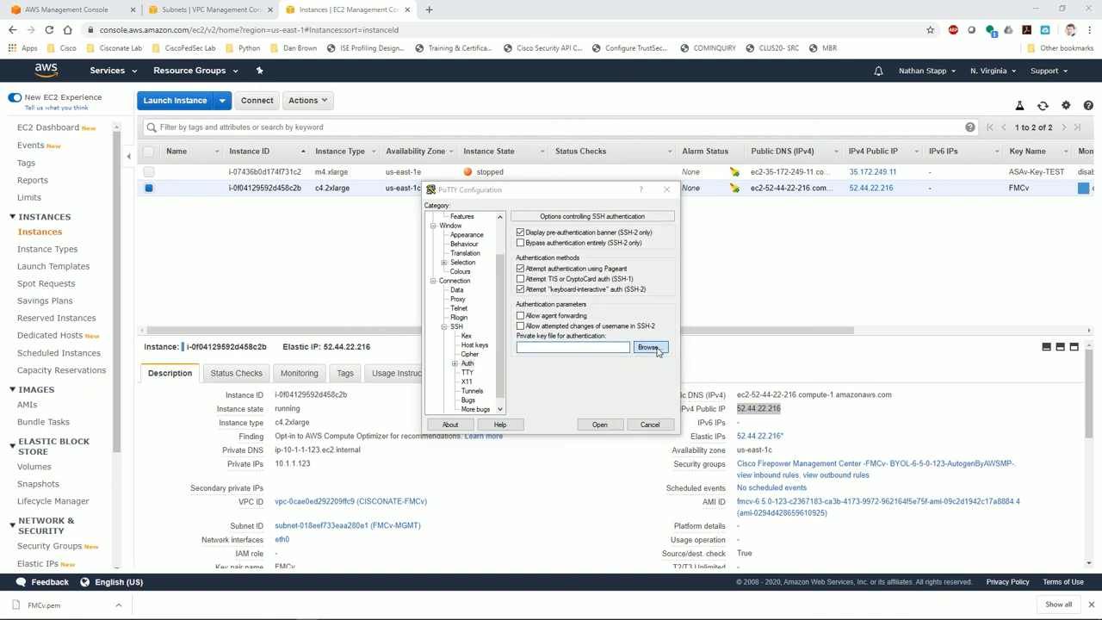
left_click(651, 348)
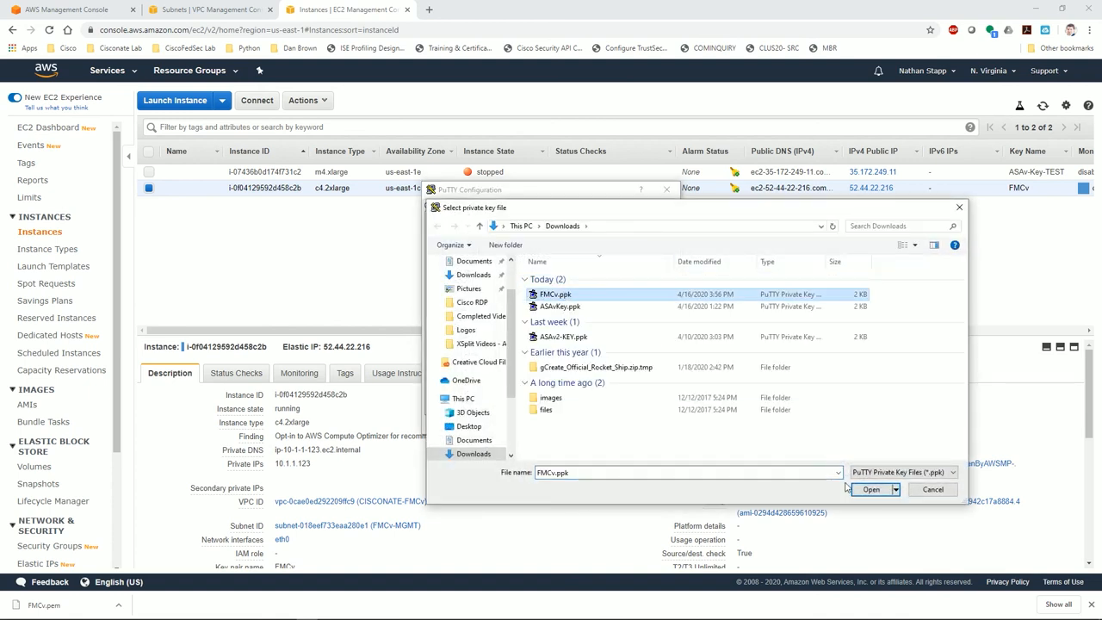
left_click(870, 489)
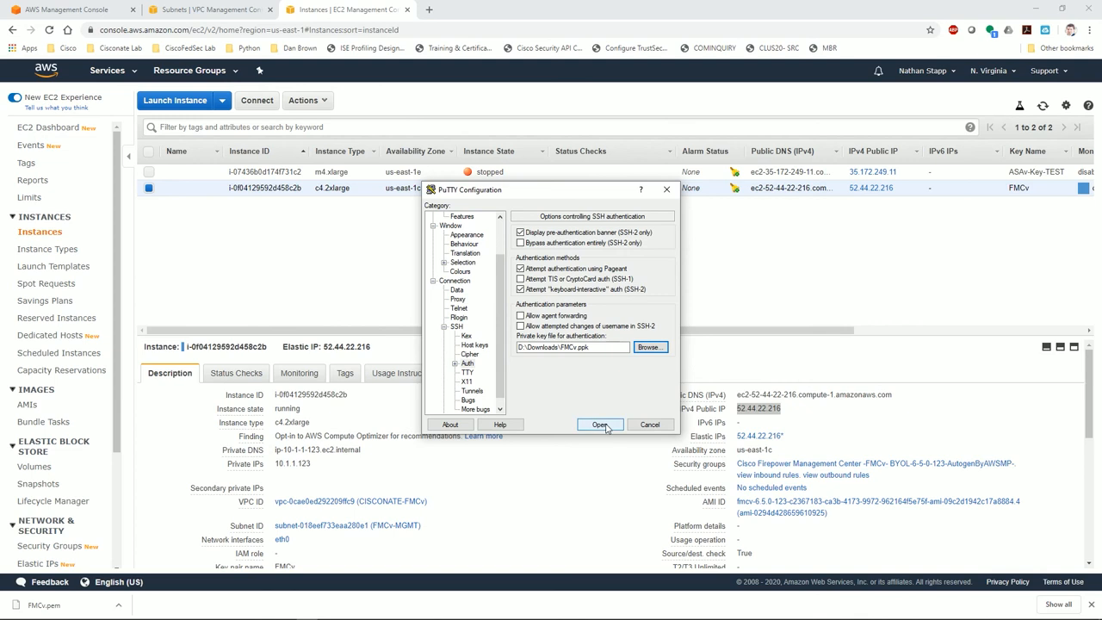
left_click(600, 424)
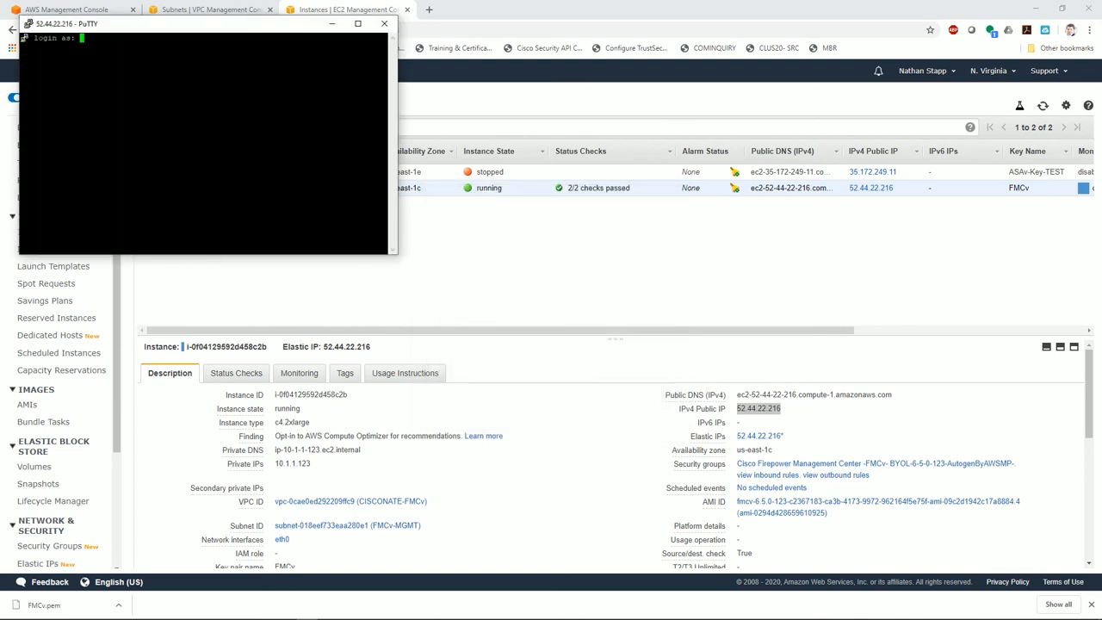
Log in as admin and set a new complex admin password after a dictionary rejection
type("admin")
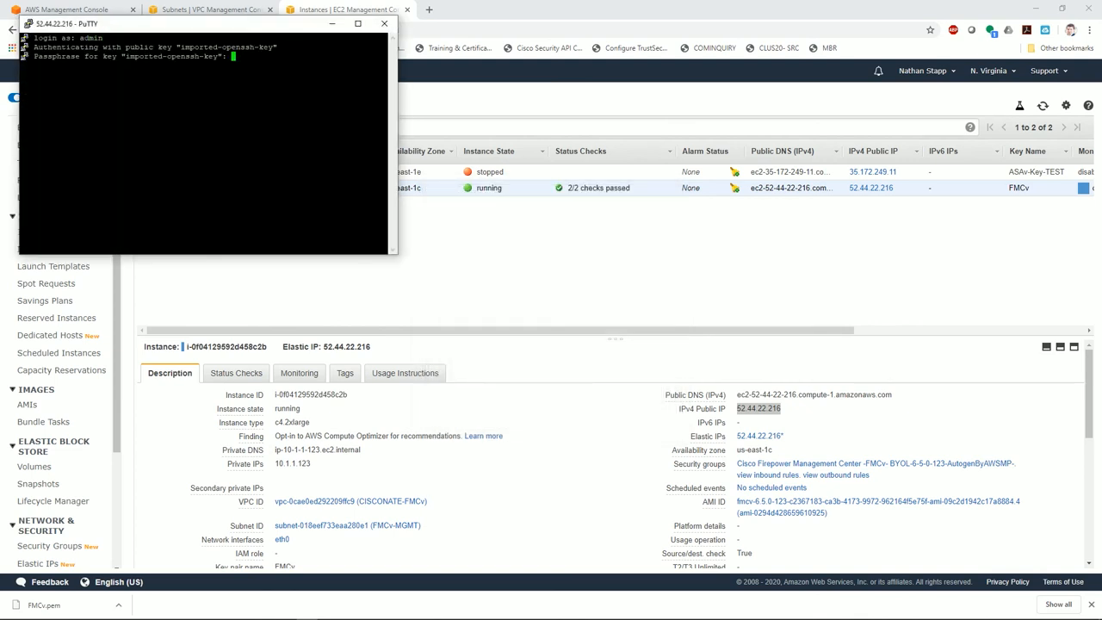
key("Enter")
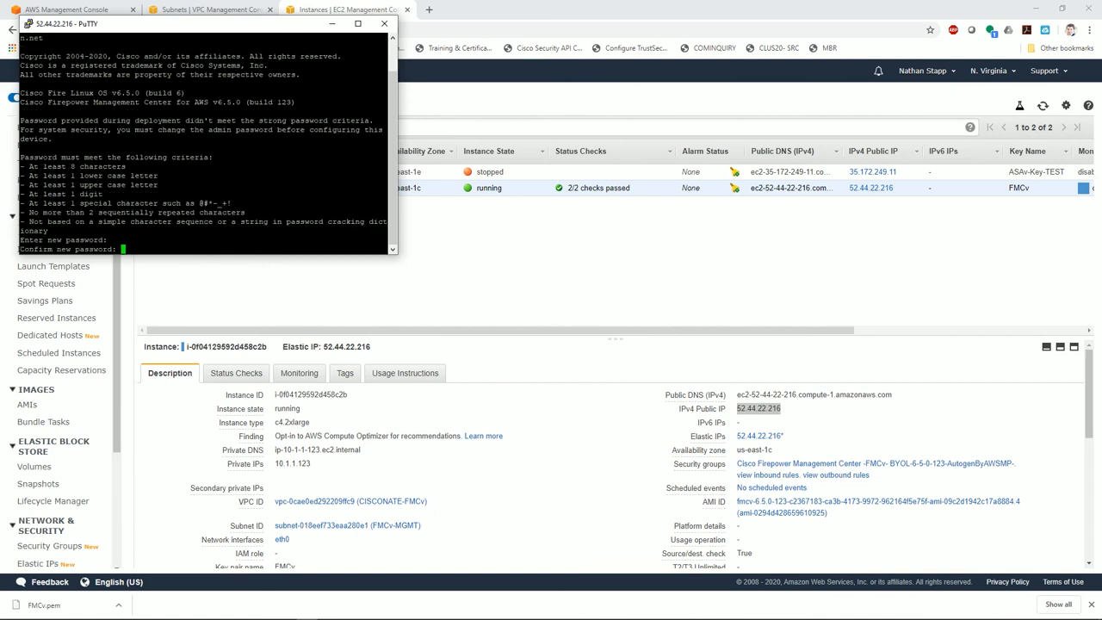
key("Enter")
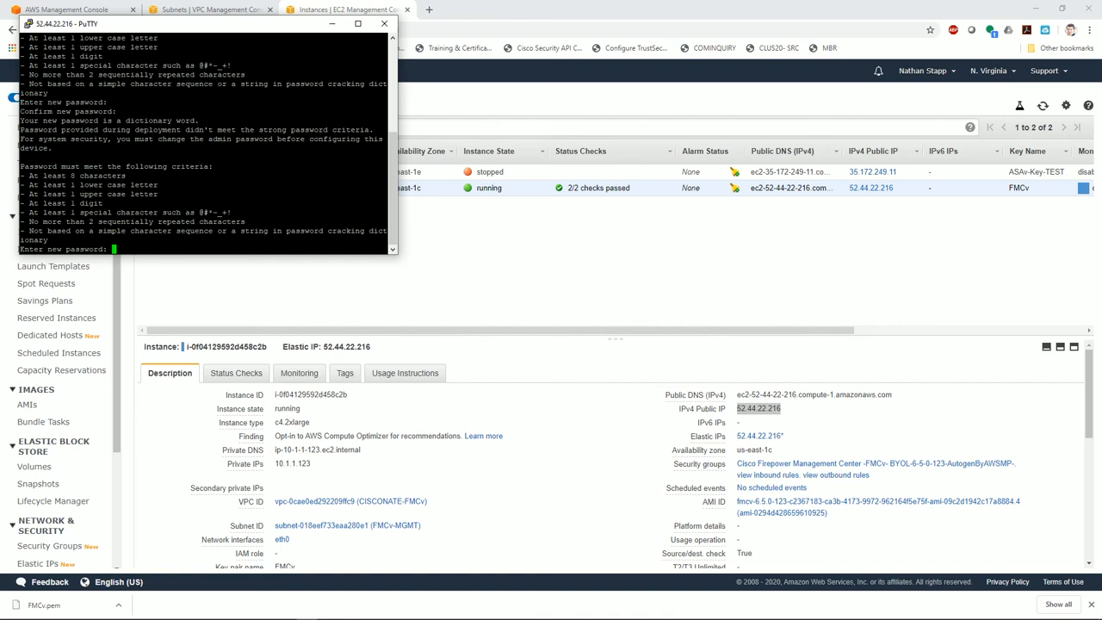
key("Enter")
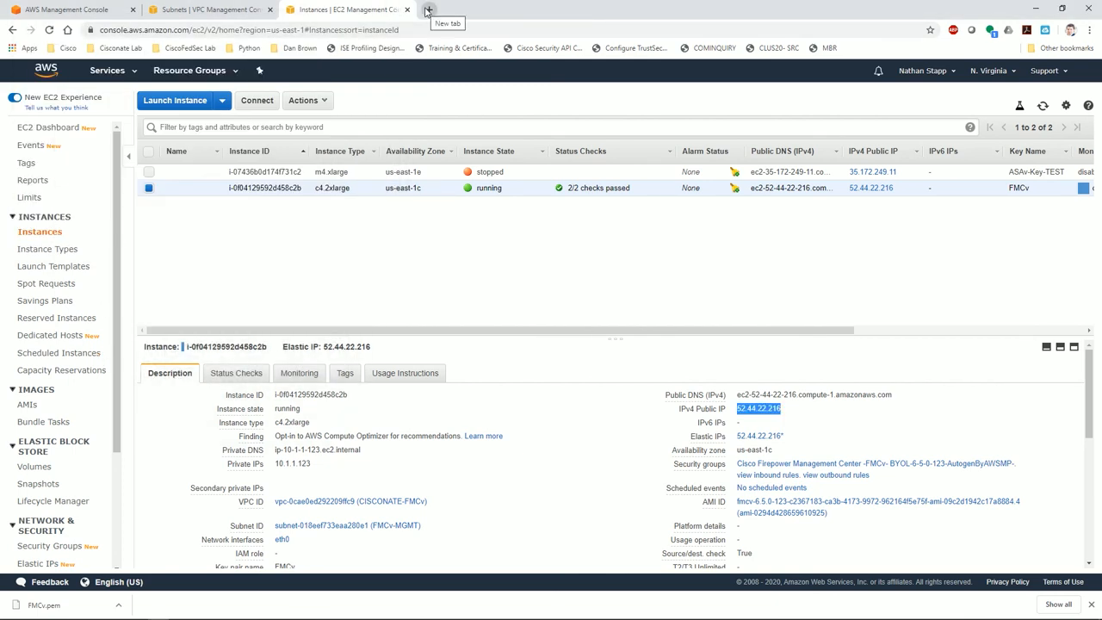
left_click(428, 10)
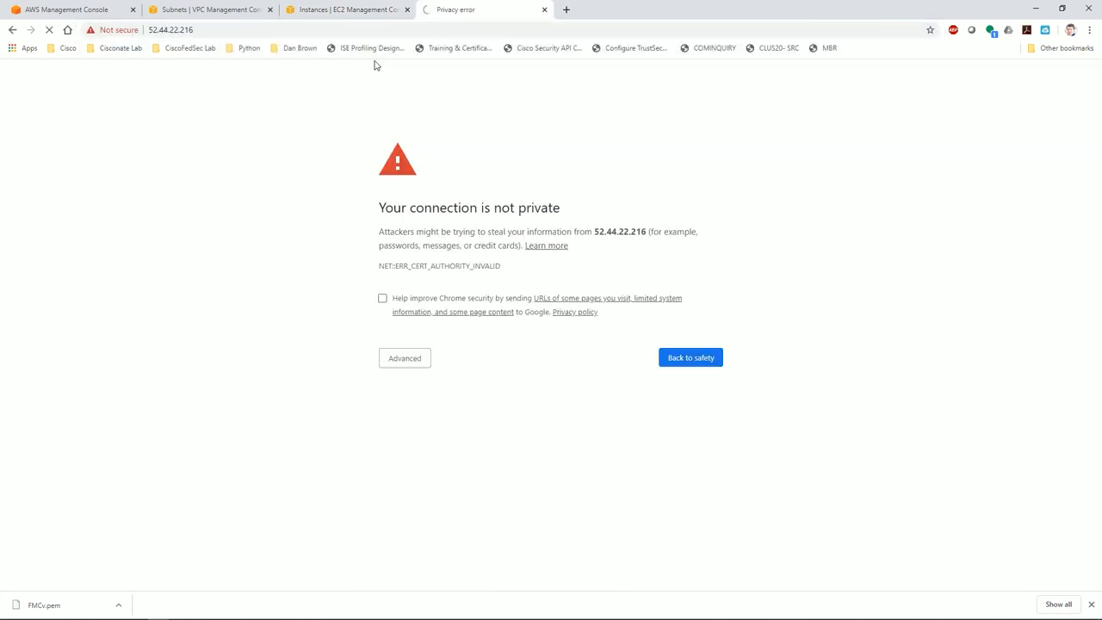
left_click(405, 356)
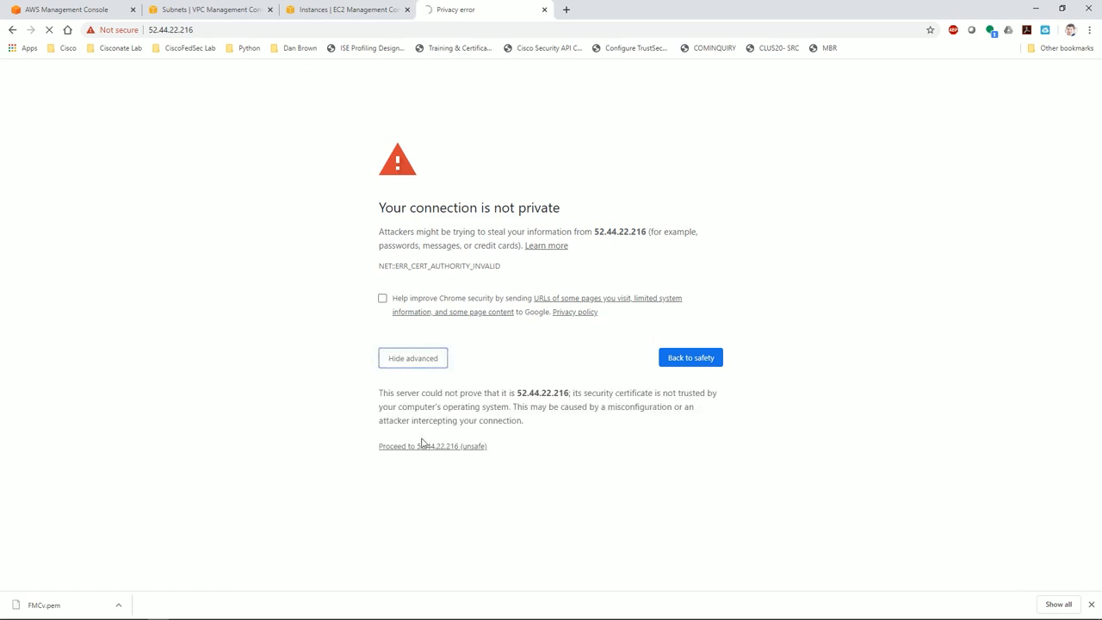
left_click(413, 446)
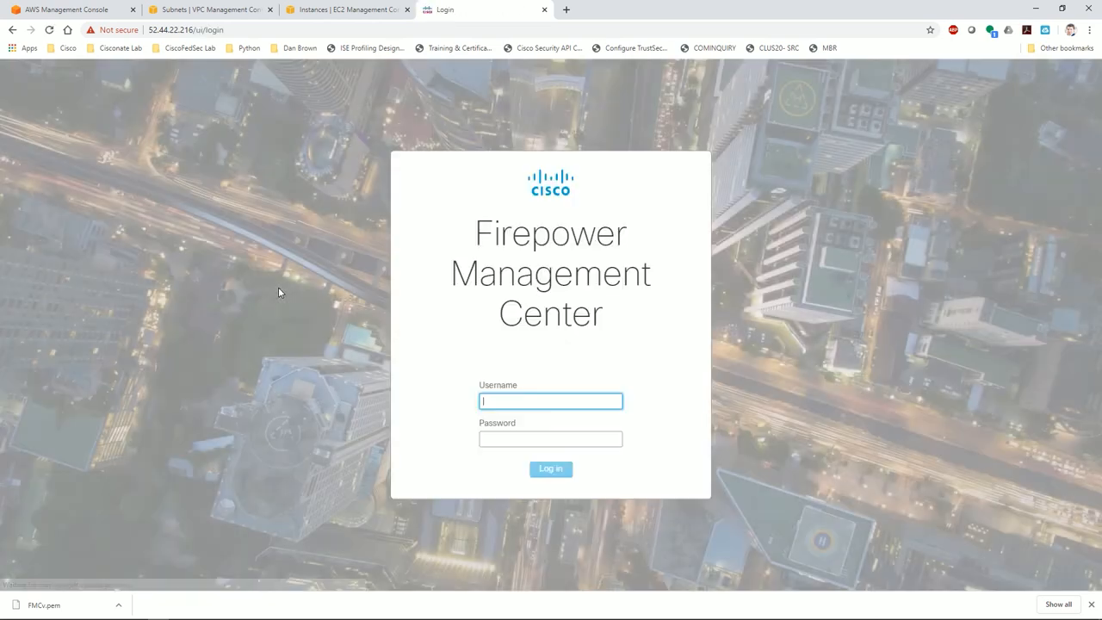
Sign in to the Firepower Management Center web GUI as admin
type("admin")
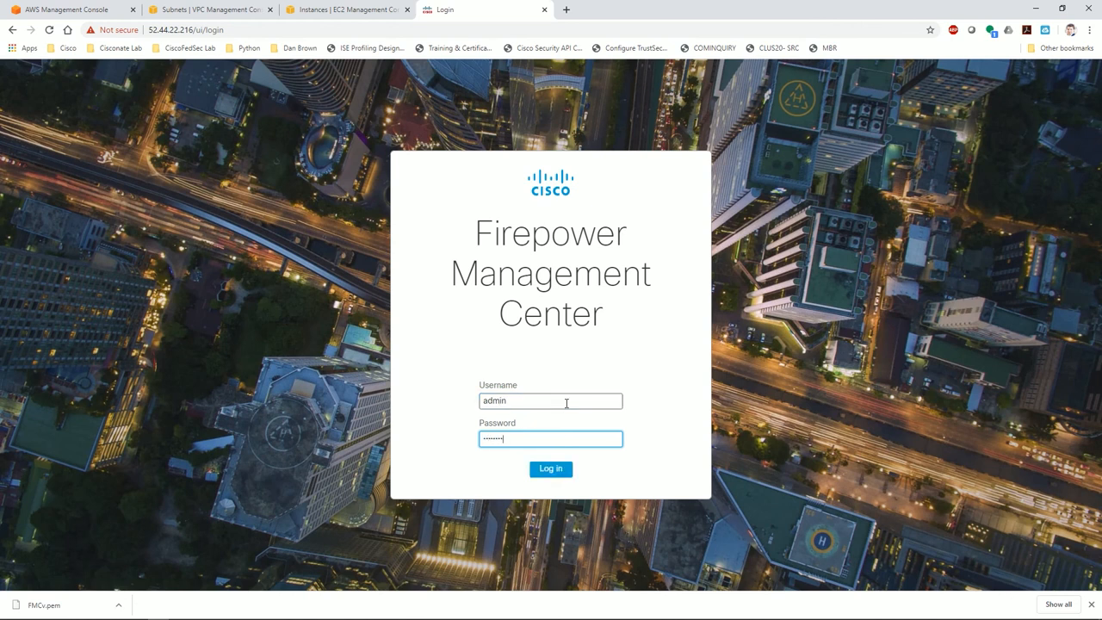
left_click(551, 468)
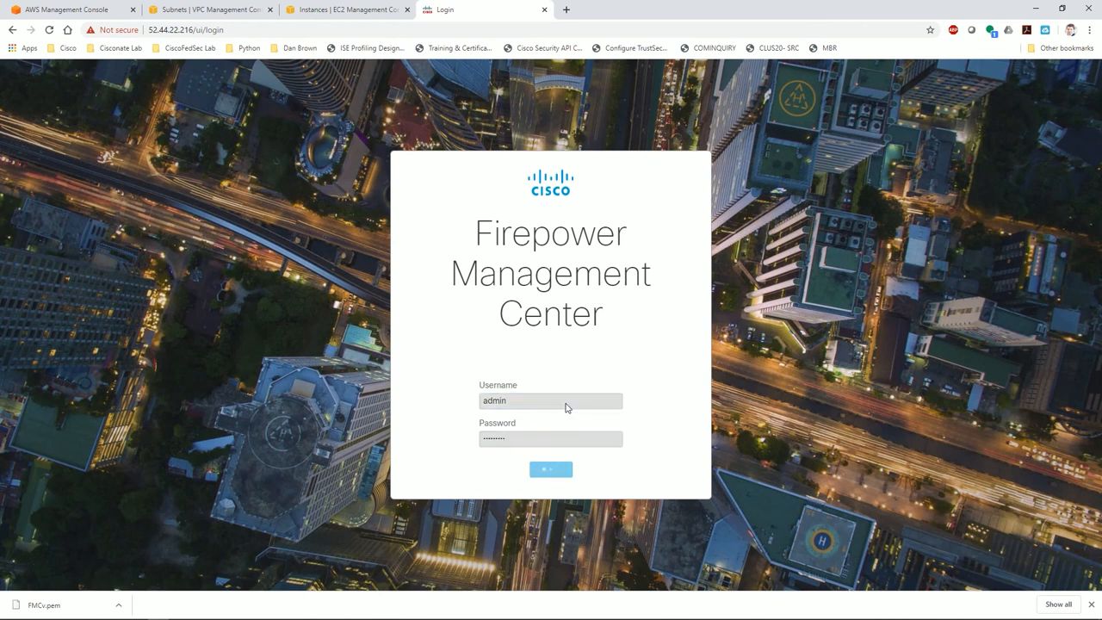
Start the 90-day evaluation licence with Cisco Success Network disabled, then return to AWS
left_click(551, 468)
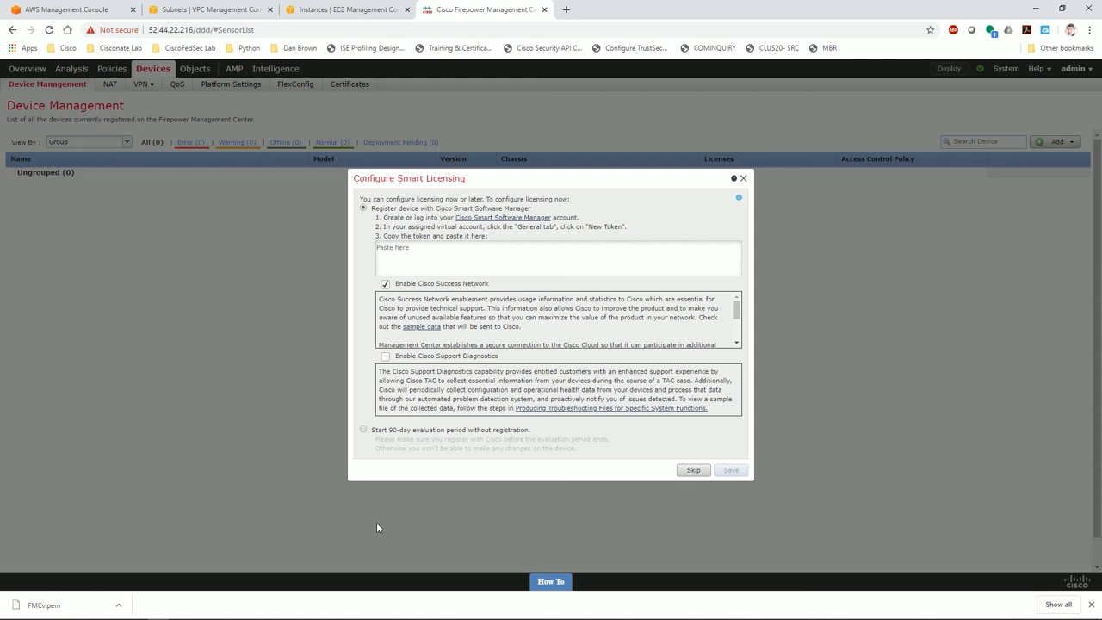
mouse_move(330, 423)
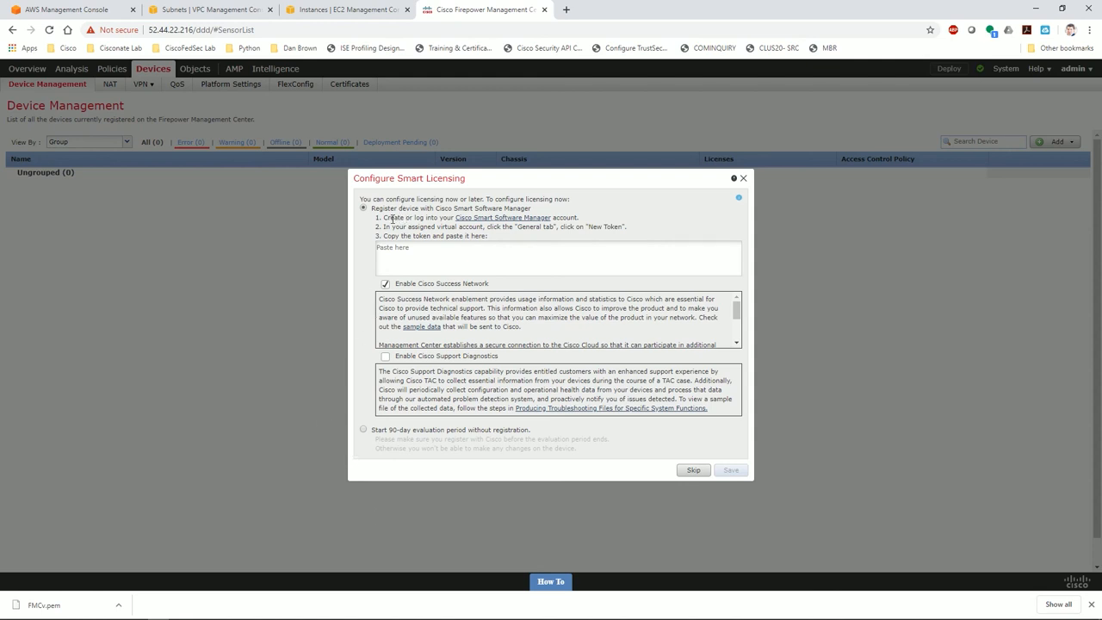
left_click(385, 282)
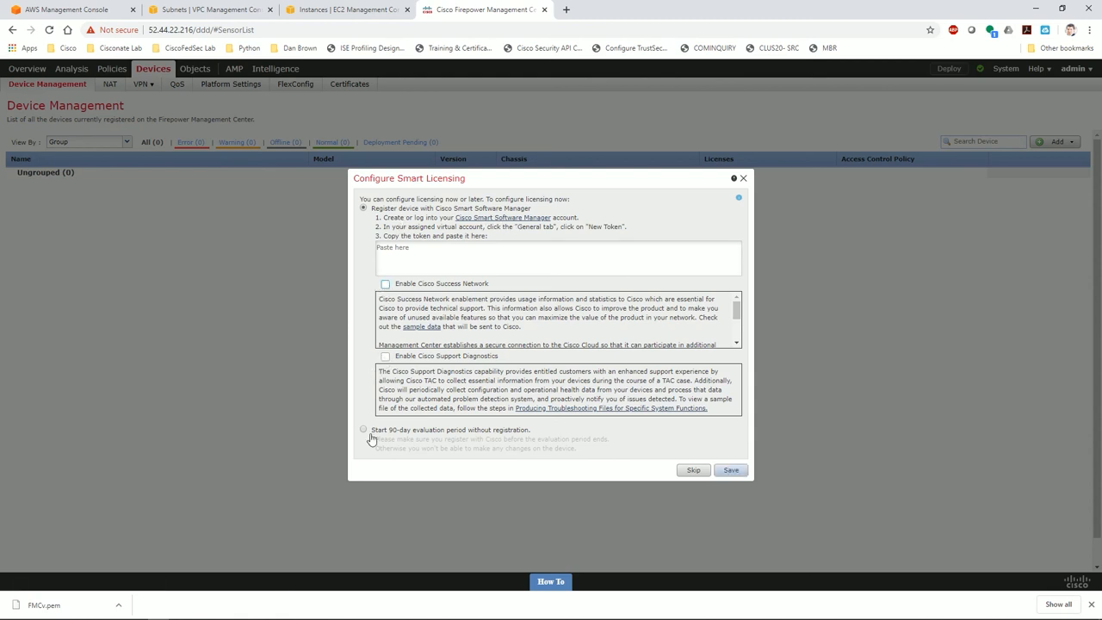
left_click(361, 431)
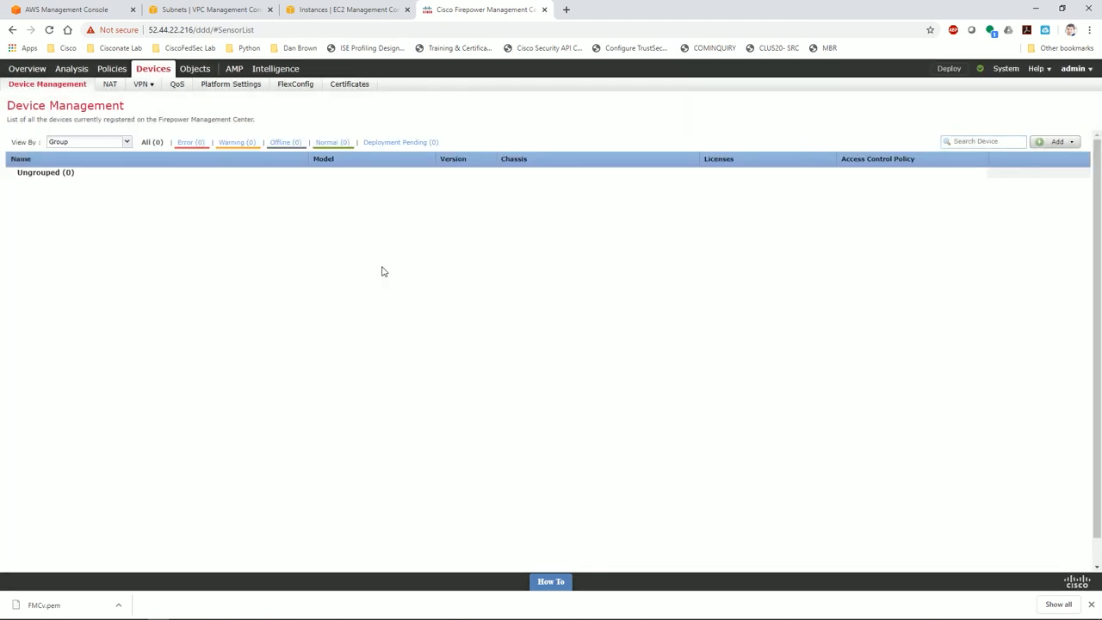
left_click(68, 11)
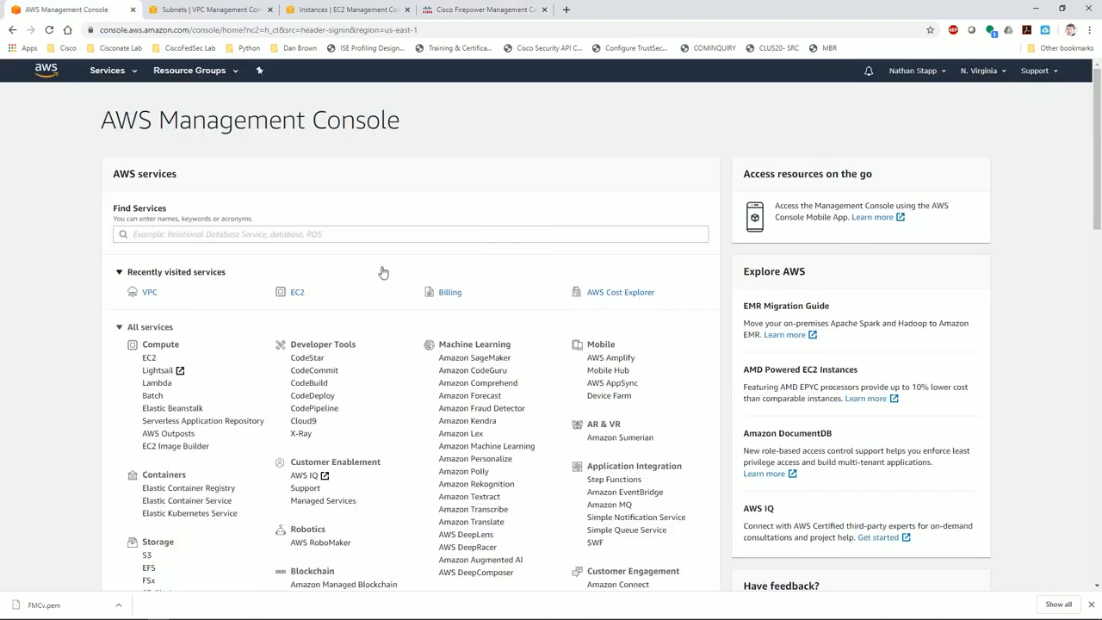